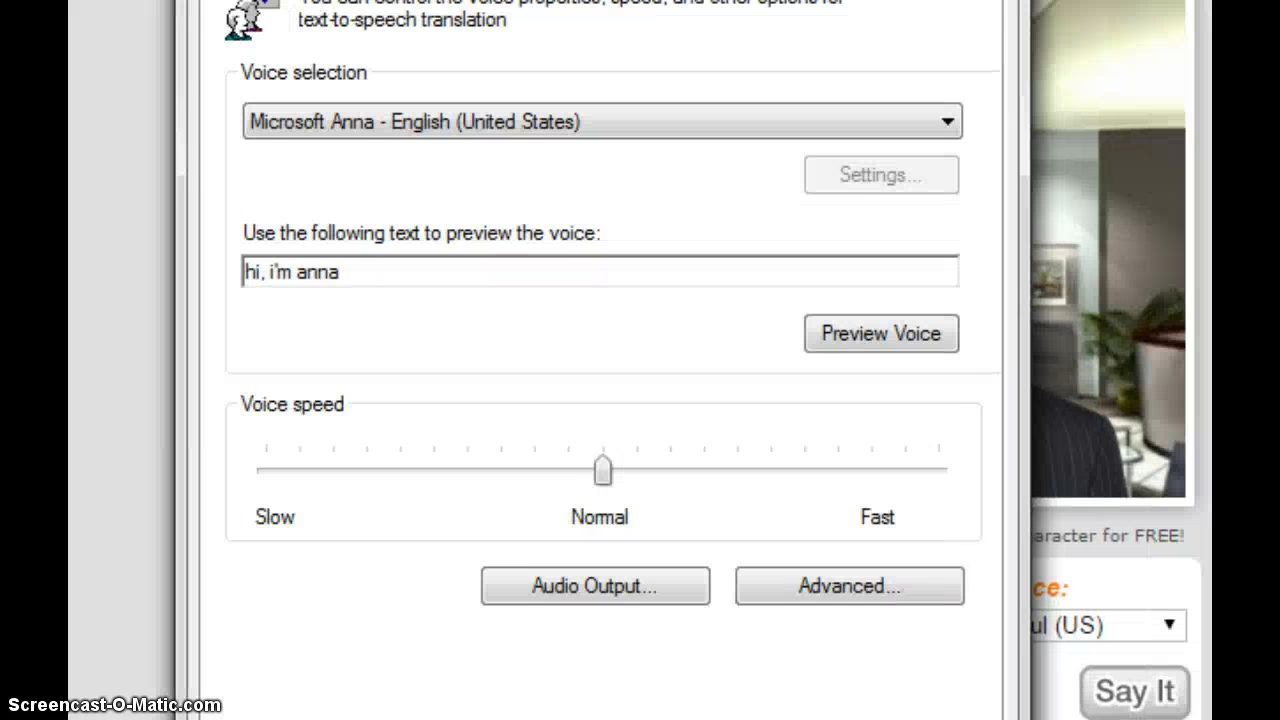
Preview the narration about getting text-to-speech voices like Speakonia and AT&T in Anna's voice
type("ill be showing you, how to get Text to speech voices like speakonia, AT&T, and more")
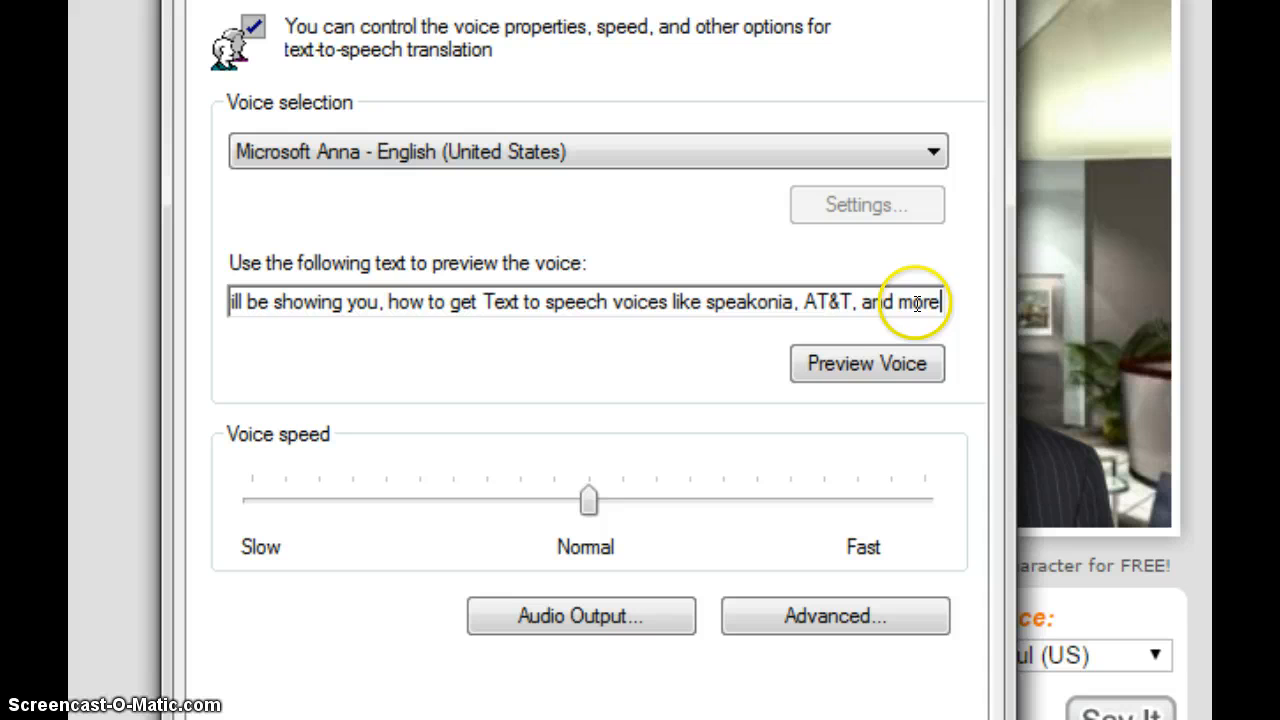
left_click(866, 363)
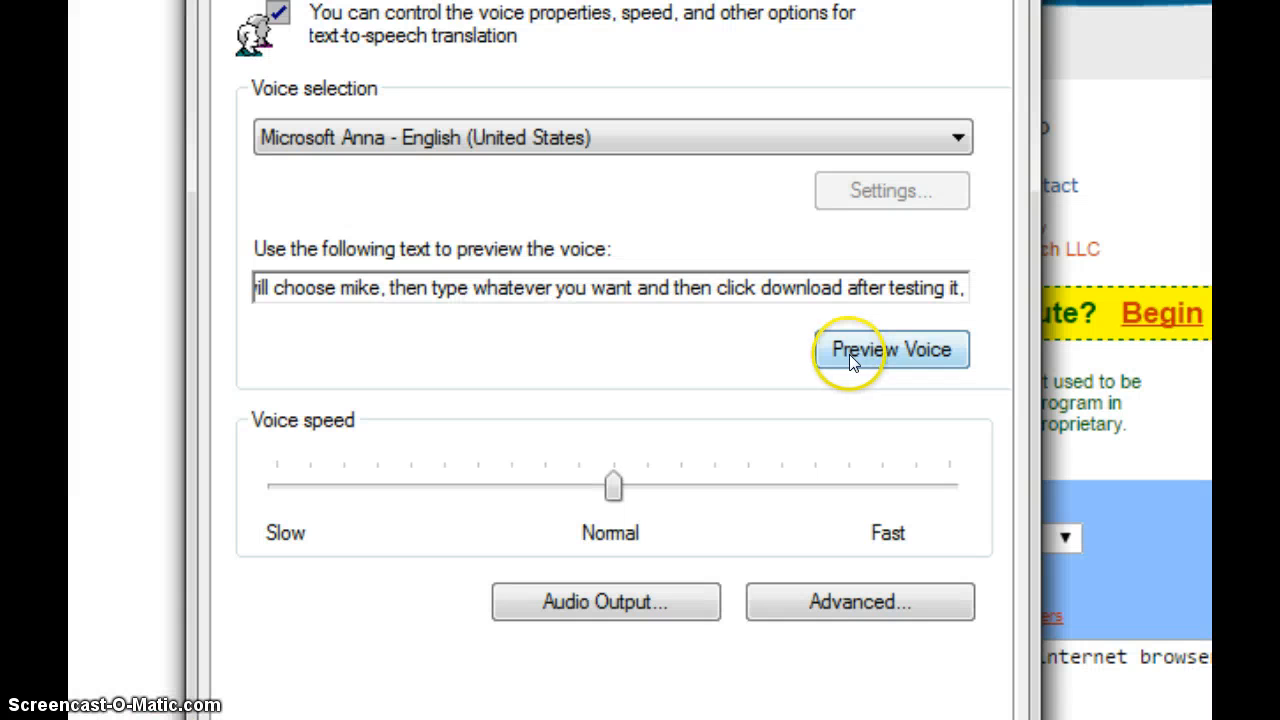
left_click(890, 349)
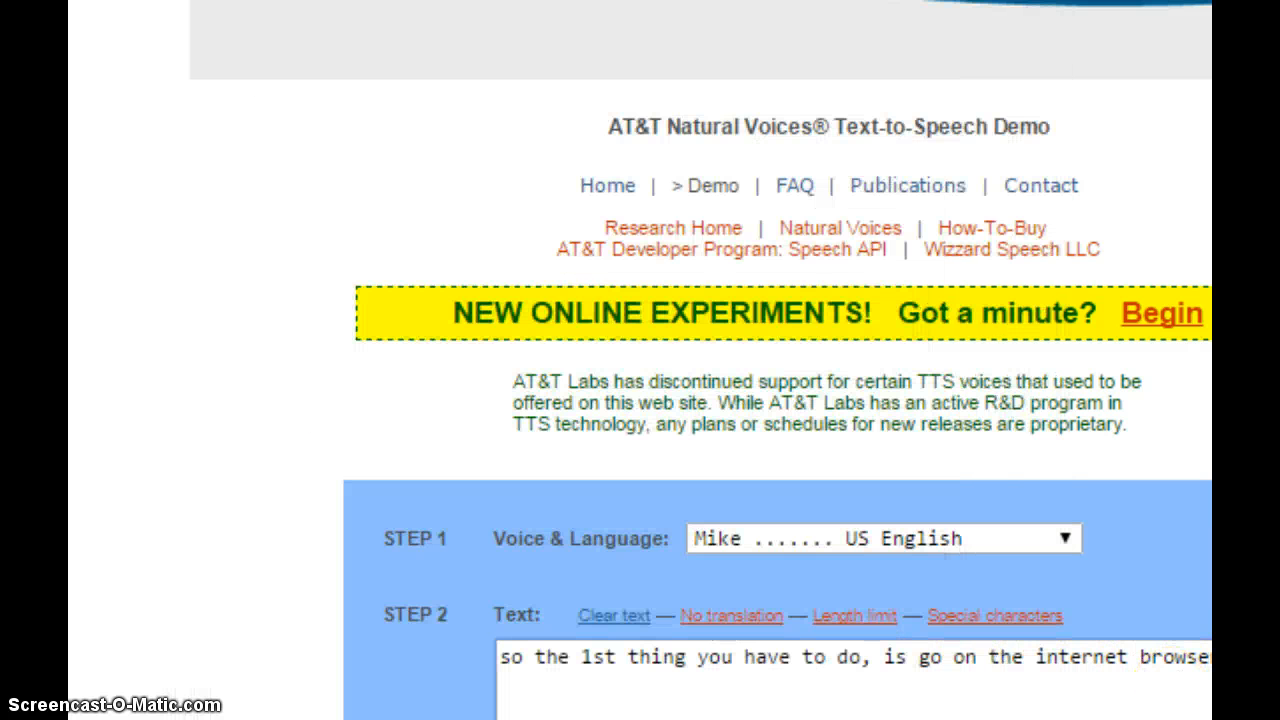
Replace the demo sentence with "hello, i'm mike. this is a test with goanimate"
scroll("down", 3)
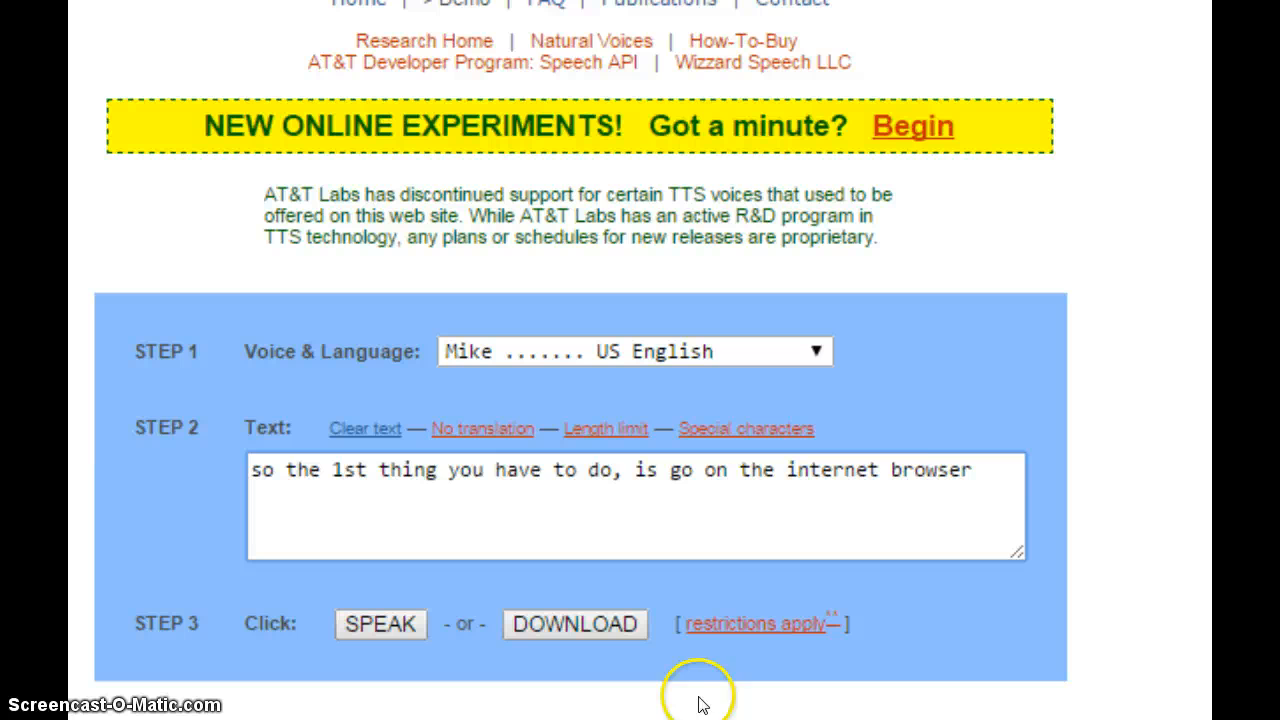
triple_click(610, 469)
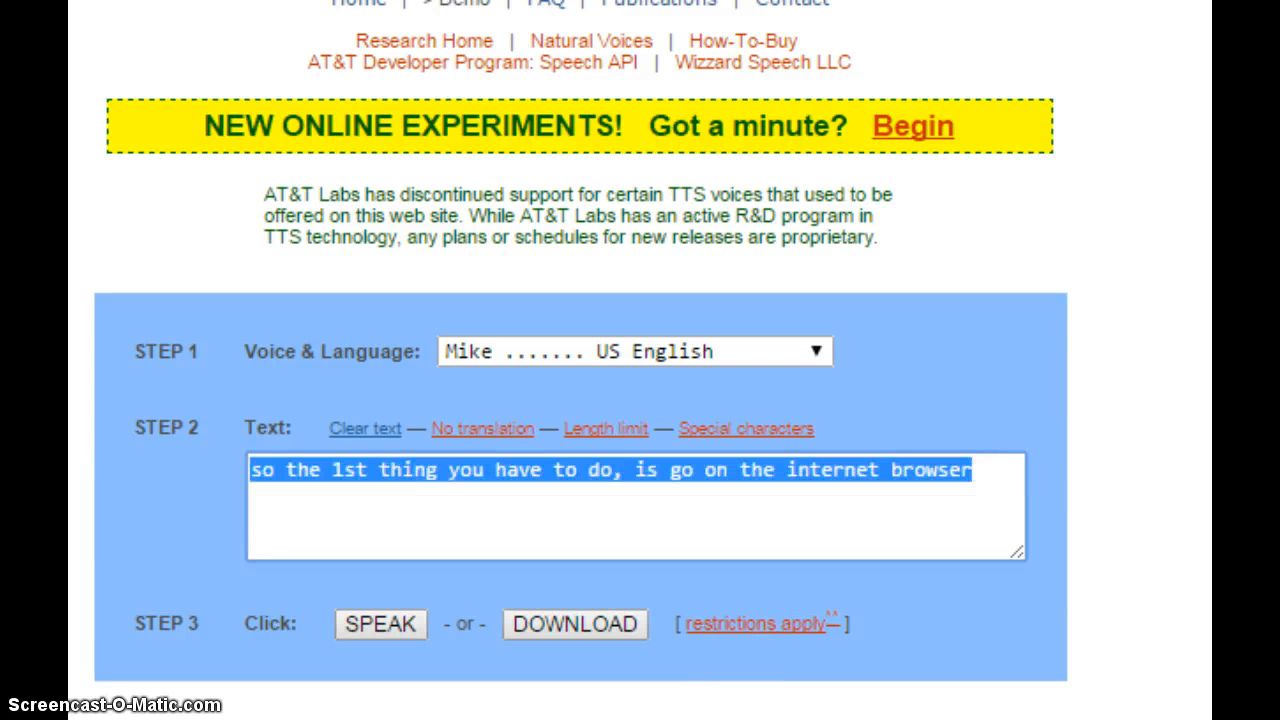
type("hello, i")
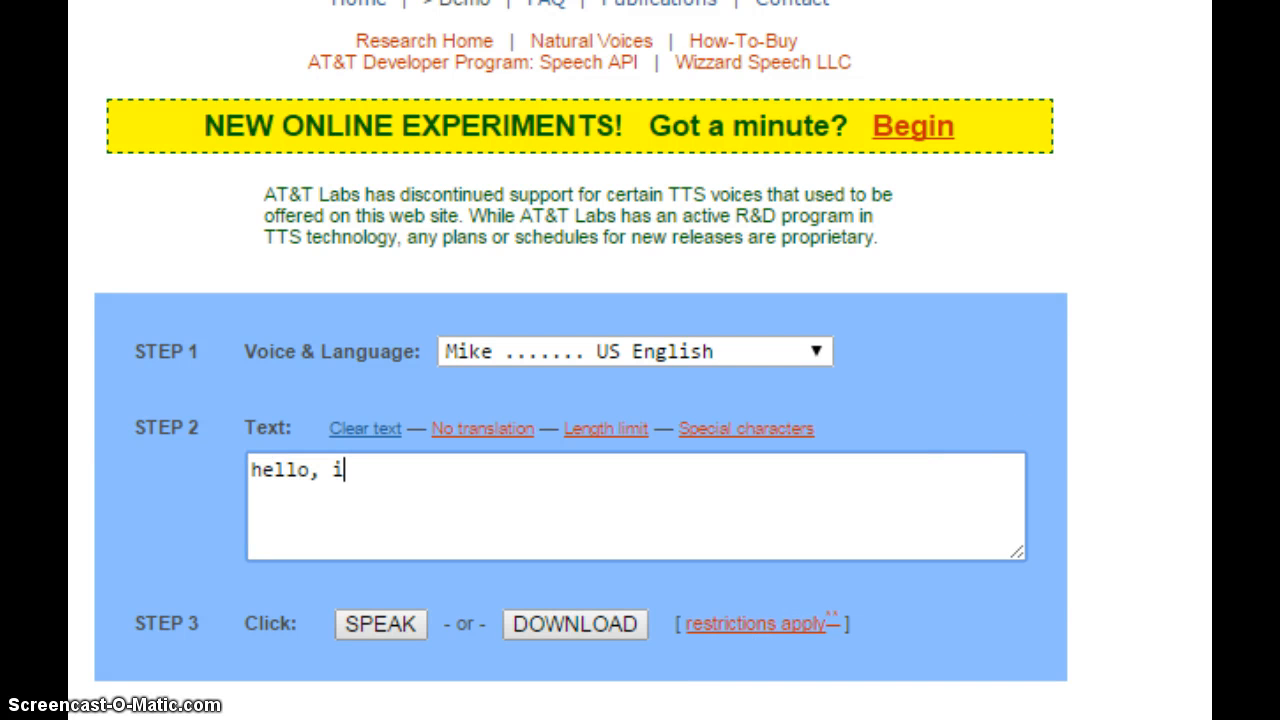
type("'m mike")
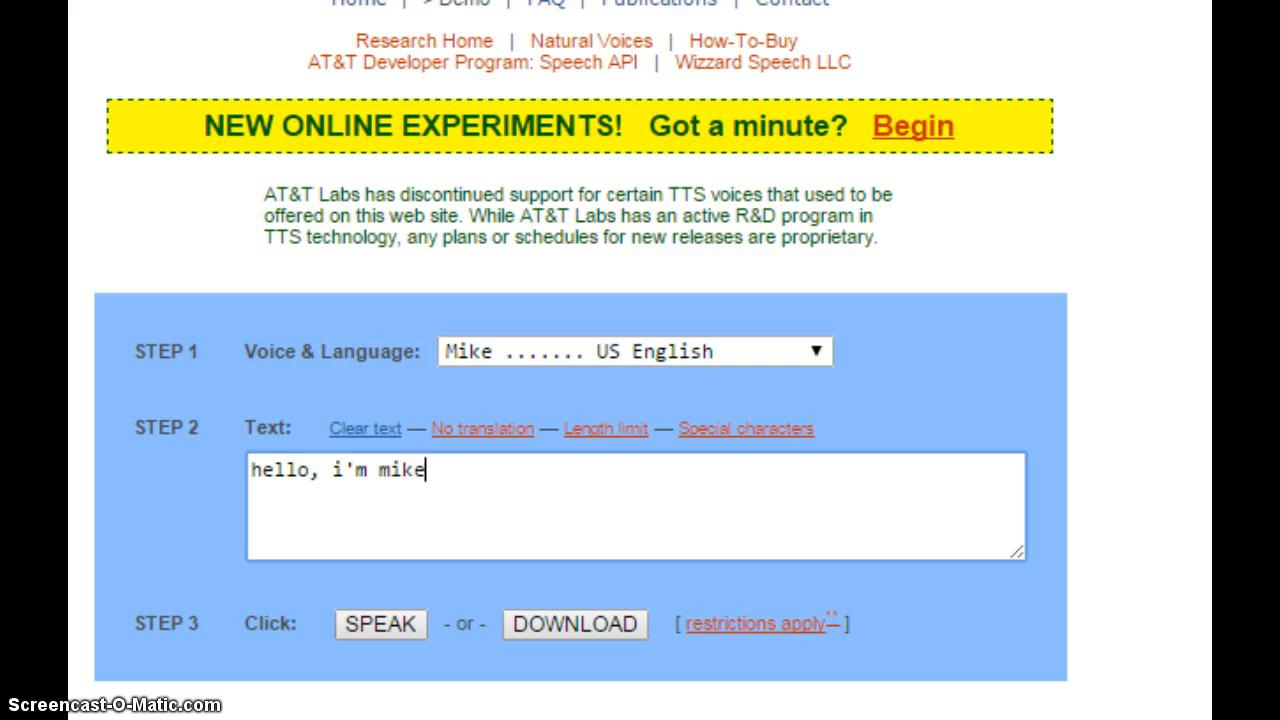
type(". this is a")
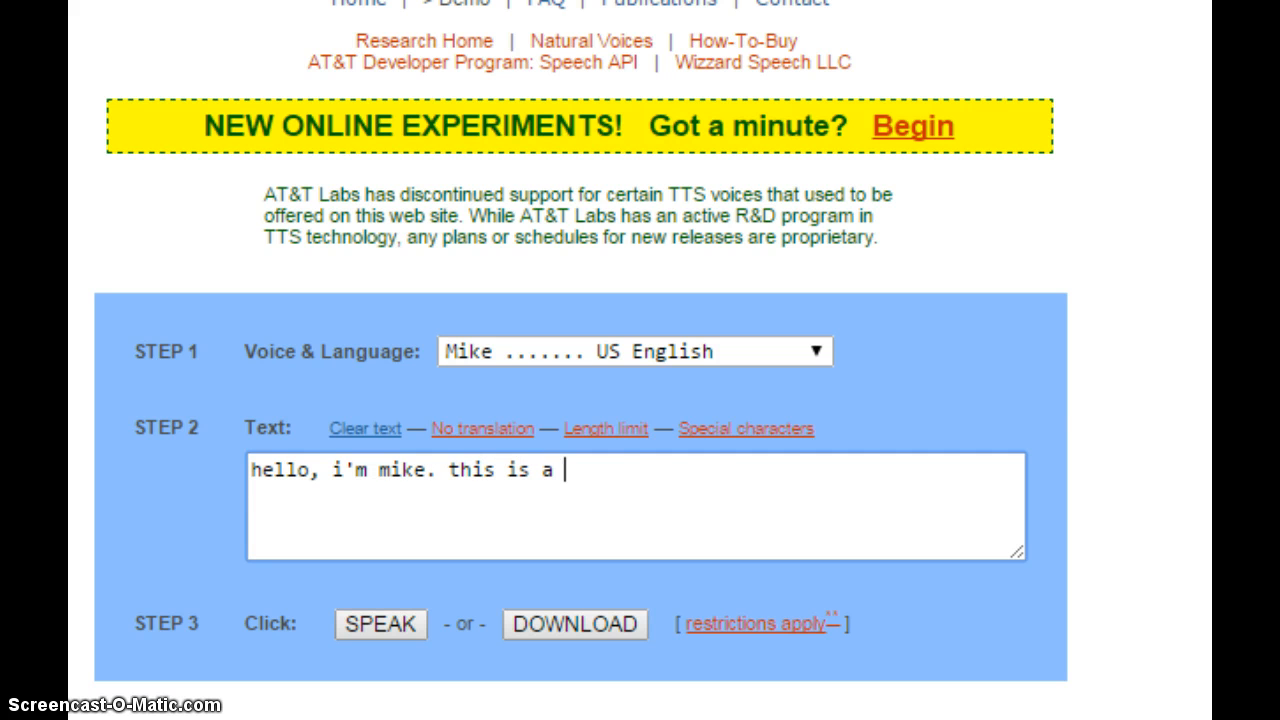
type("test with goanim")
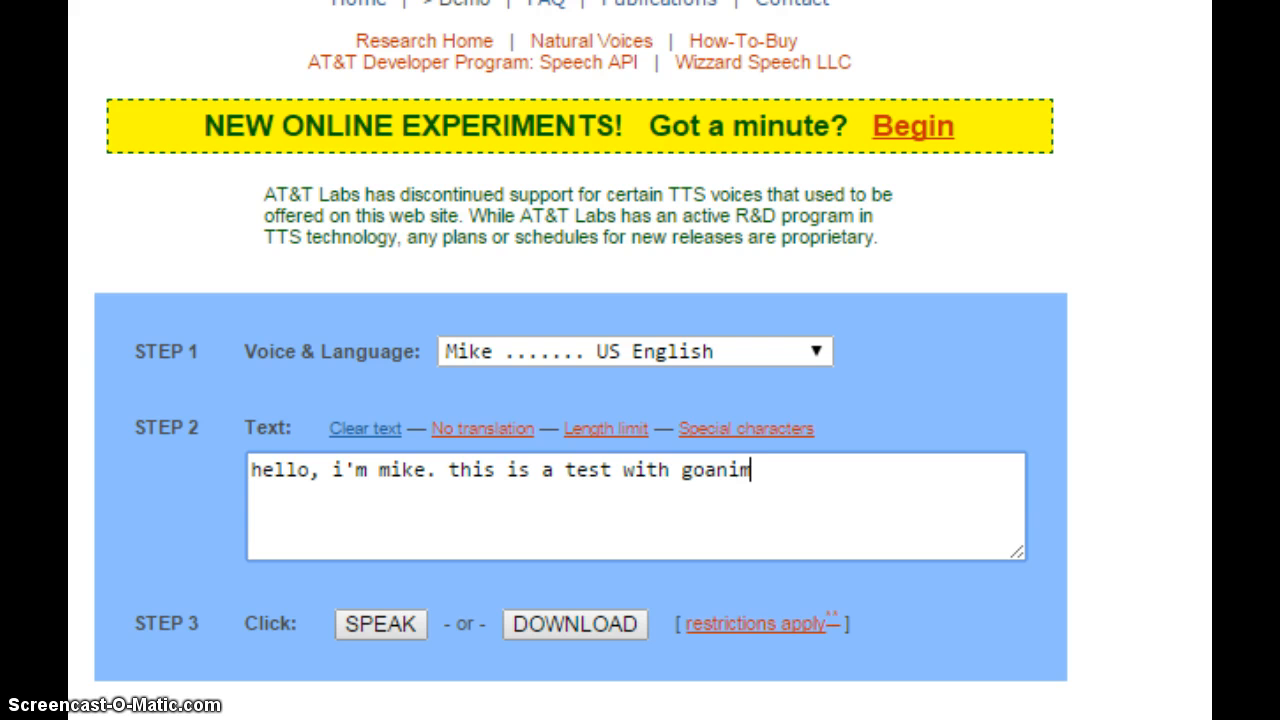
type("ate")
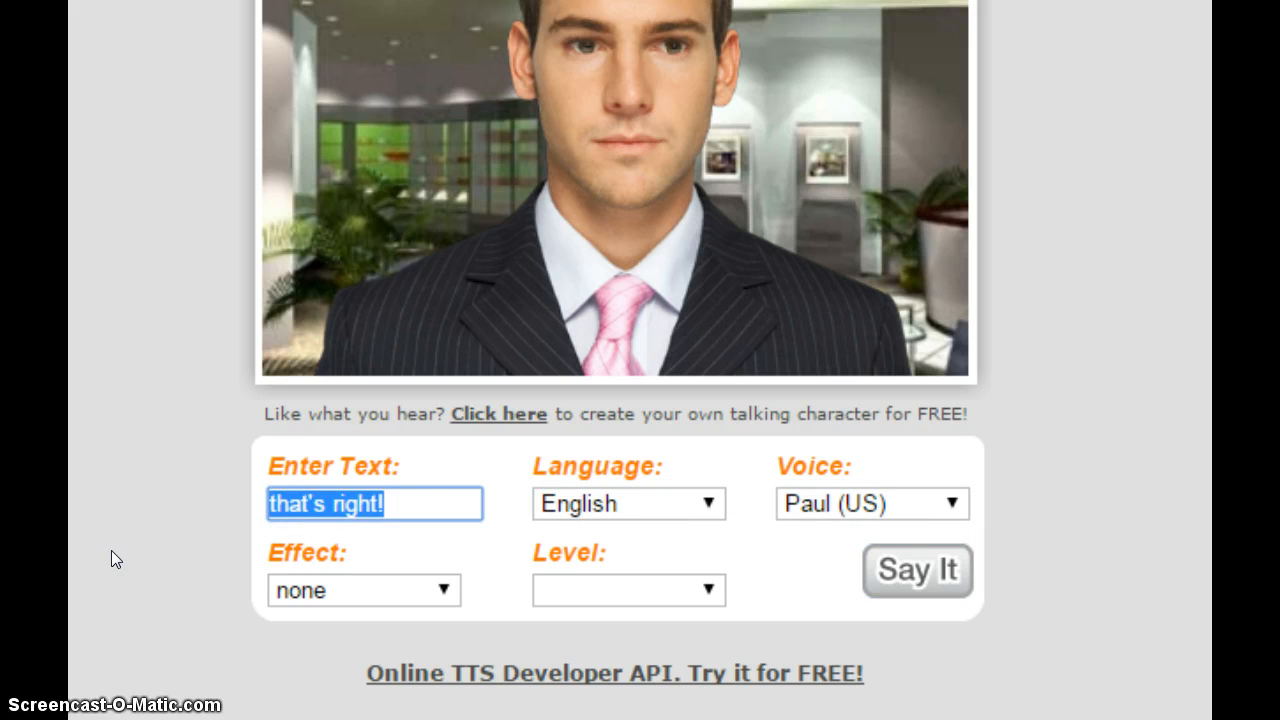
Type Paul's narration telling viewers to pick the right voice, then click download
type("then click download")
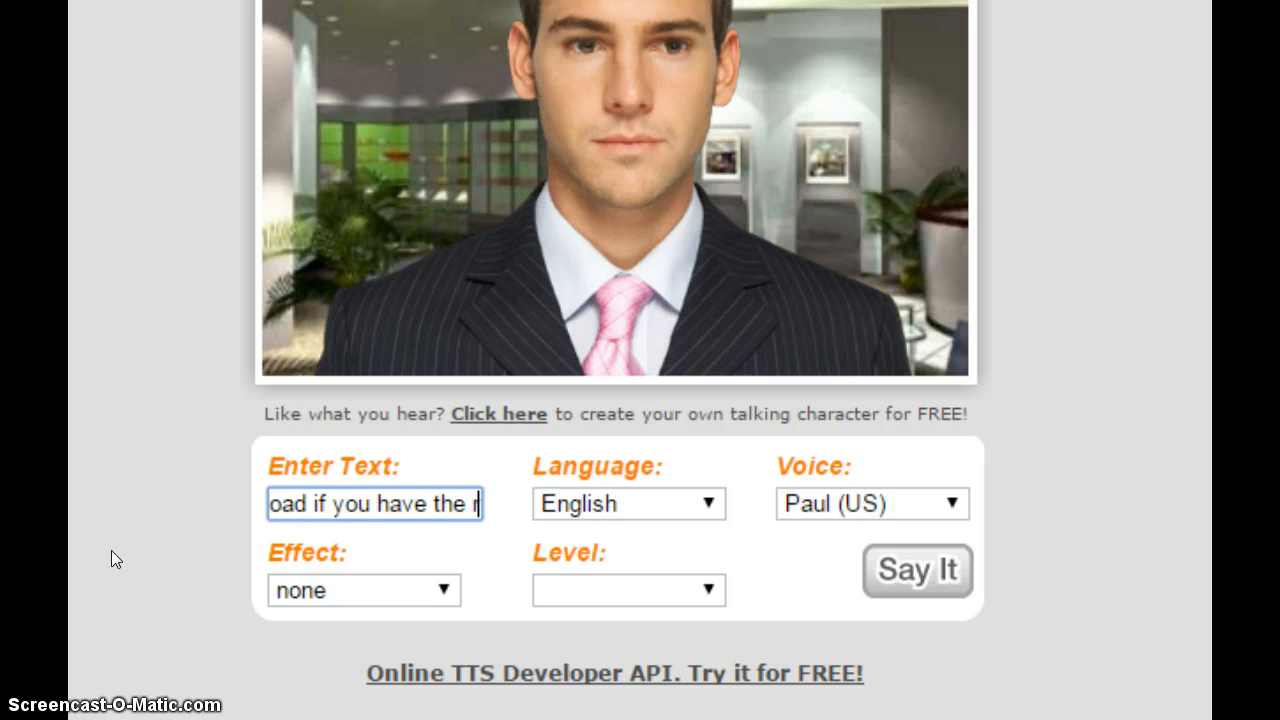
type("right voic")
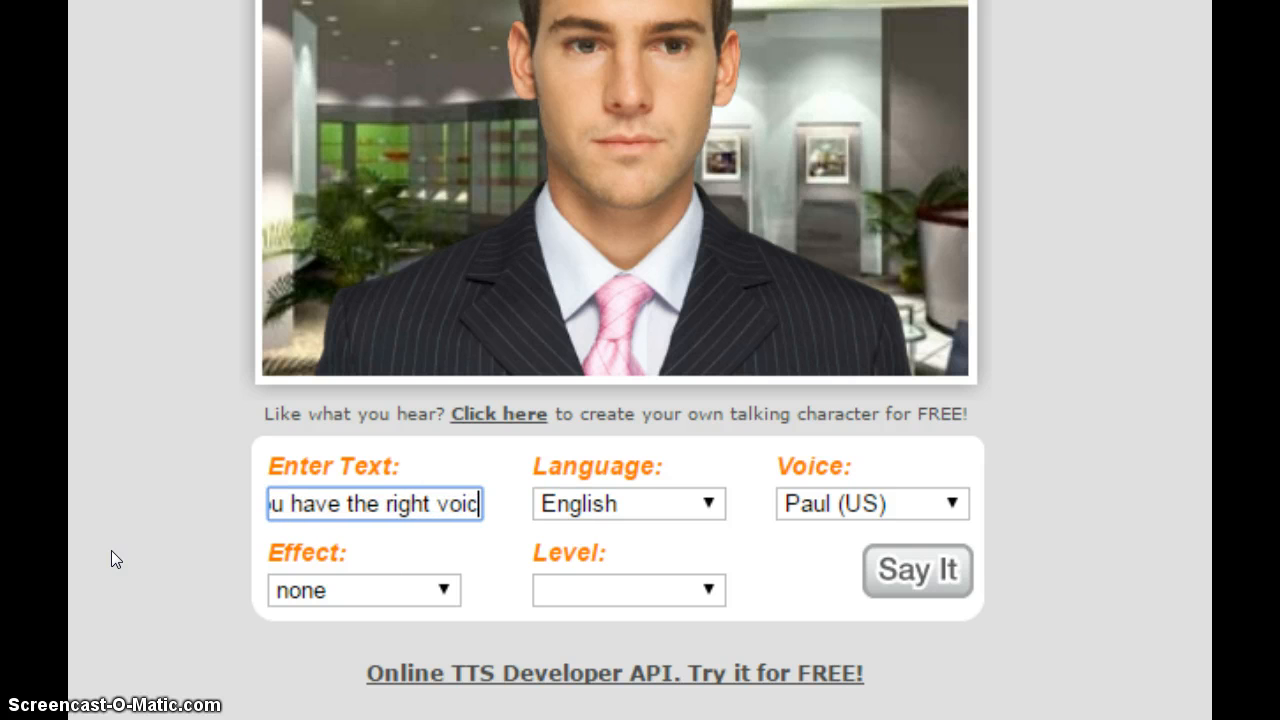
type("then click download")
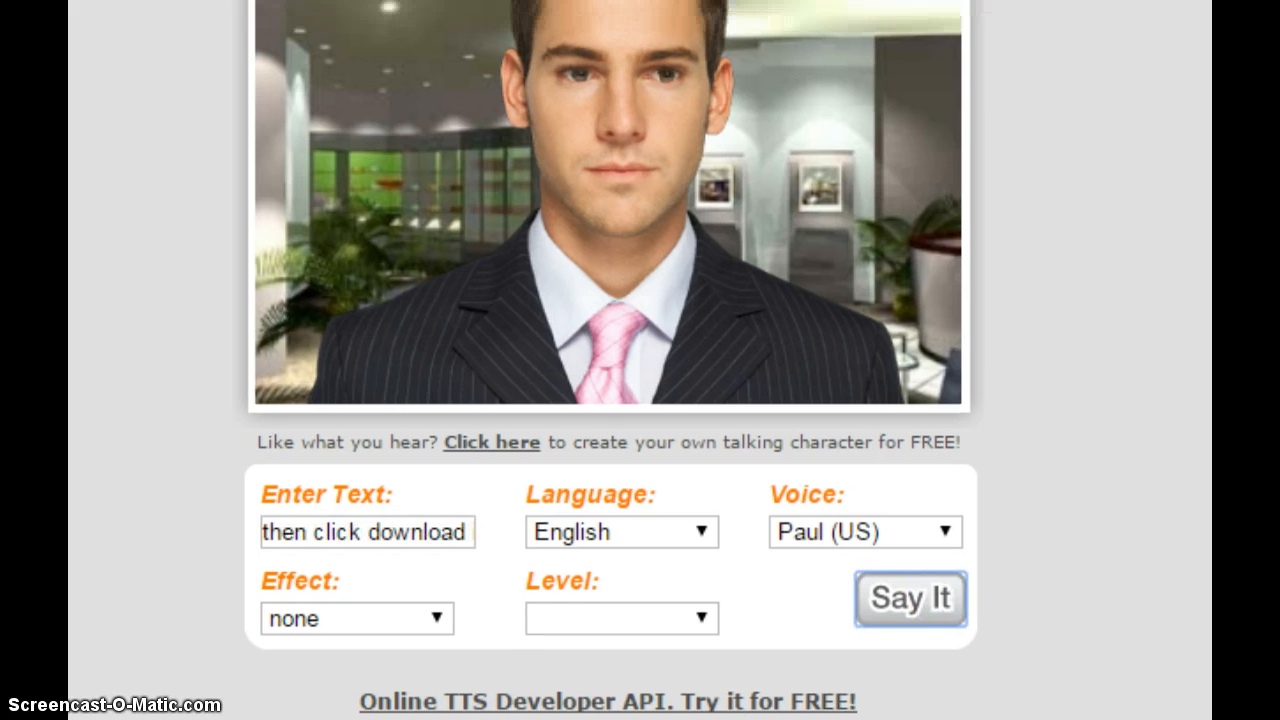
scroll("down", 3)
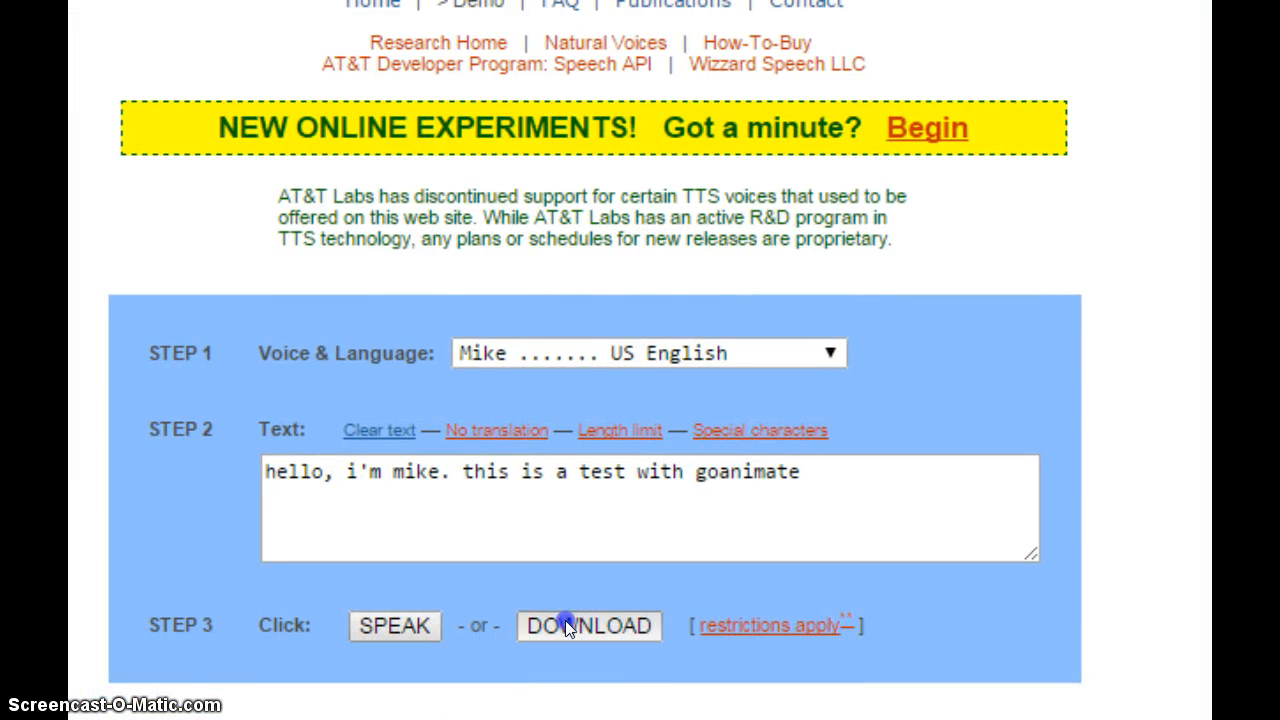
Generate Mike's audio and save the resulting .wav file via Save link as
left_click(588, 625)
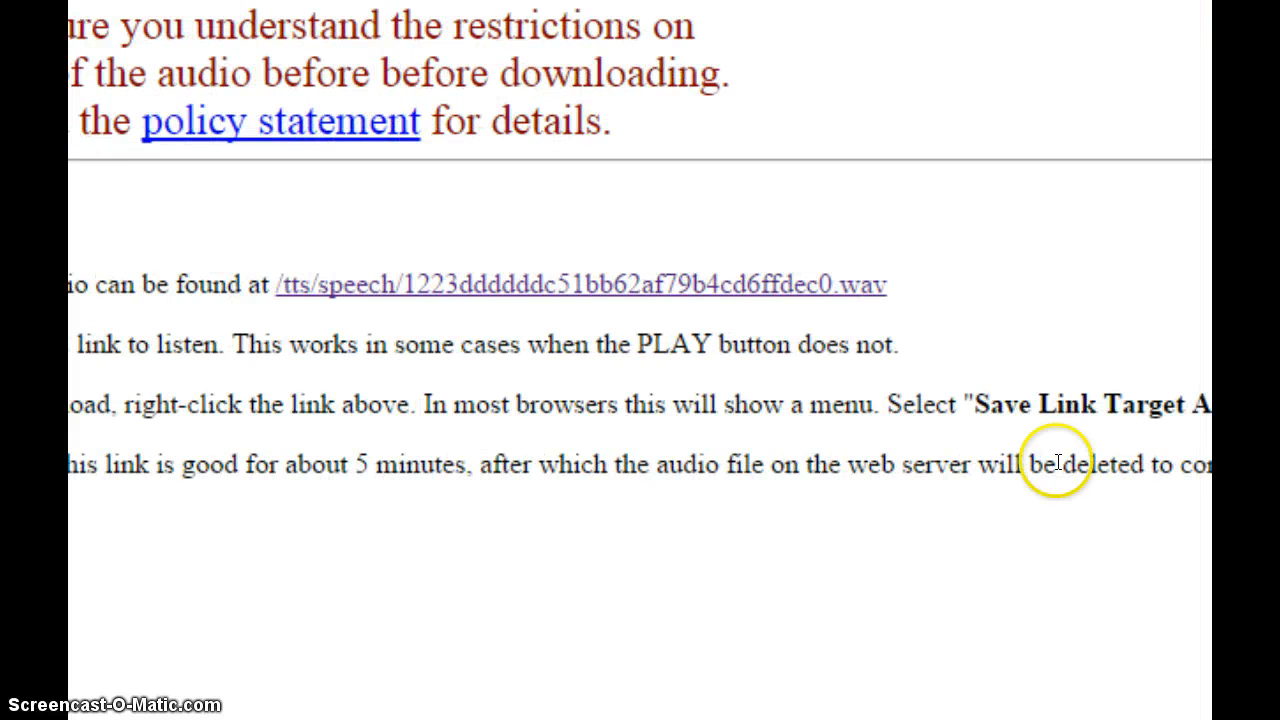
right_click(780, 285)
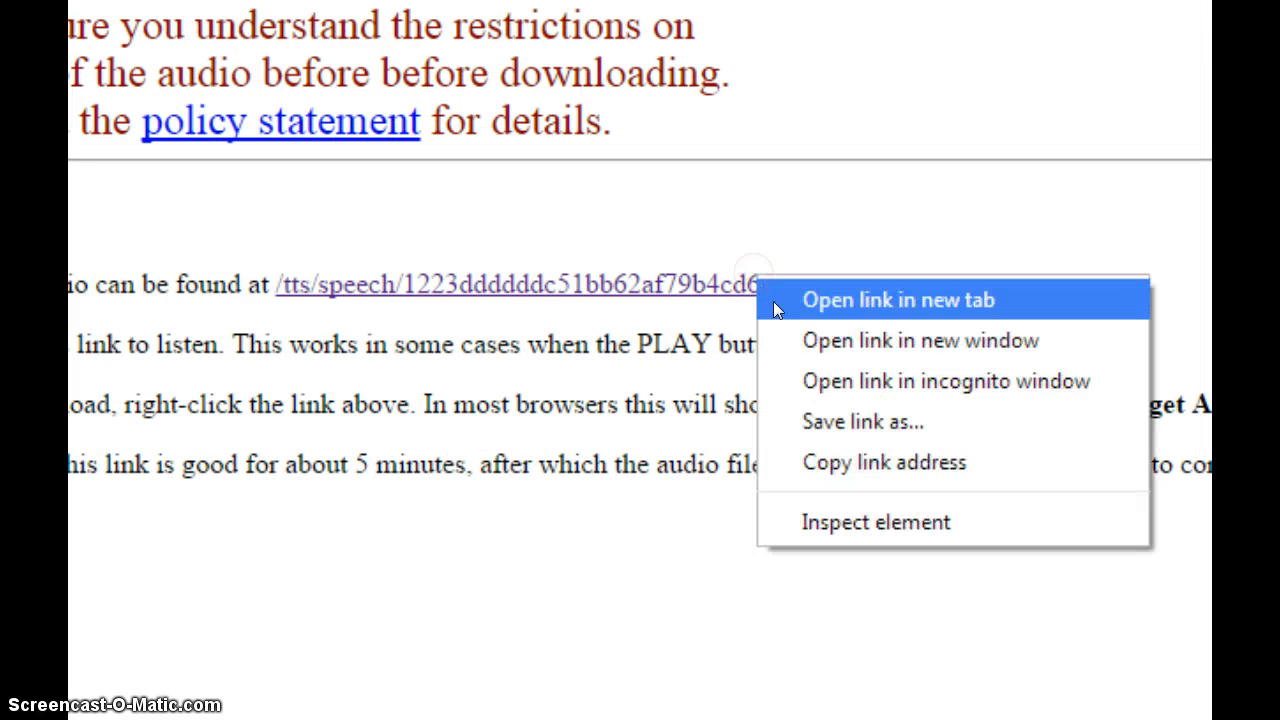
left_click(862, 421)
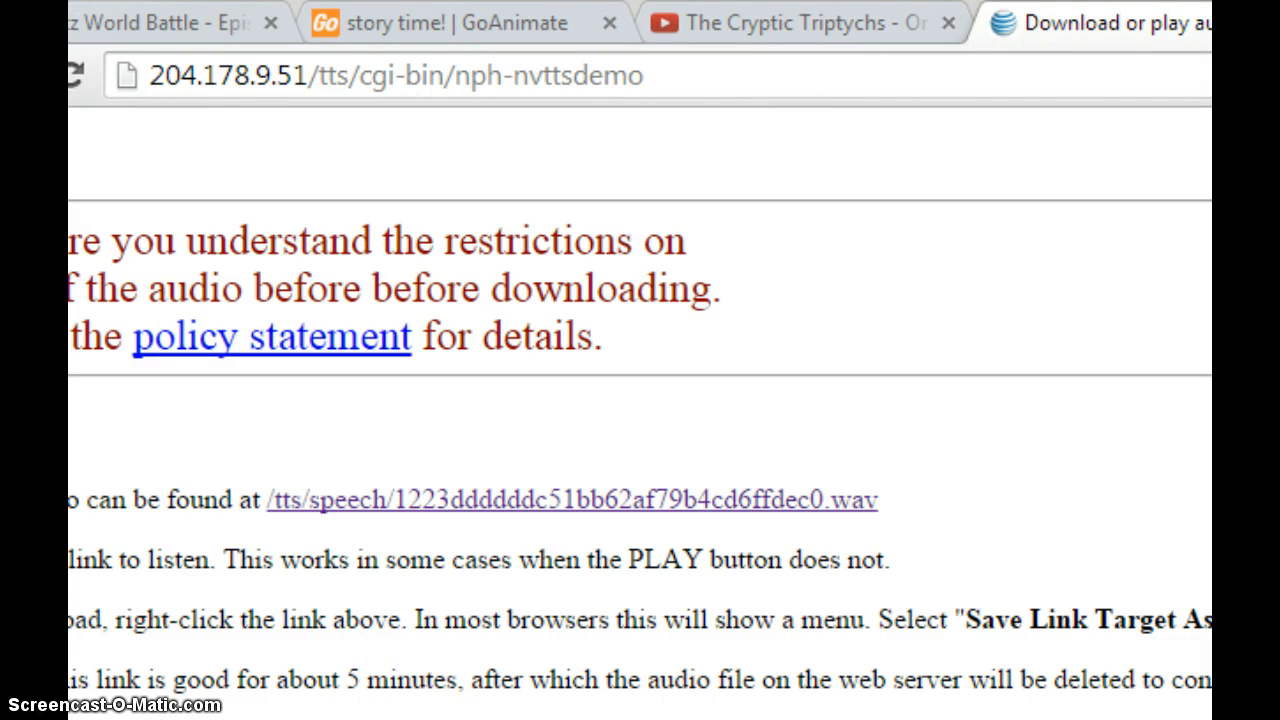
Go to the GoAnimate site and make a new video with the Lil' Petz World theme
type("www.youtube.com")
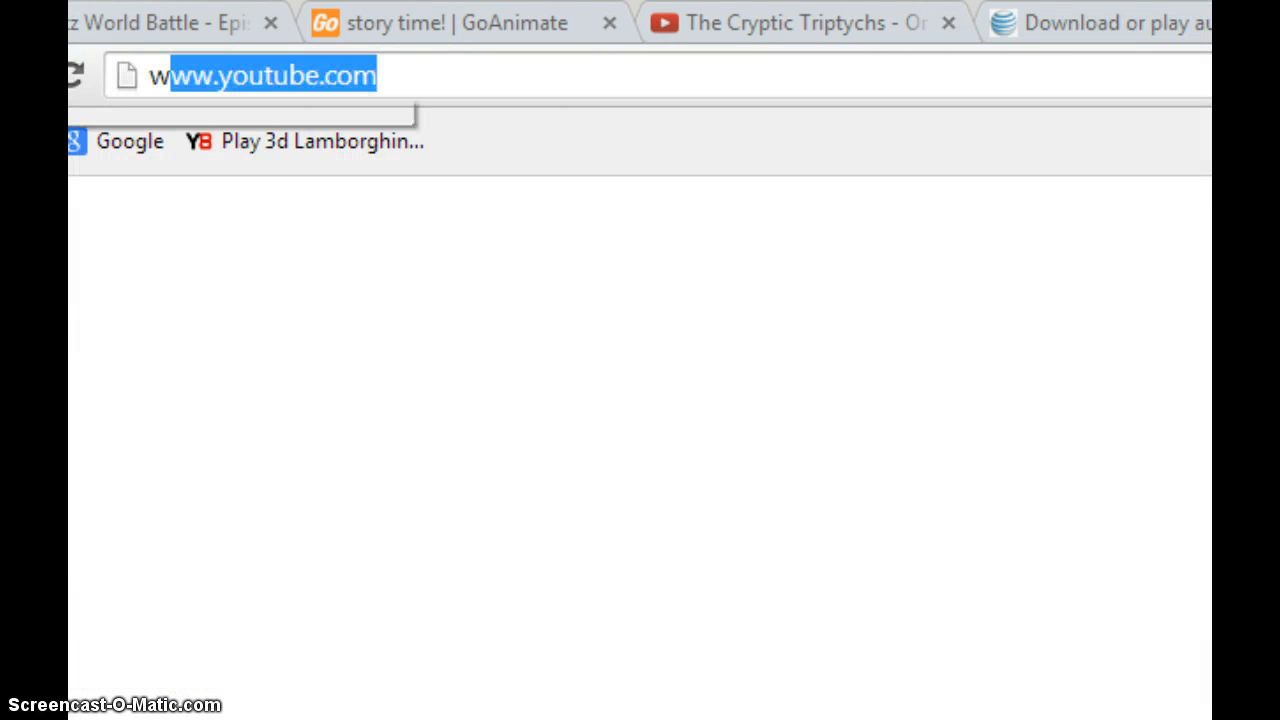
type("www.goanima")
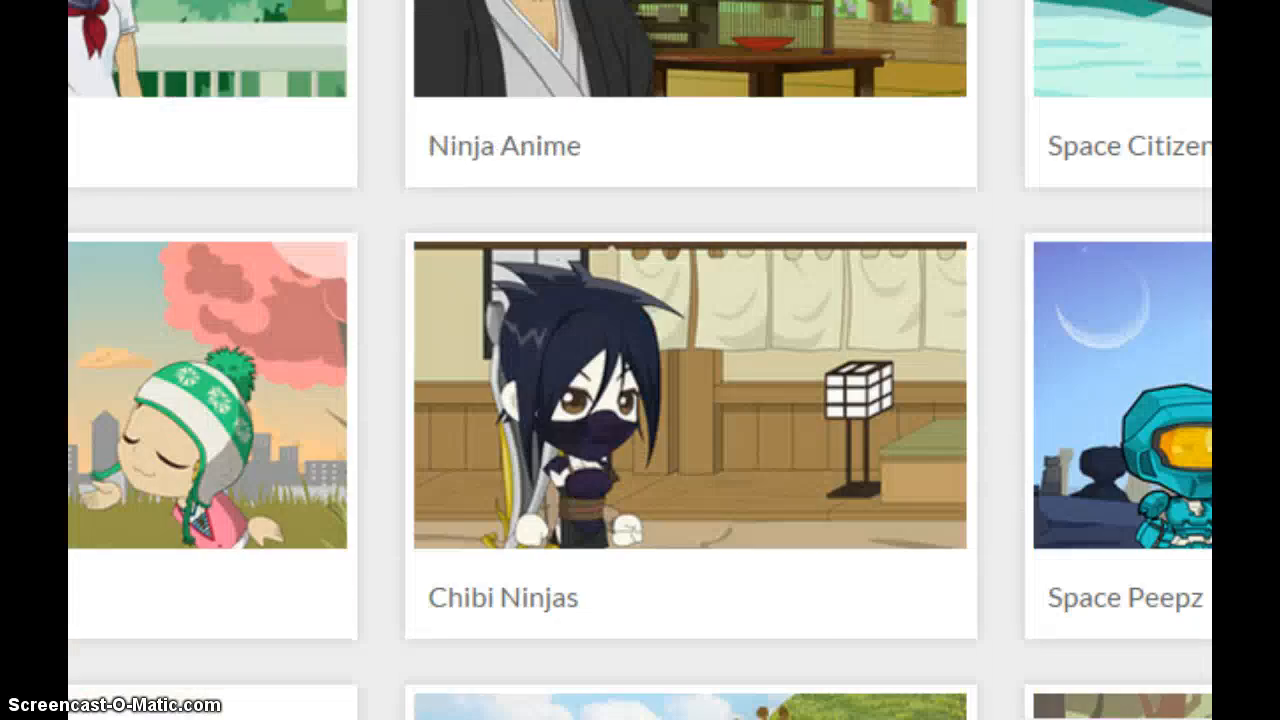
scroll("down", 3)
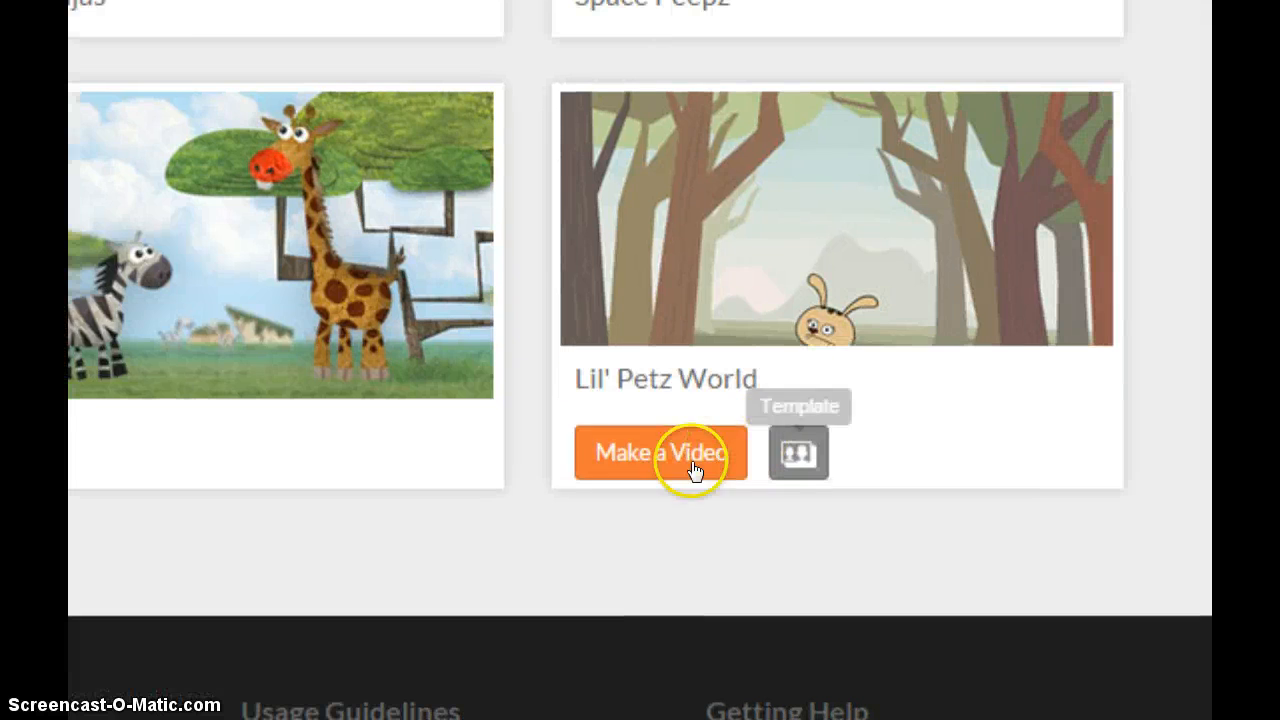
left_click(660, 453)
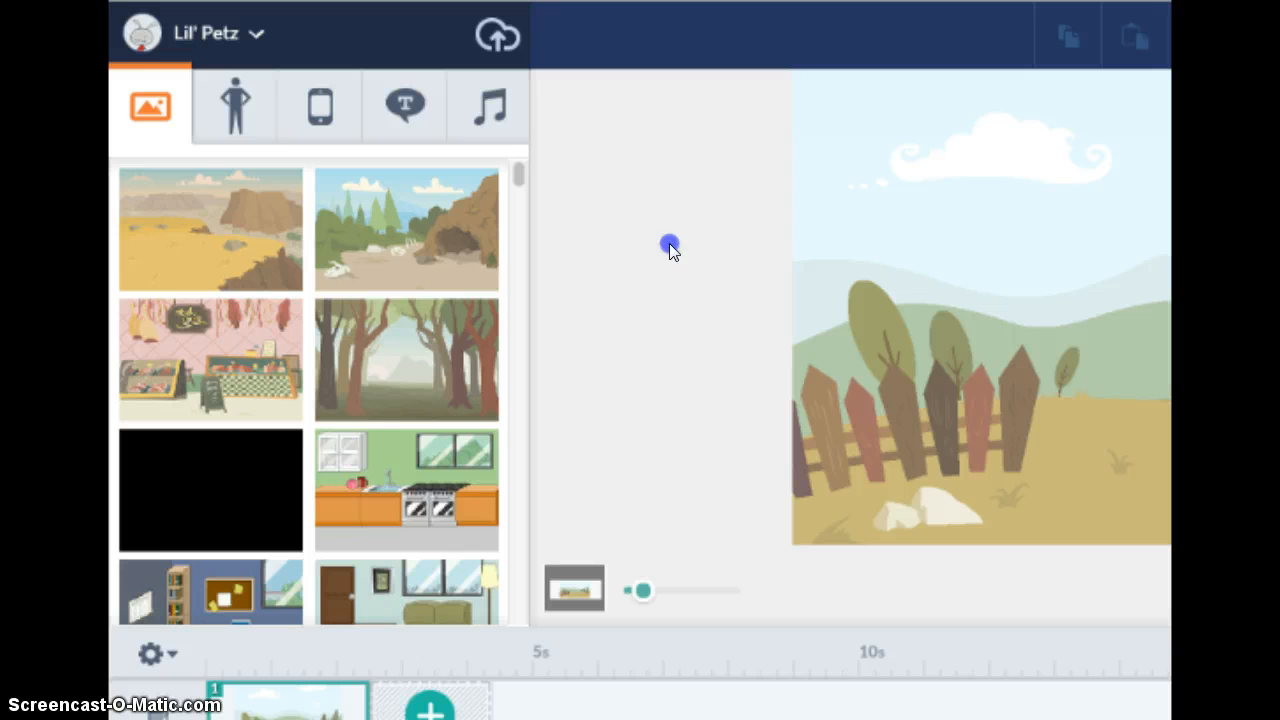
Add the yellow bunny to the meadow scene and open her action settings
left_click(234, 107)
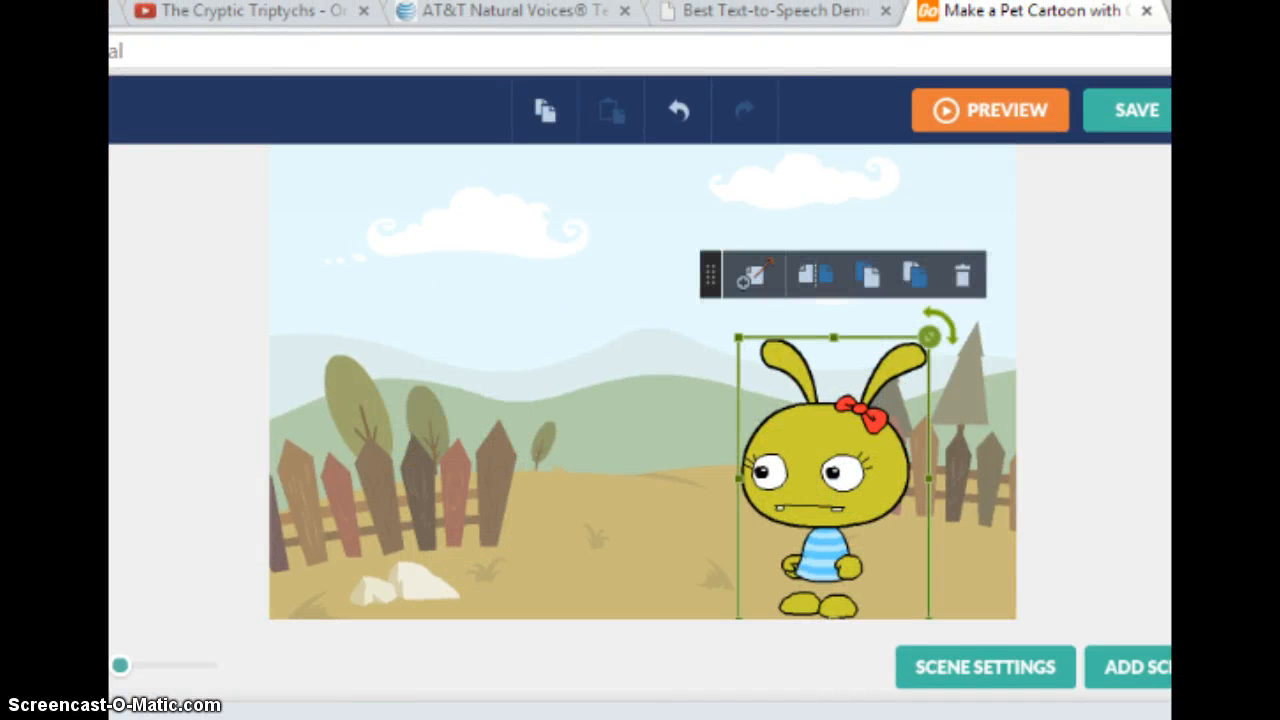
left_click(775, 11)
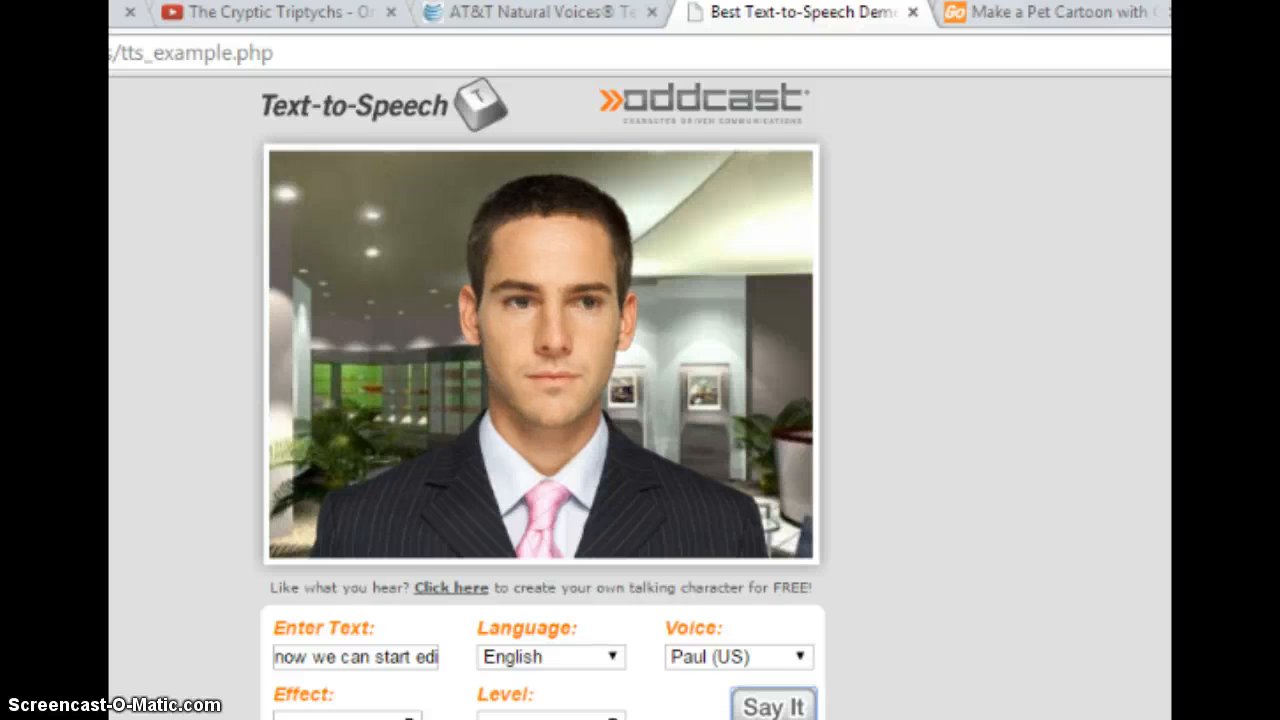
left_click(1050, 12)
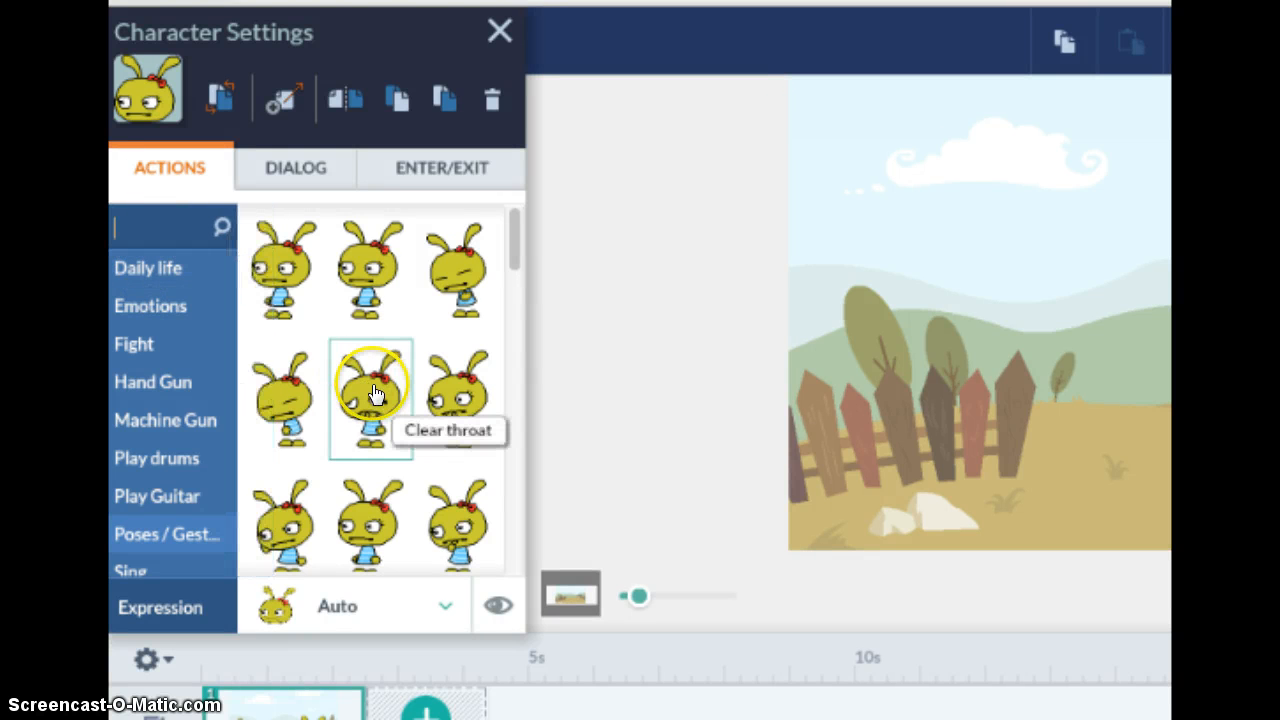
Search actions for "dance" and give the bunny the Dance action
type("dance")
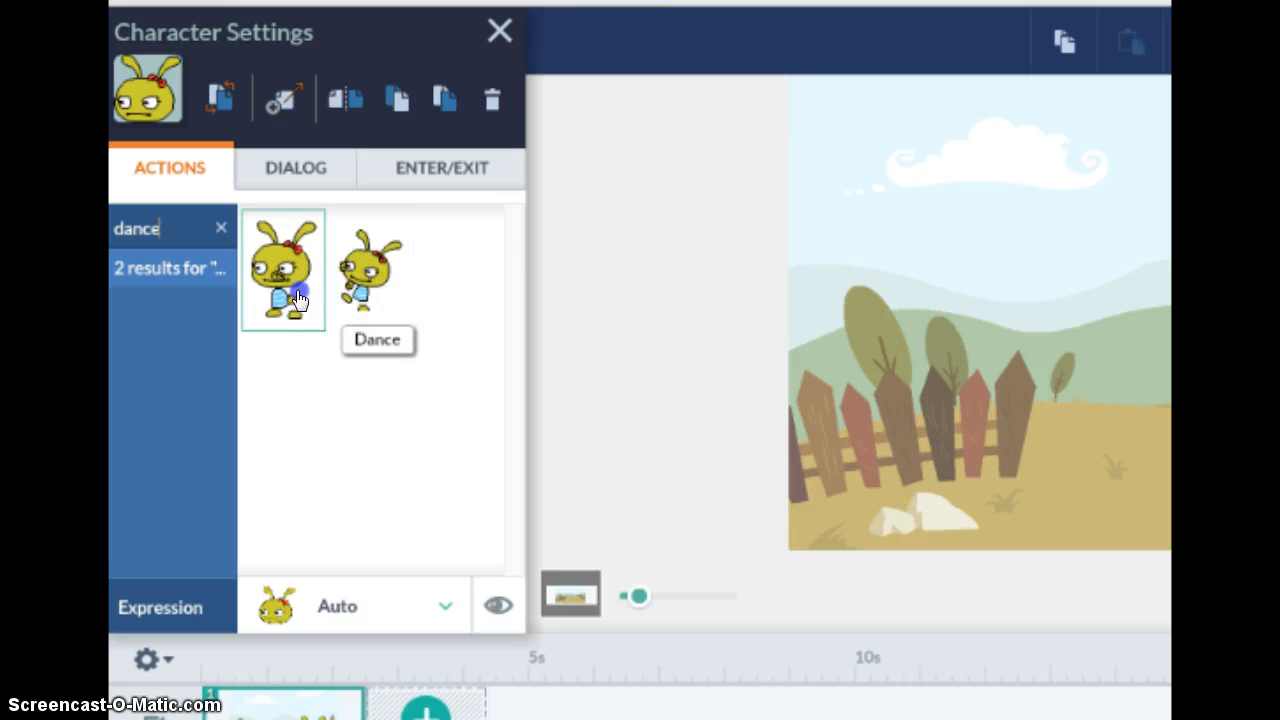
left_click(499, 30)
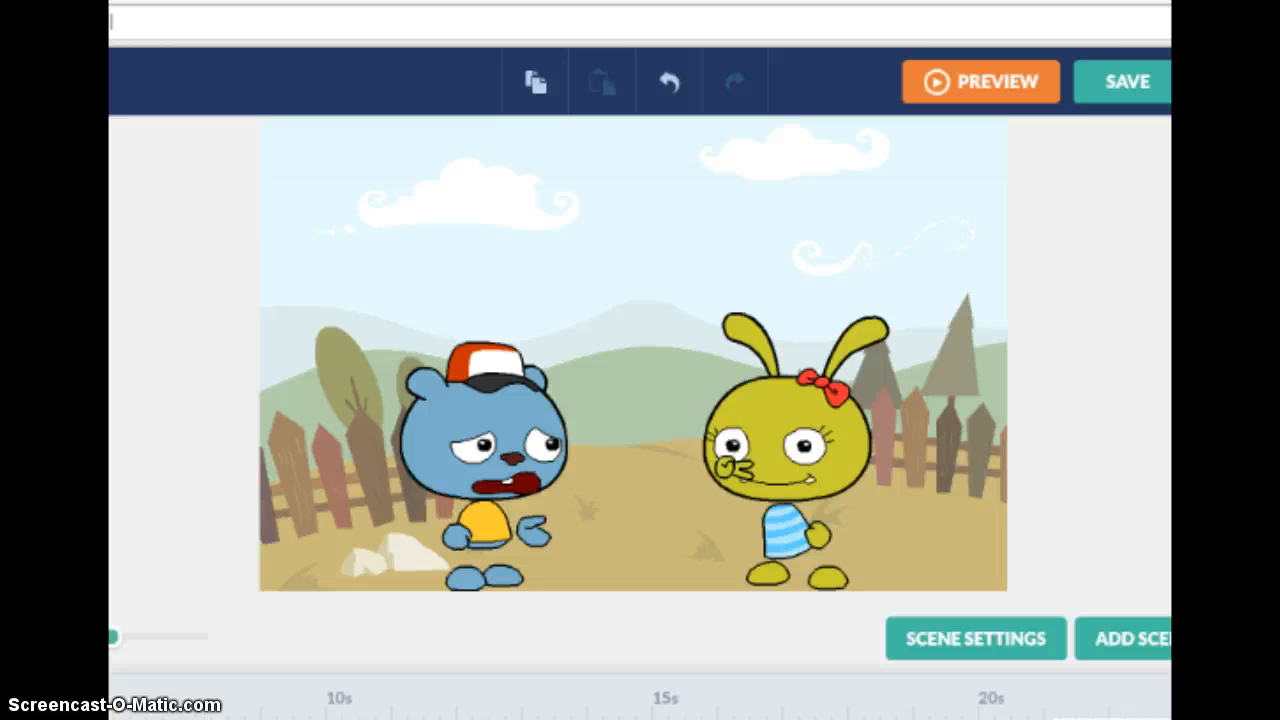
Upload the mike.wav audio file from the computer
left_click(480, 450)
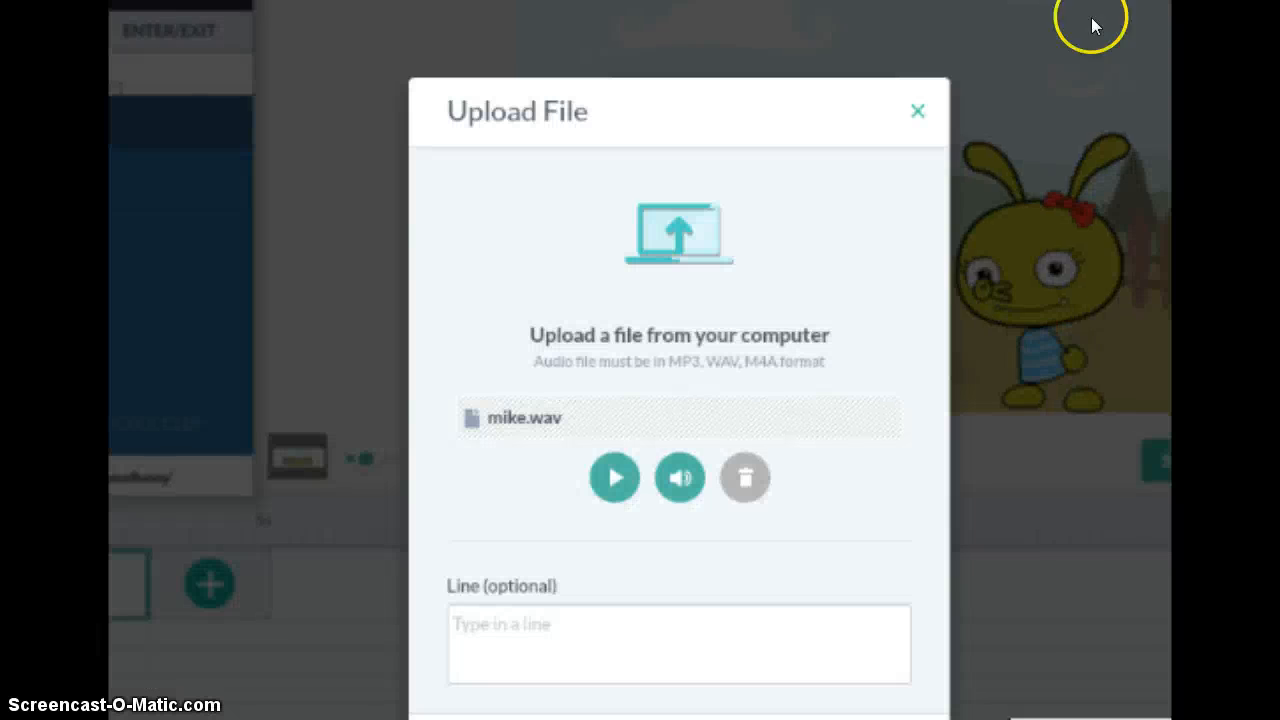
Label the uploaded clip with the line 'mike' and add it as the character's voice
type("mi")
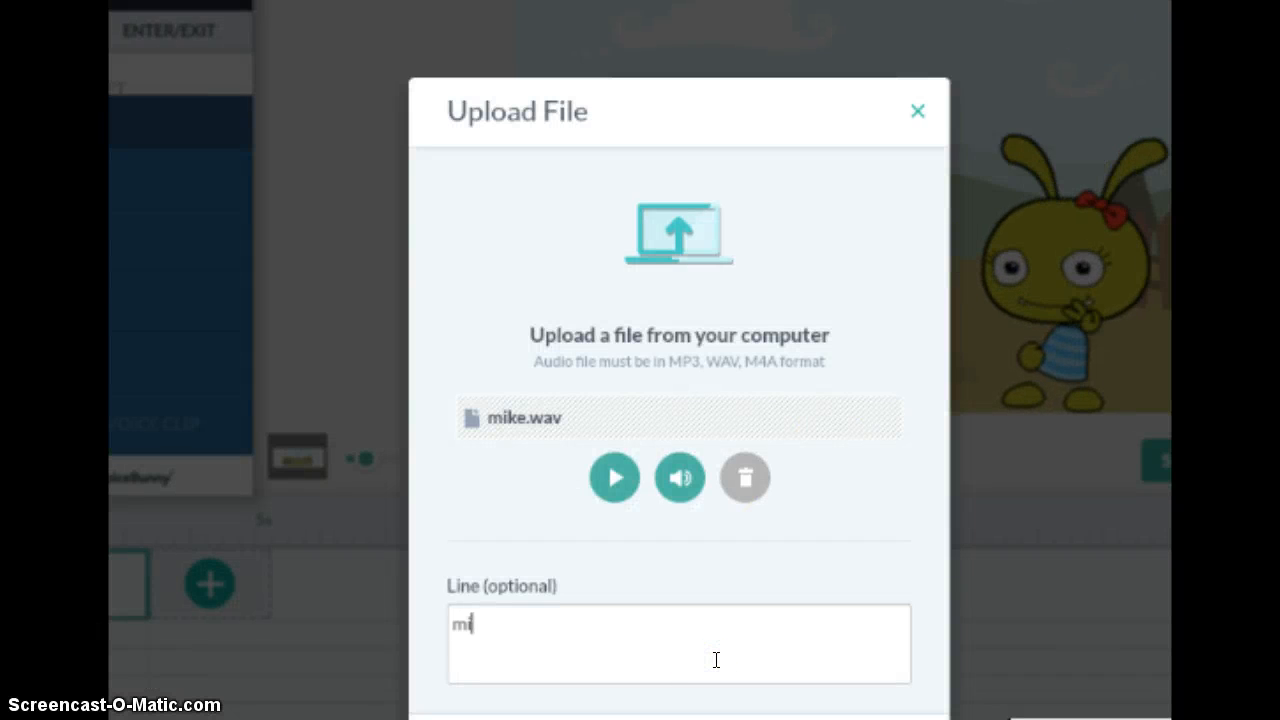
type("ke")
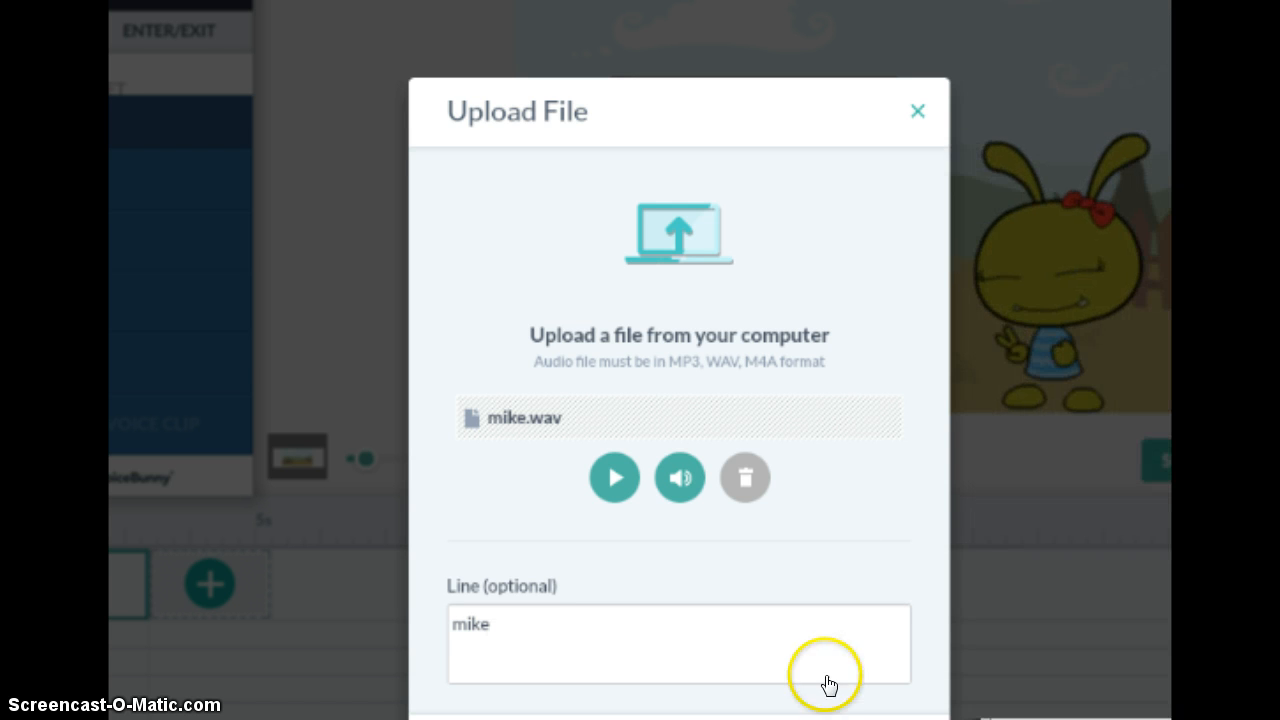
left_click(916, 111)
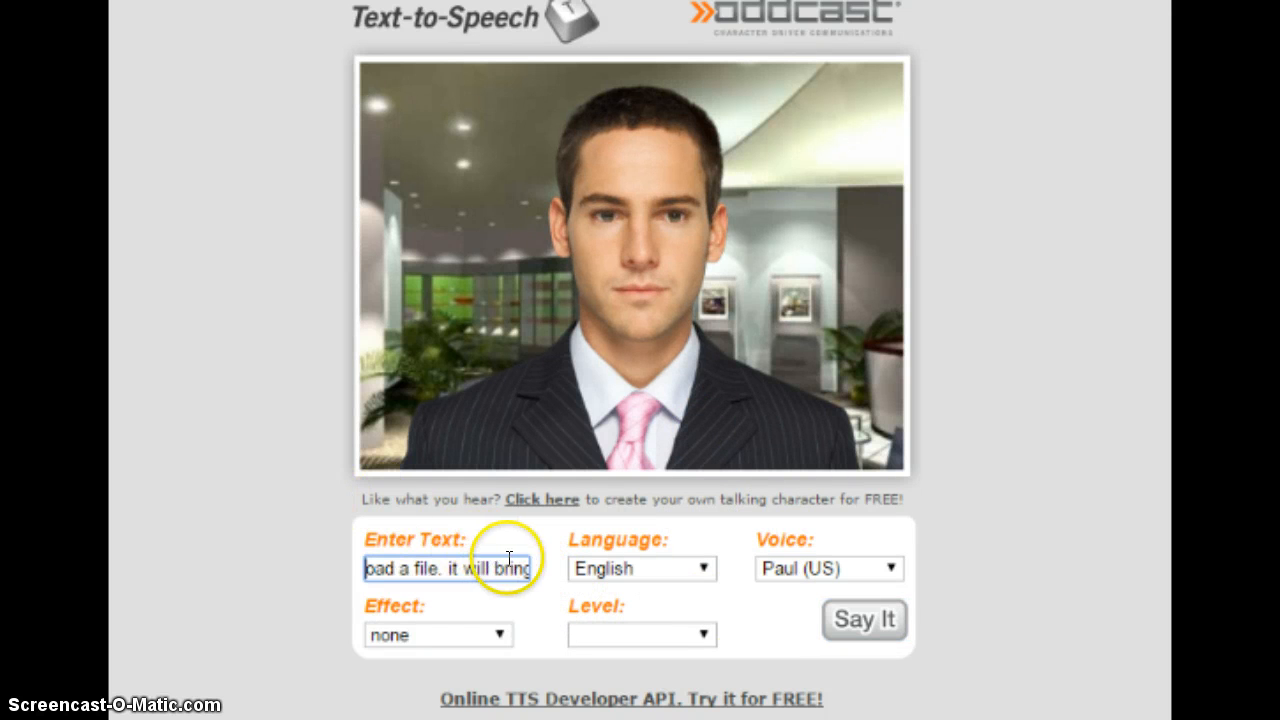
Rewrite Paul's Oddcast text with new commentary about sound FX and editing
type("ing up sound fx and")
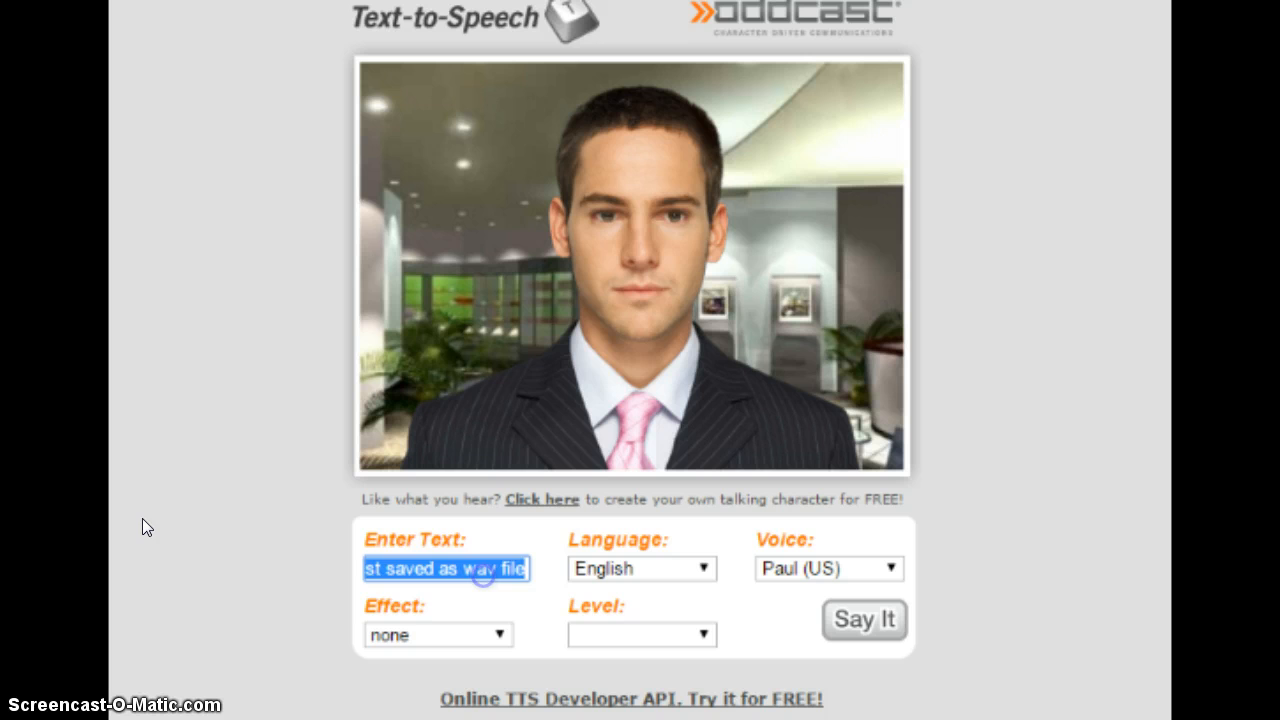
left_click(446, 568)
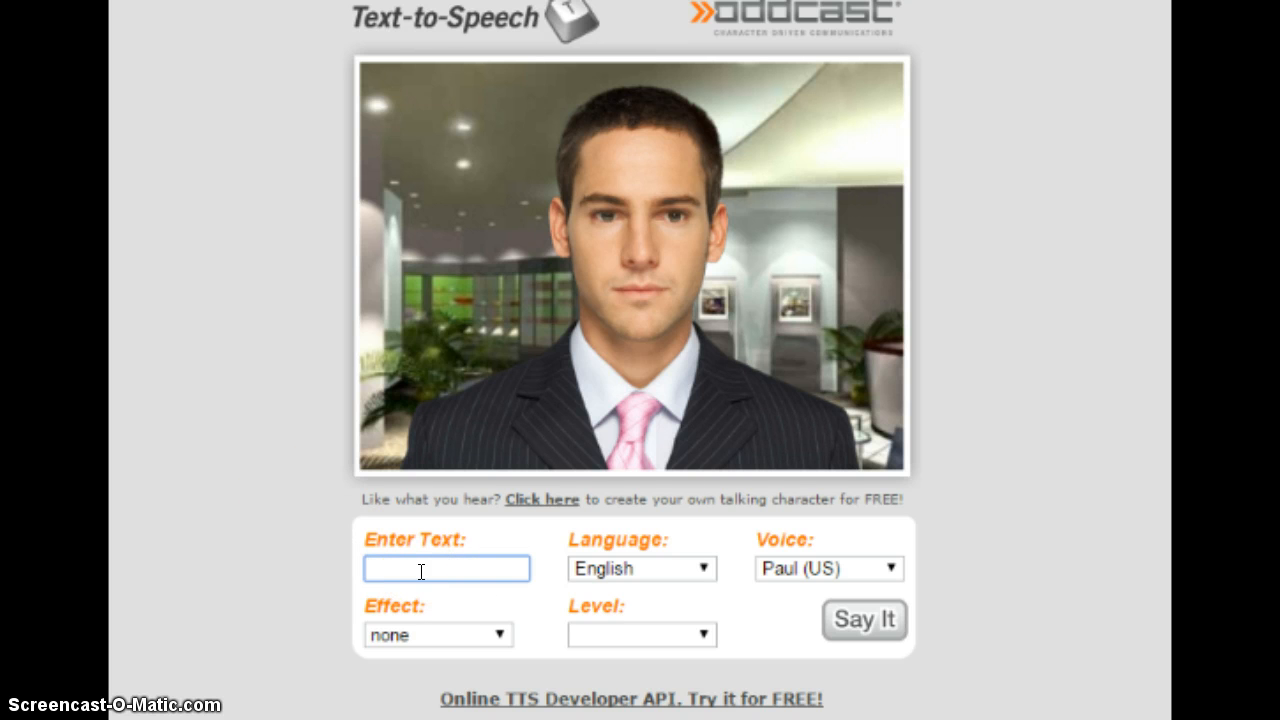
type("and that is")
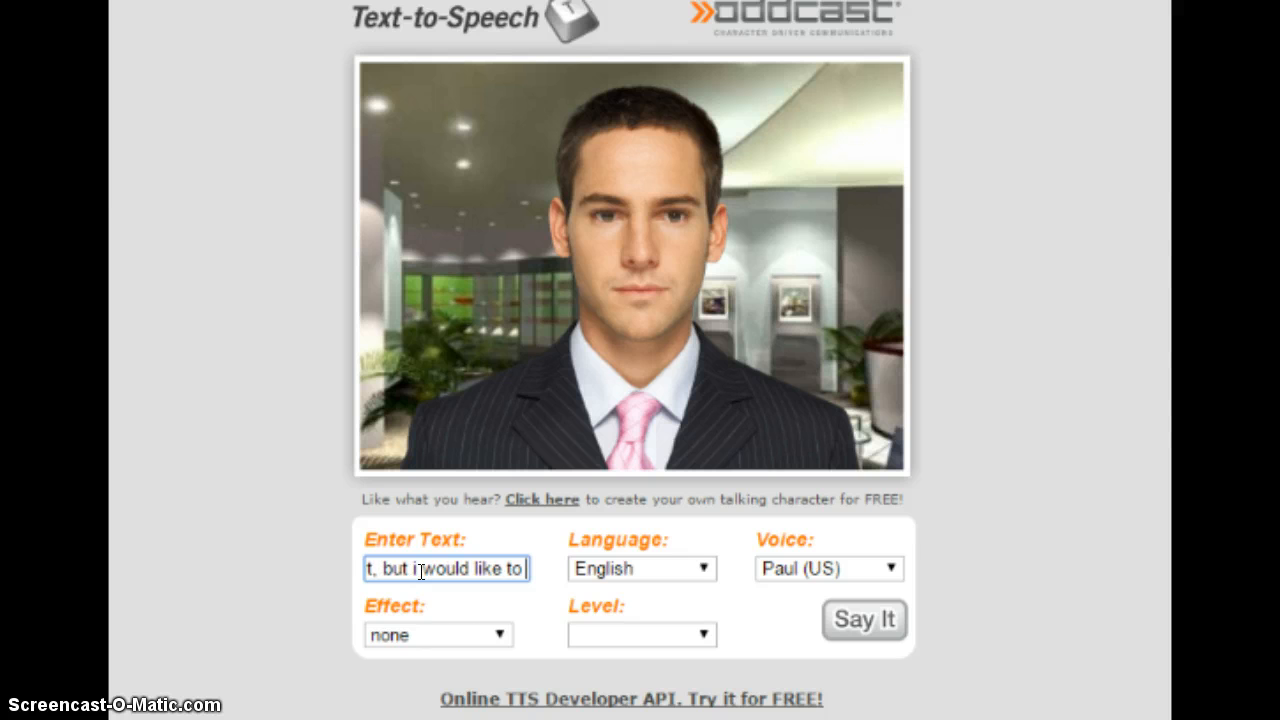
type("edit a little")
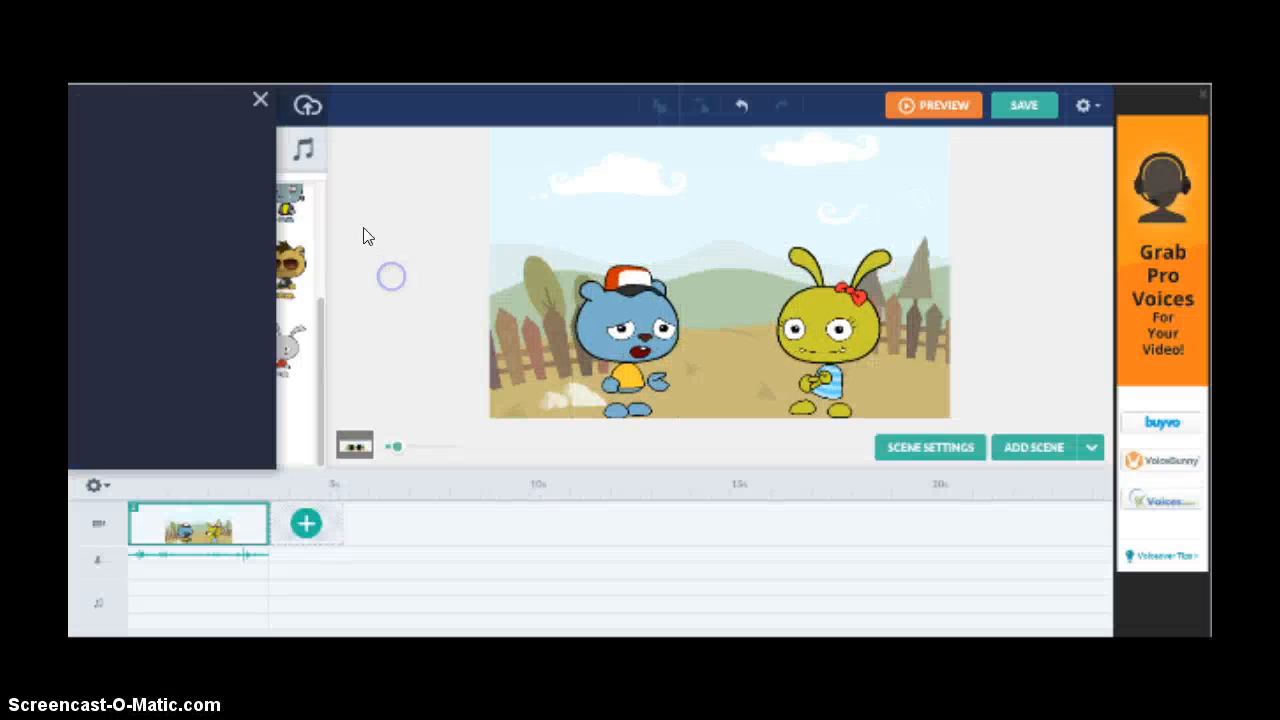
Add an 'AT&T Mike' title to the meadow scene and select it for styling
left_click(249, 148)
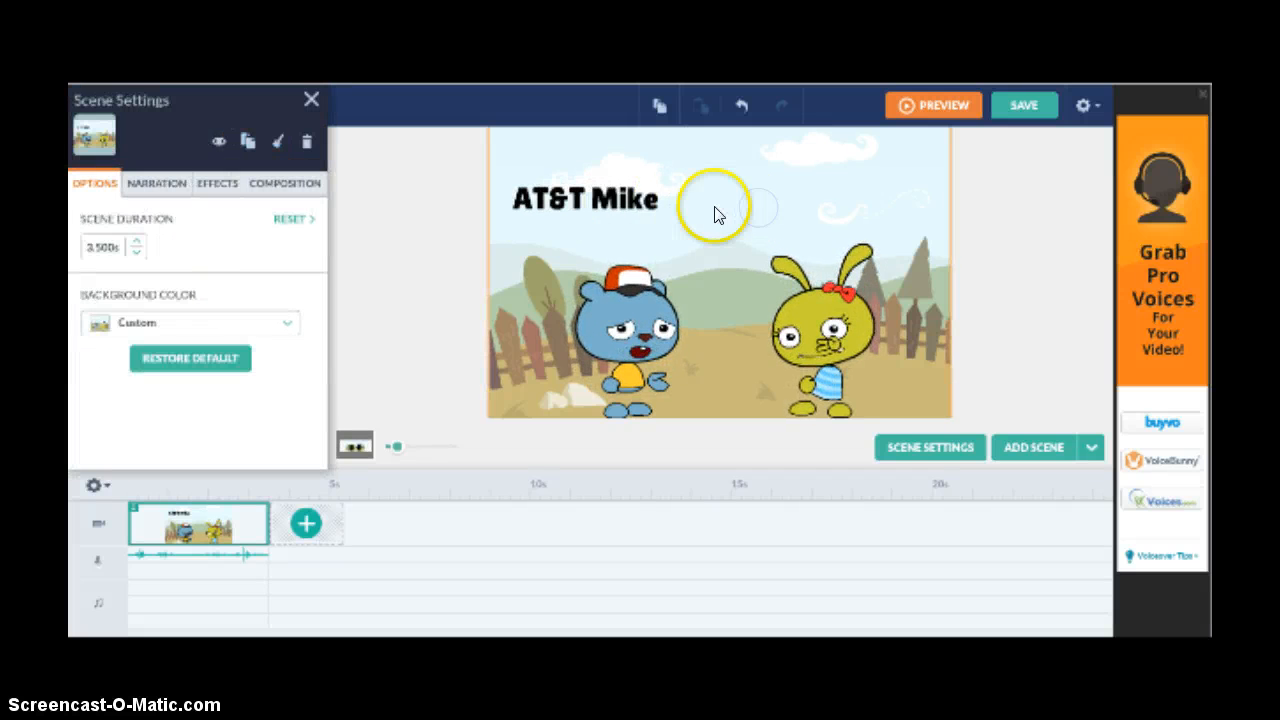
left_click(585, 198)
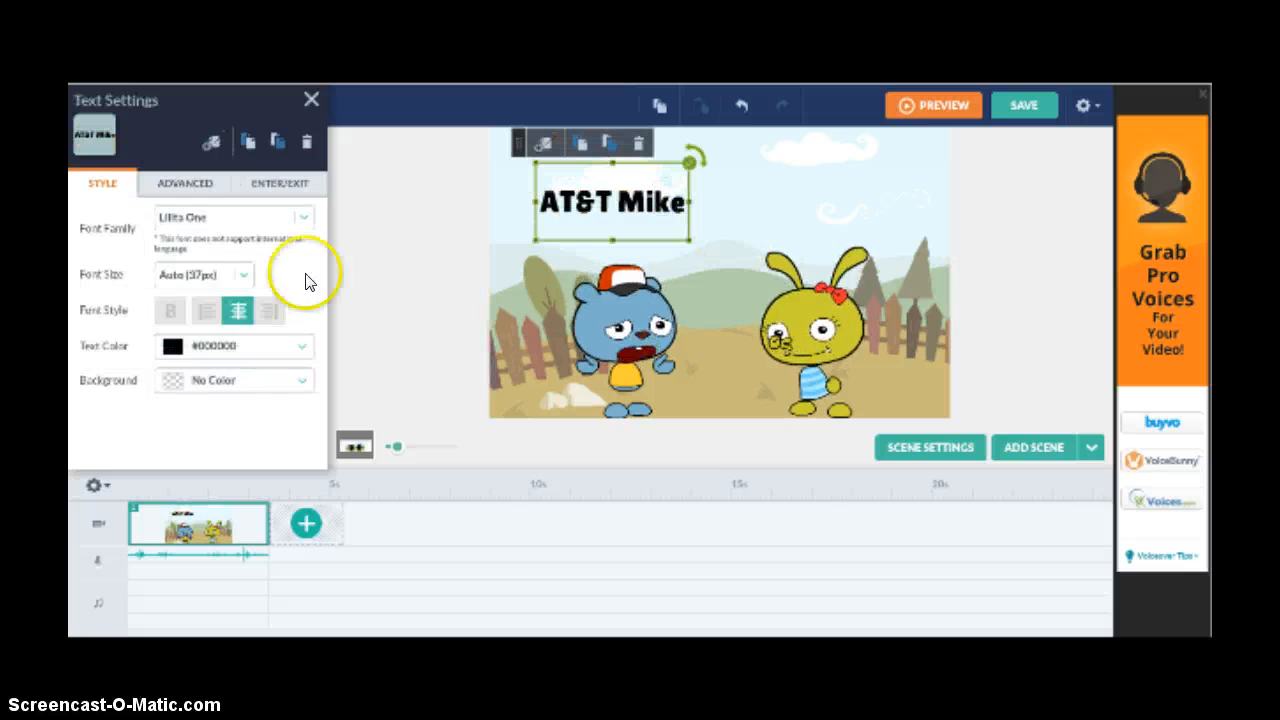
left_click(279, 183)
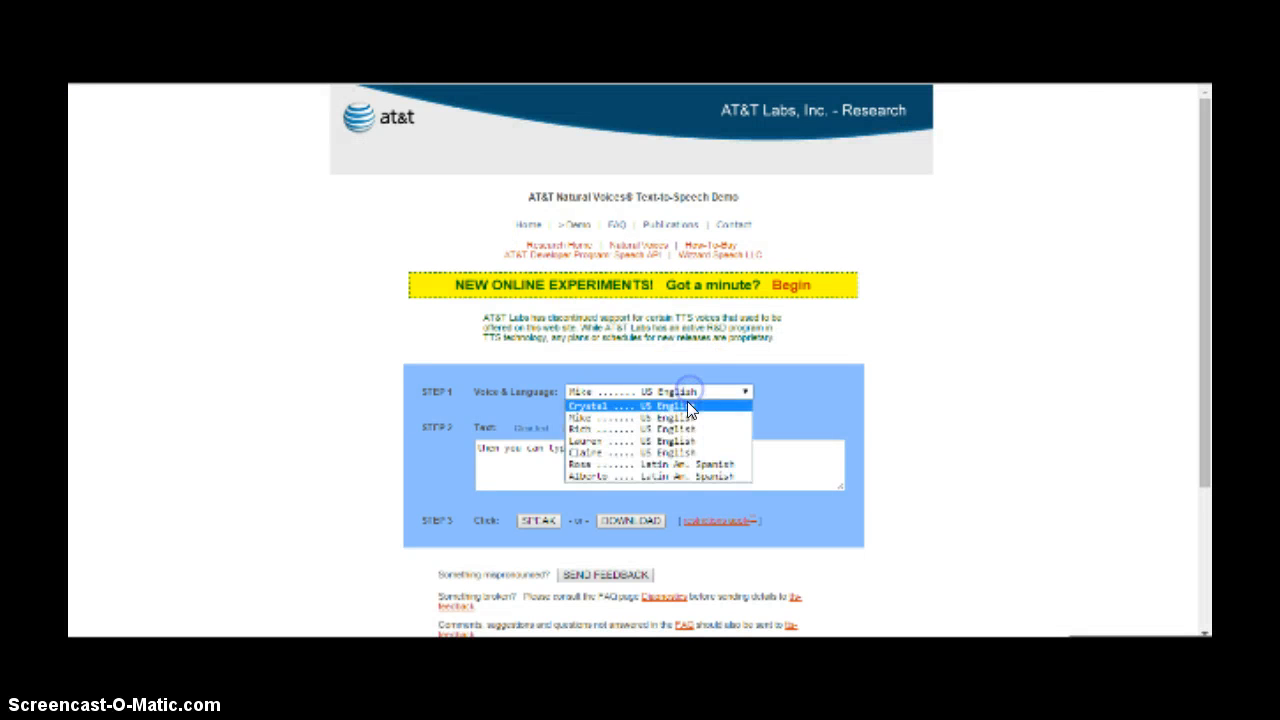
Download a Crystal voice clip saying 'that's right!' and go back to the GoAnimate bear
left_click(605, 405)
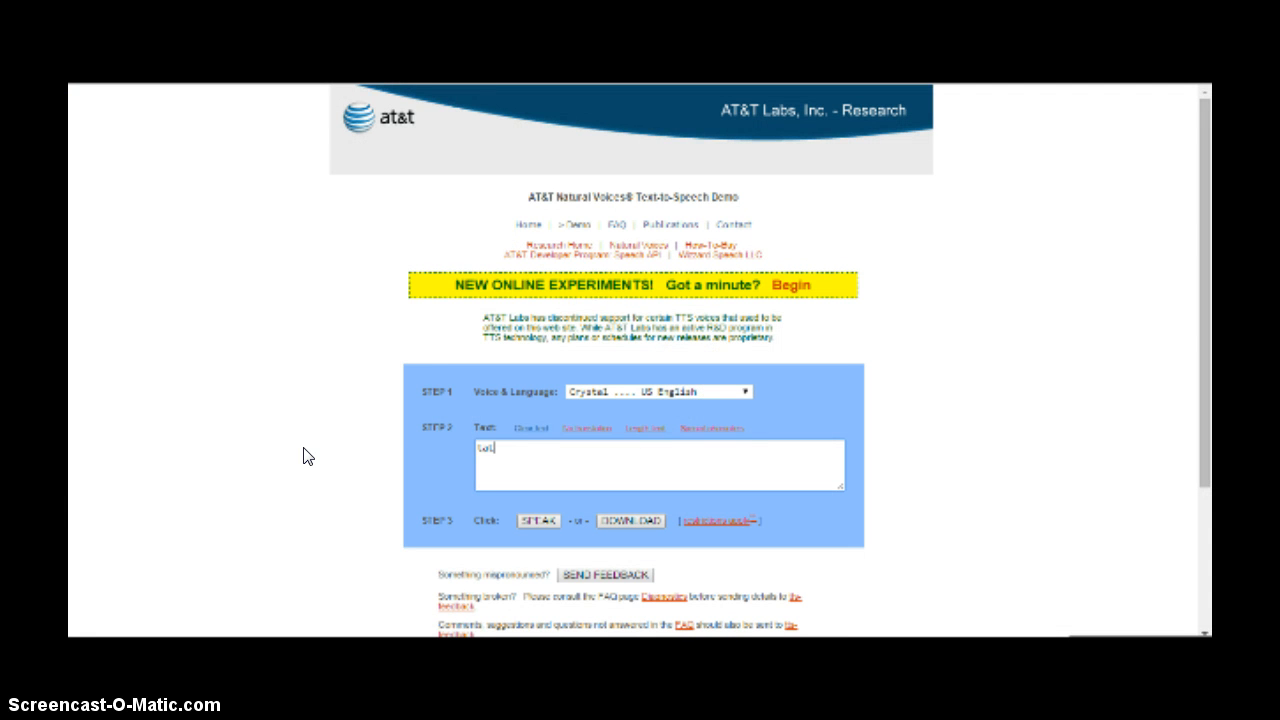
type("that's right!")
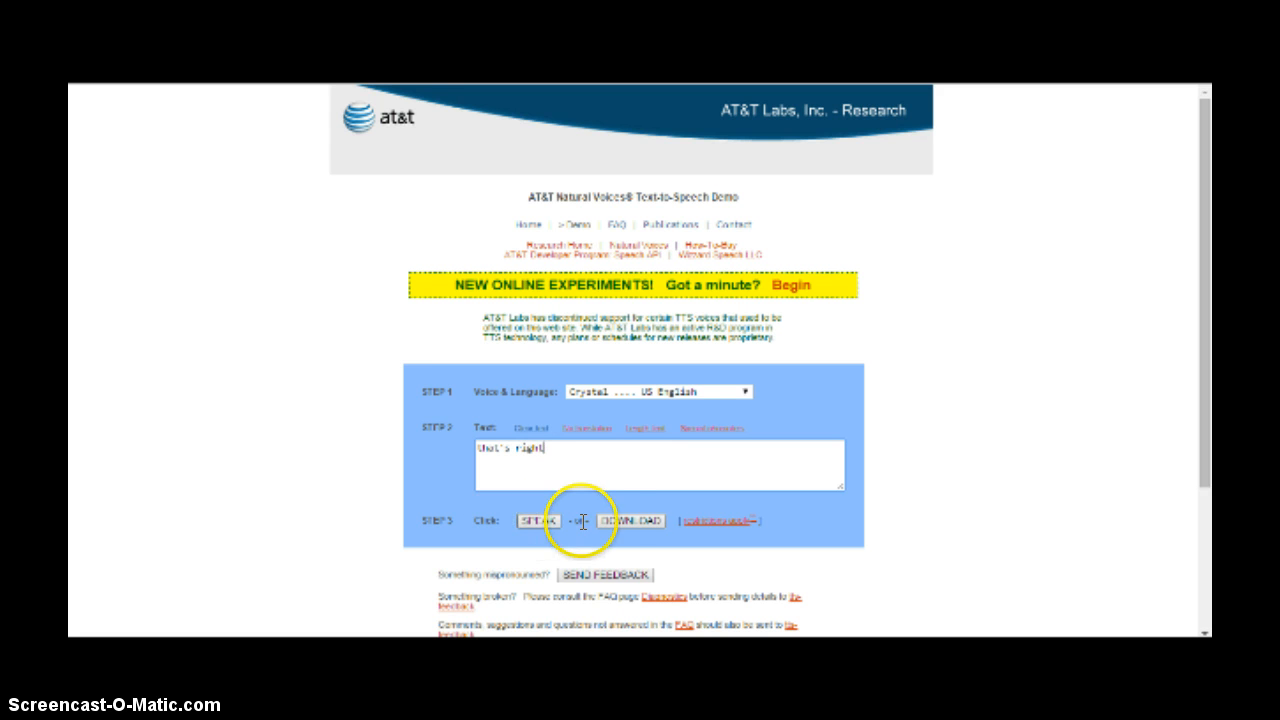
left_click(630, 521)
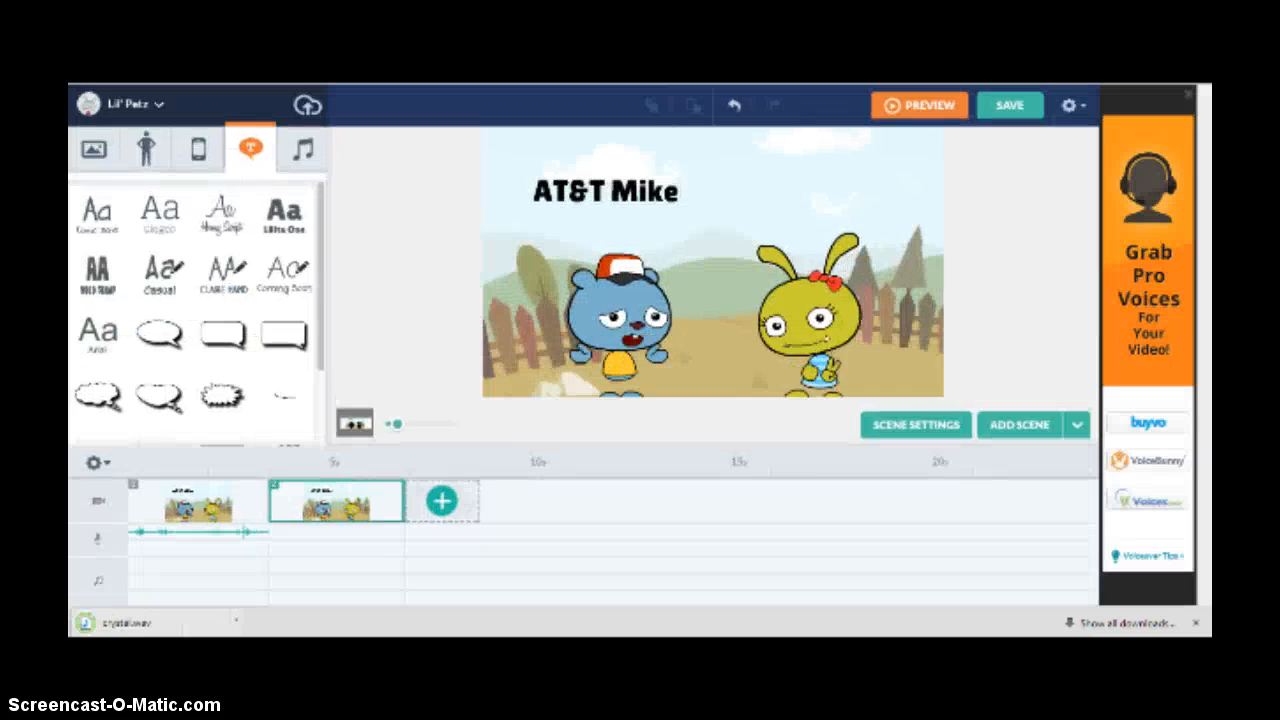
left_click(795, 320)
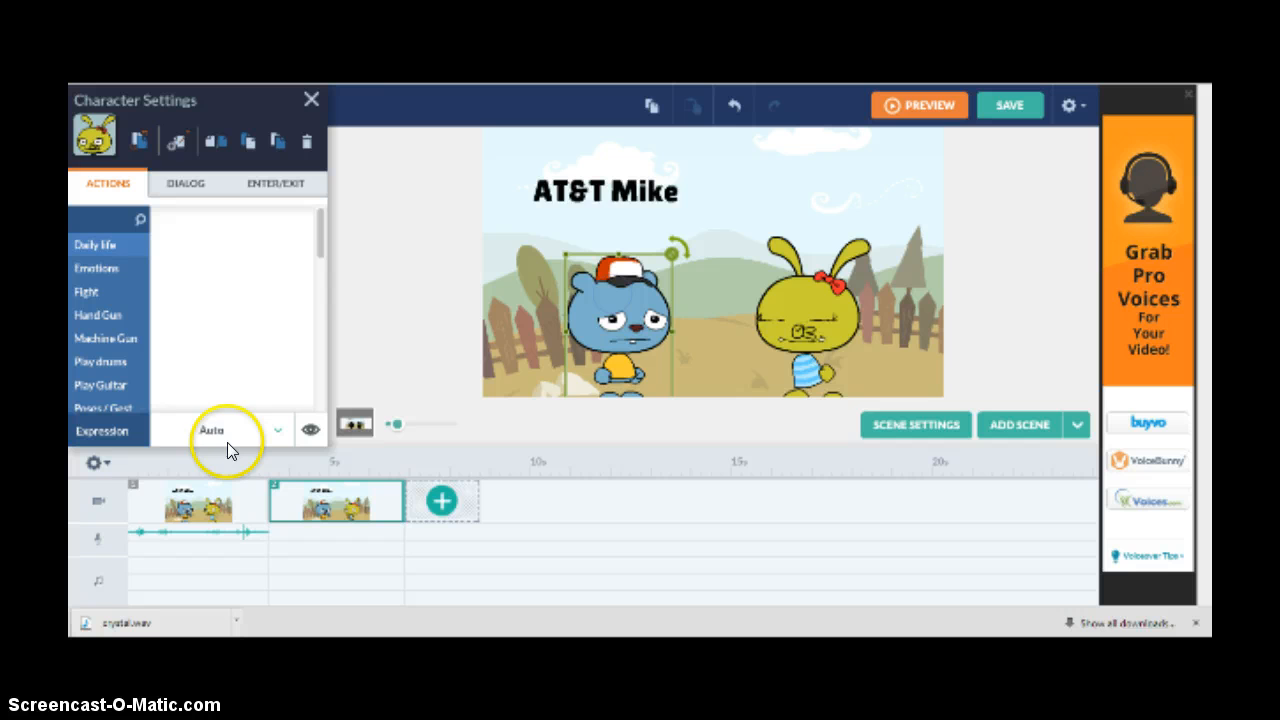
Browse the bear's Expression choices, then bring up the yellow rabbit's action poses
left_click(95, 244)
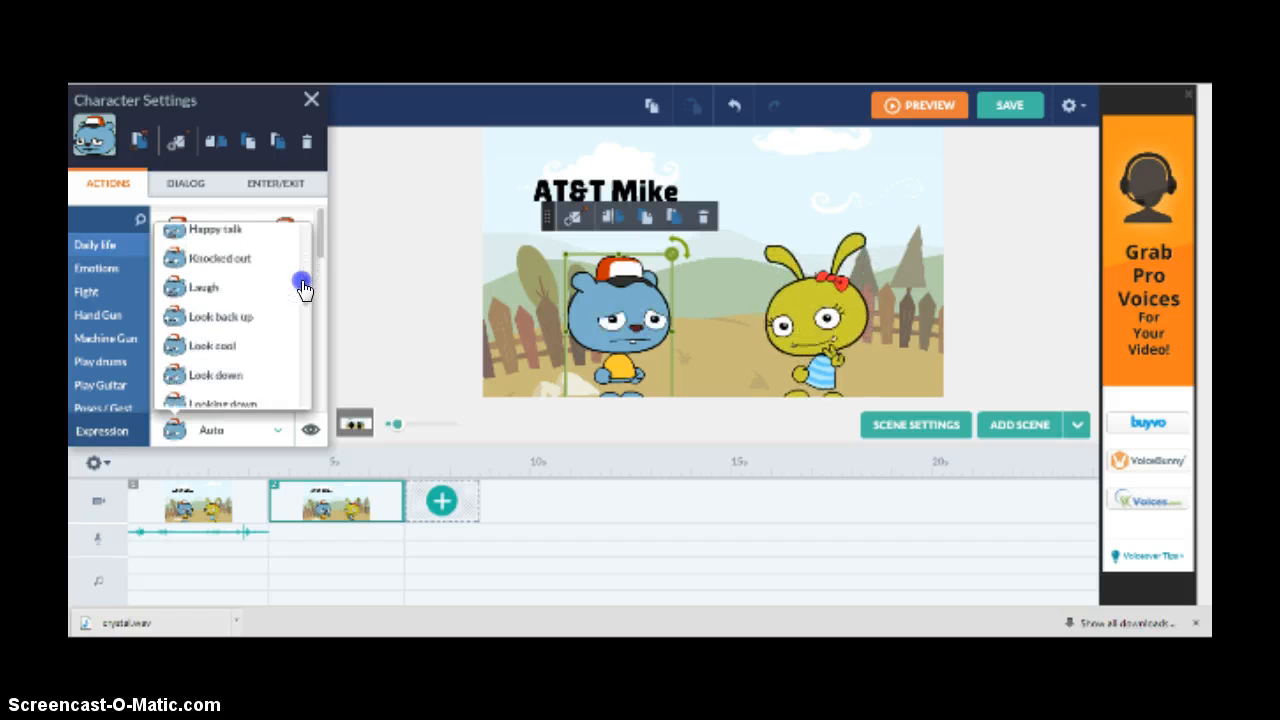
scroll("down", 3)
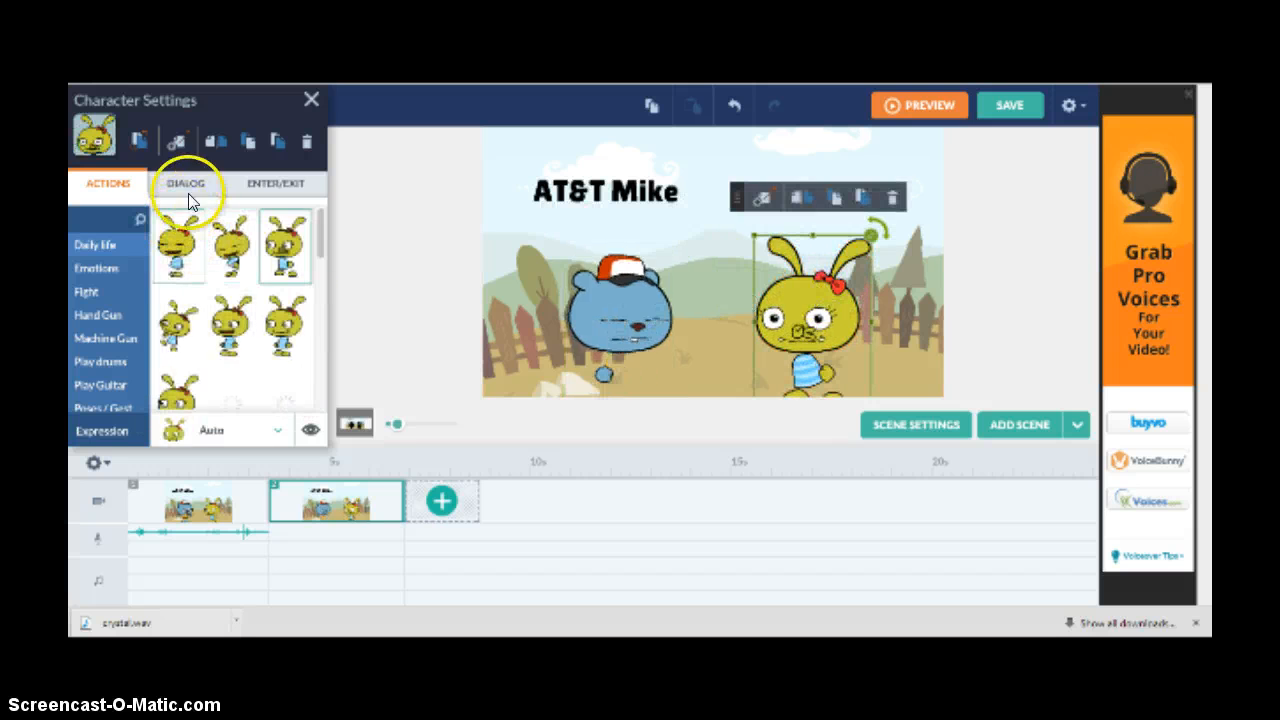
Upload crystal.wav as the rabbit's dialog with line 'crystal' and play it back
left_click(186, 183)
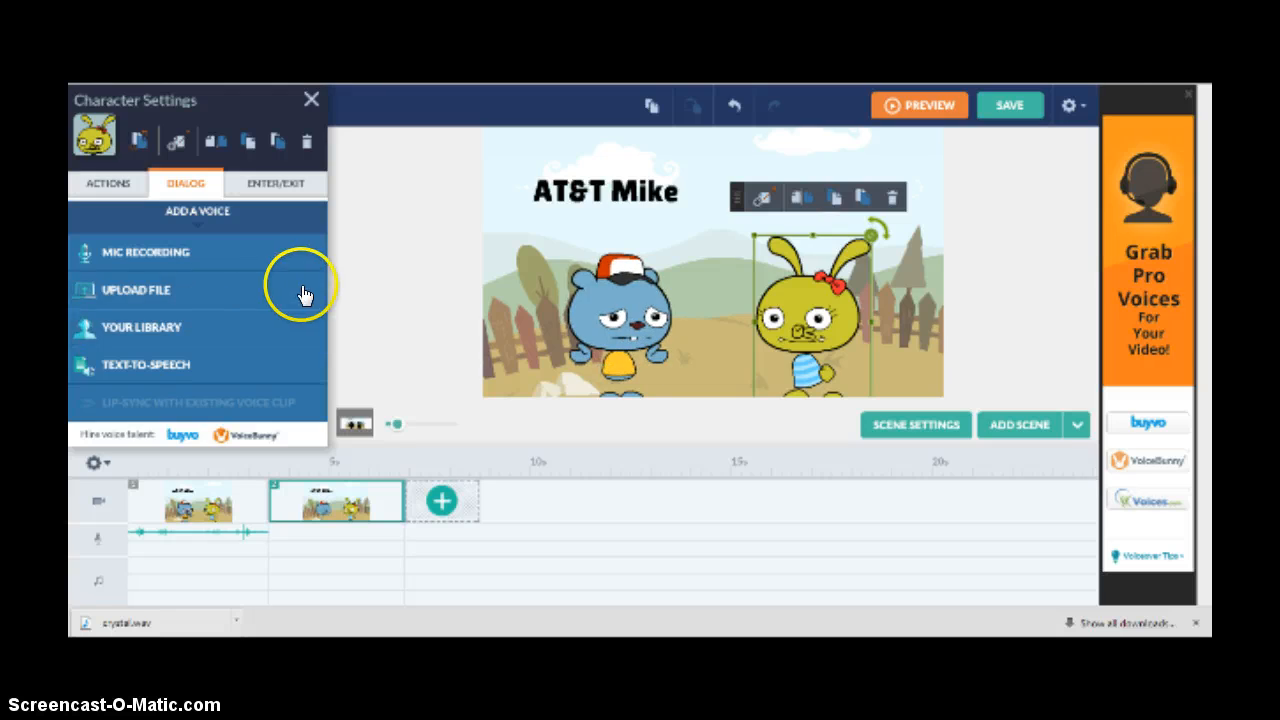
left_click(135, 290)
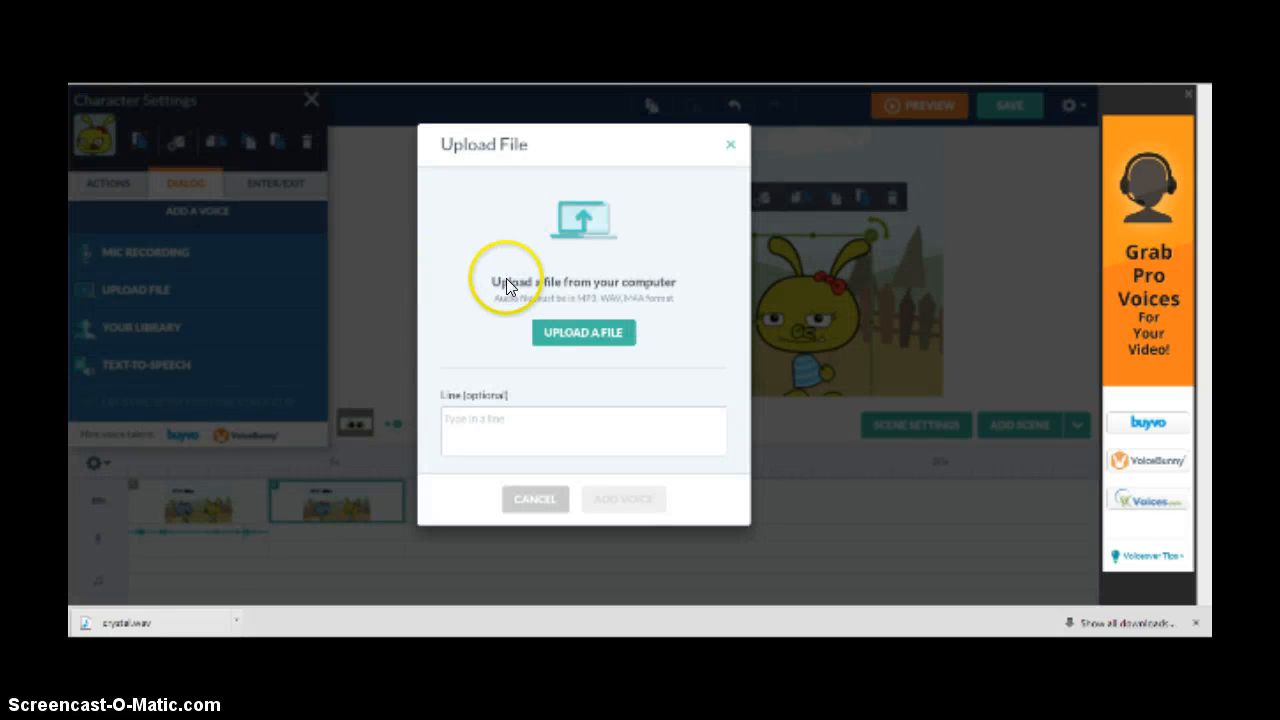
left_click(583, 332)
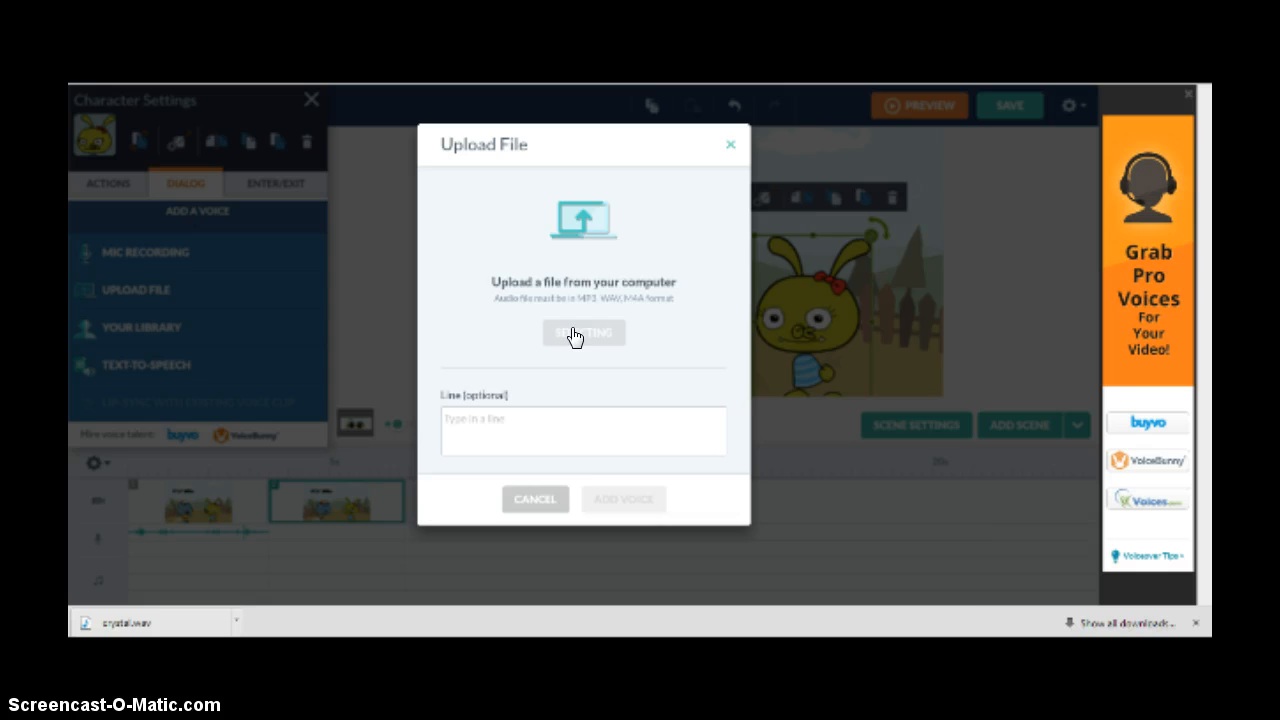
left_click(583, 333)
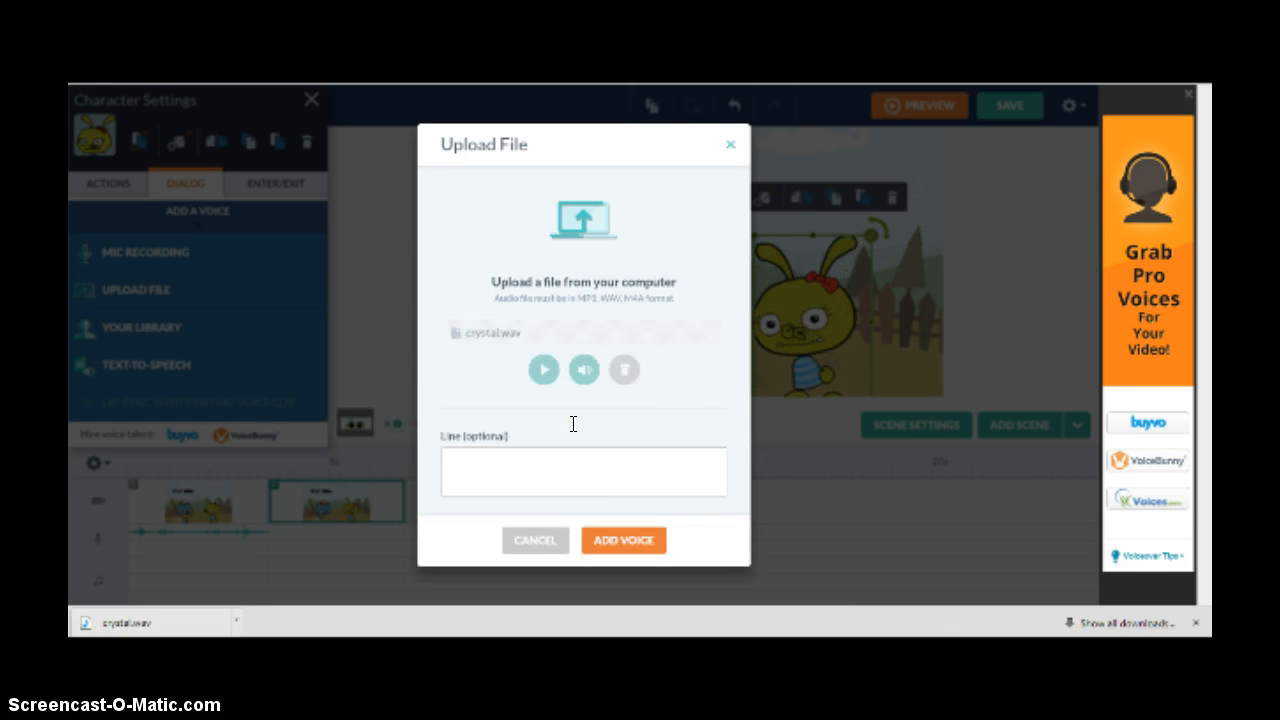
left_click(544, 370)
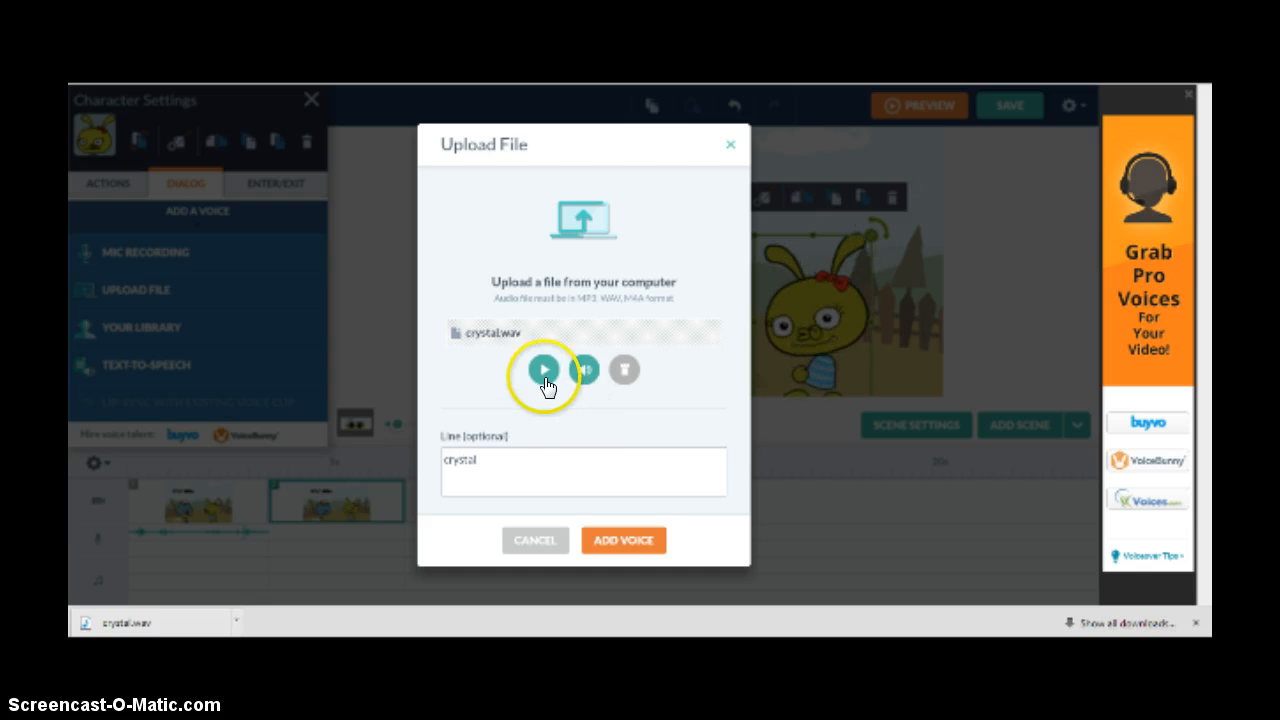
left_click(623, 539)
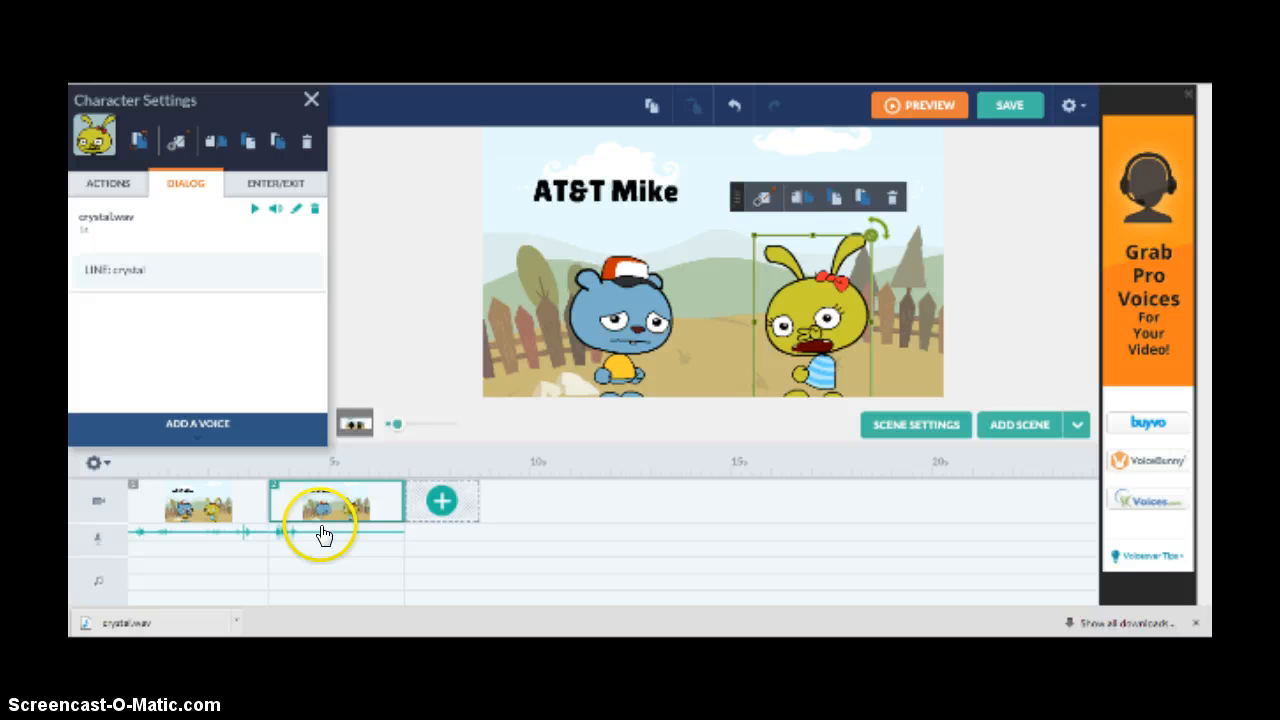
left_click(732, 105)
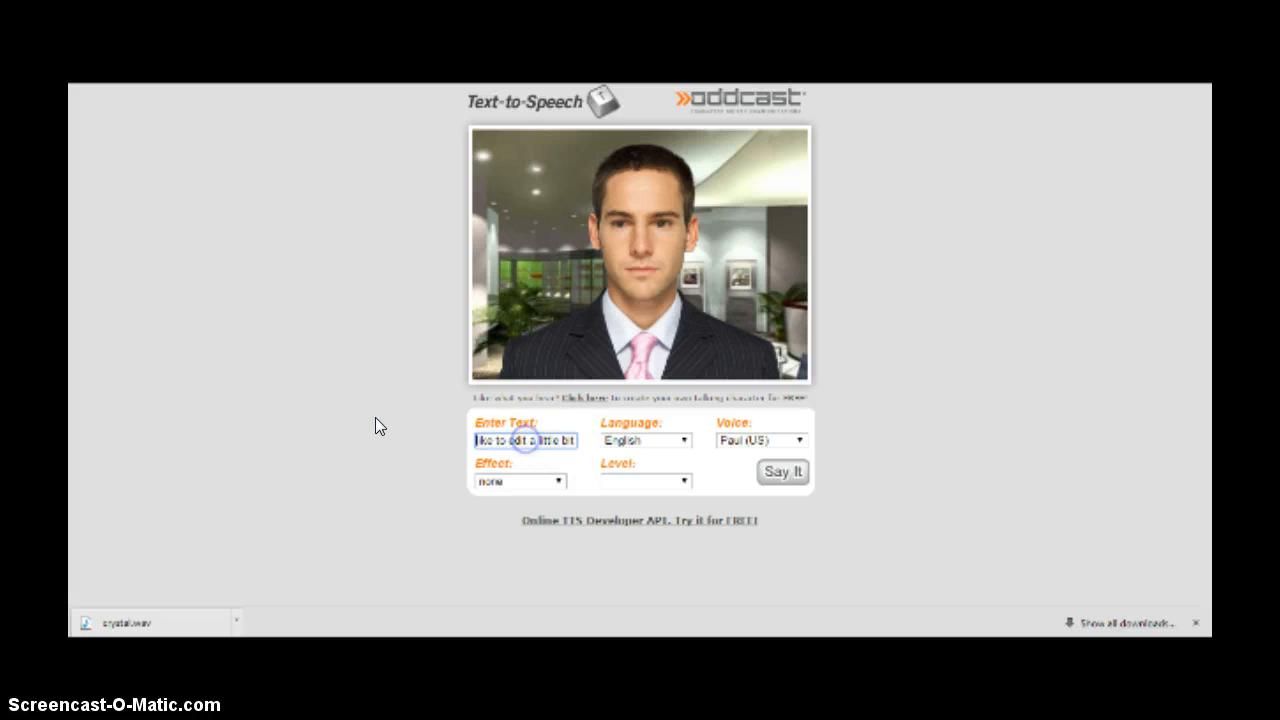
Replace Paul's Oddcast text with new 'just ignore my…' commentary and hear it spoken
triple_click(523, 440)
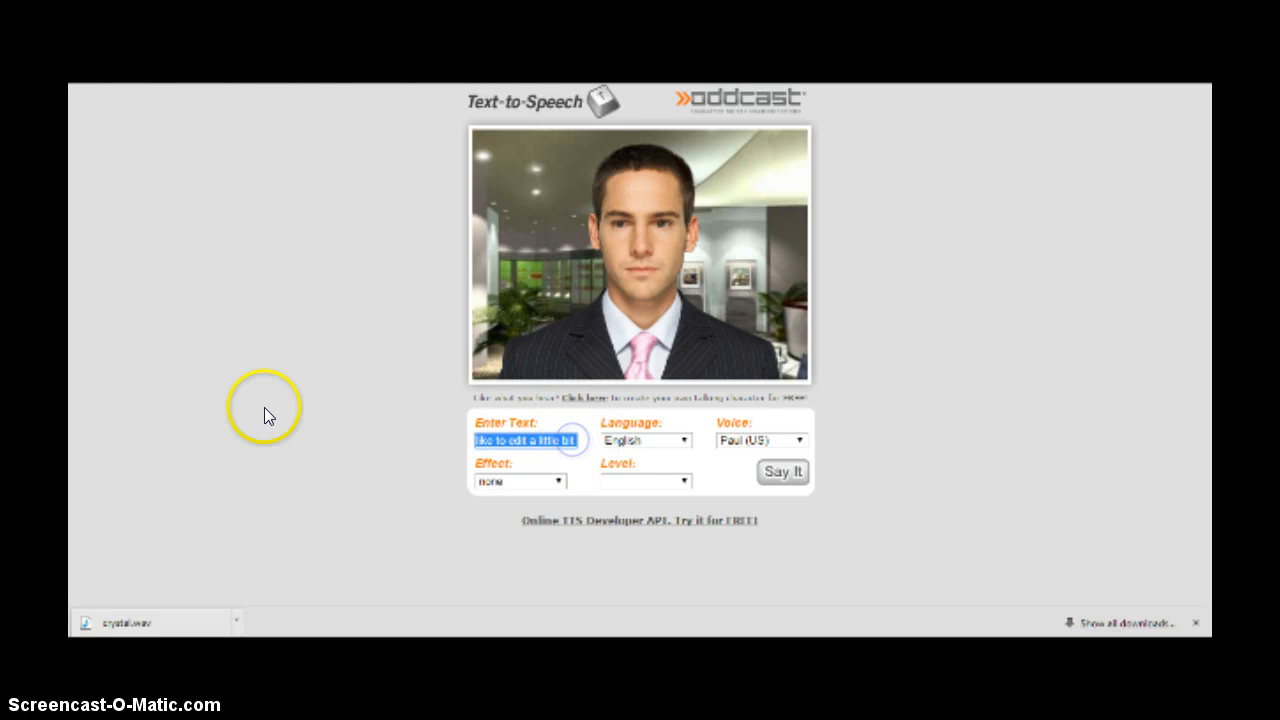
type("ust ignore my parei")
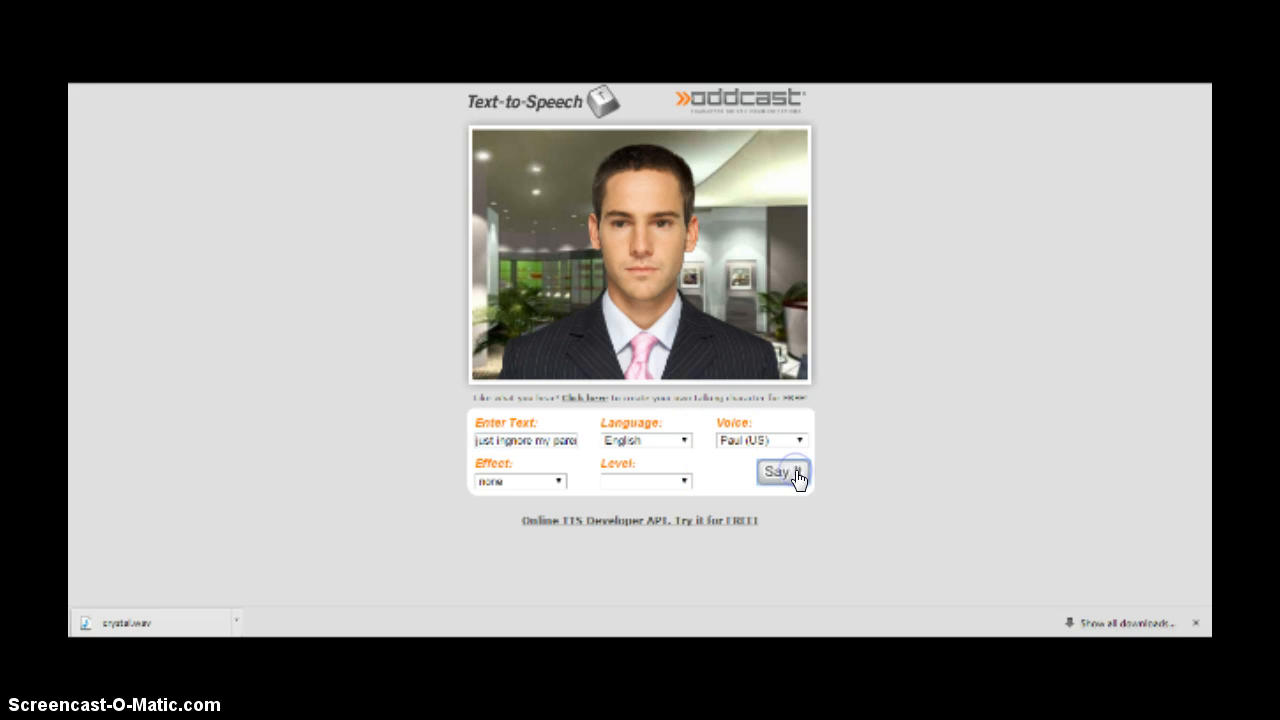
left_click(782, 471)
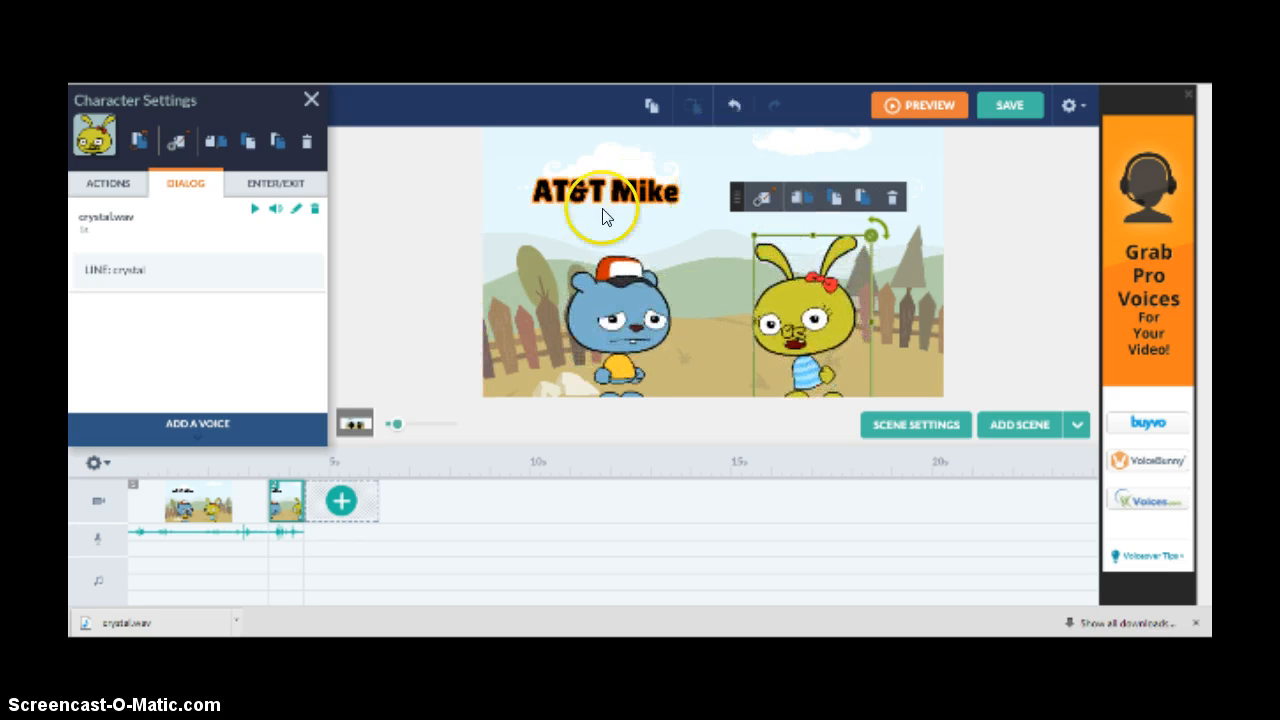
Set the AT&T Crystal label's entry timing to 'With previous'
left_click(605, 191)
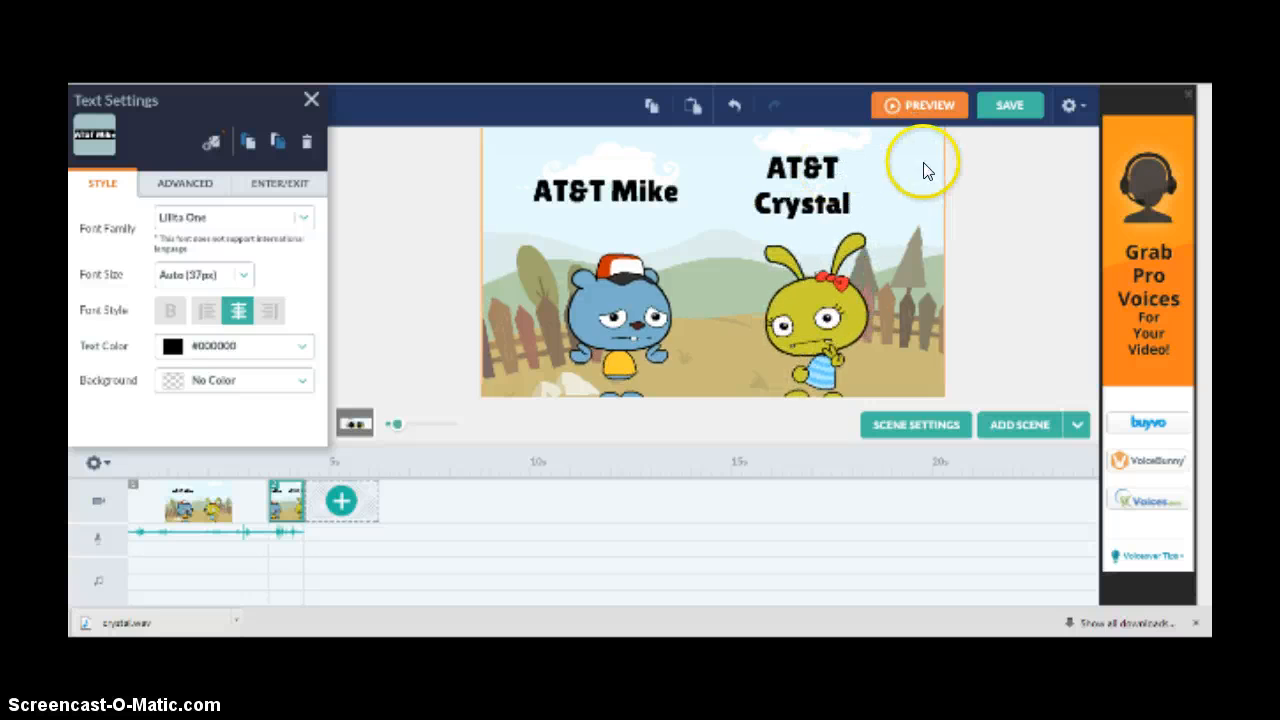
left_click(801, 190)
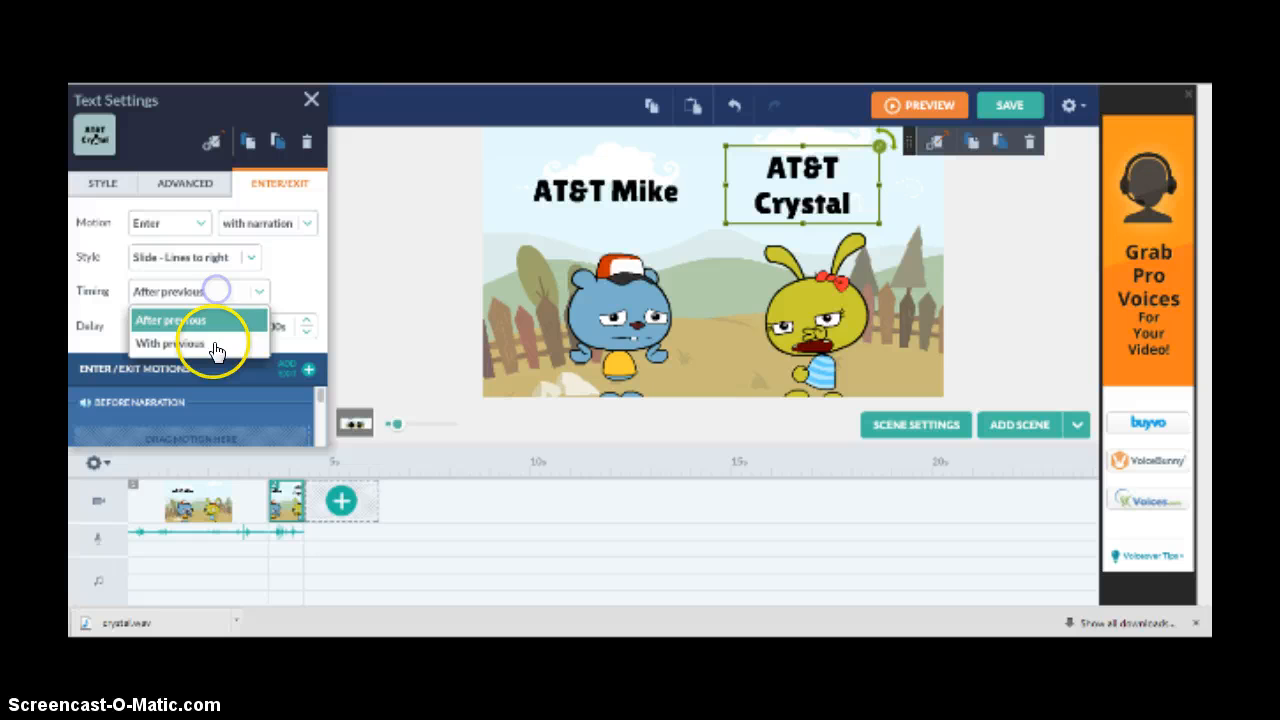
left_click(180, 343)
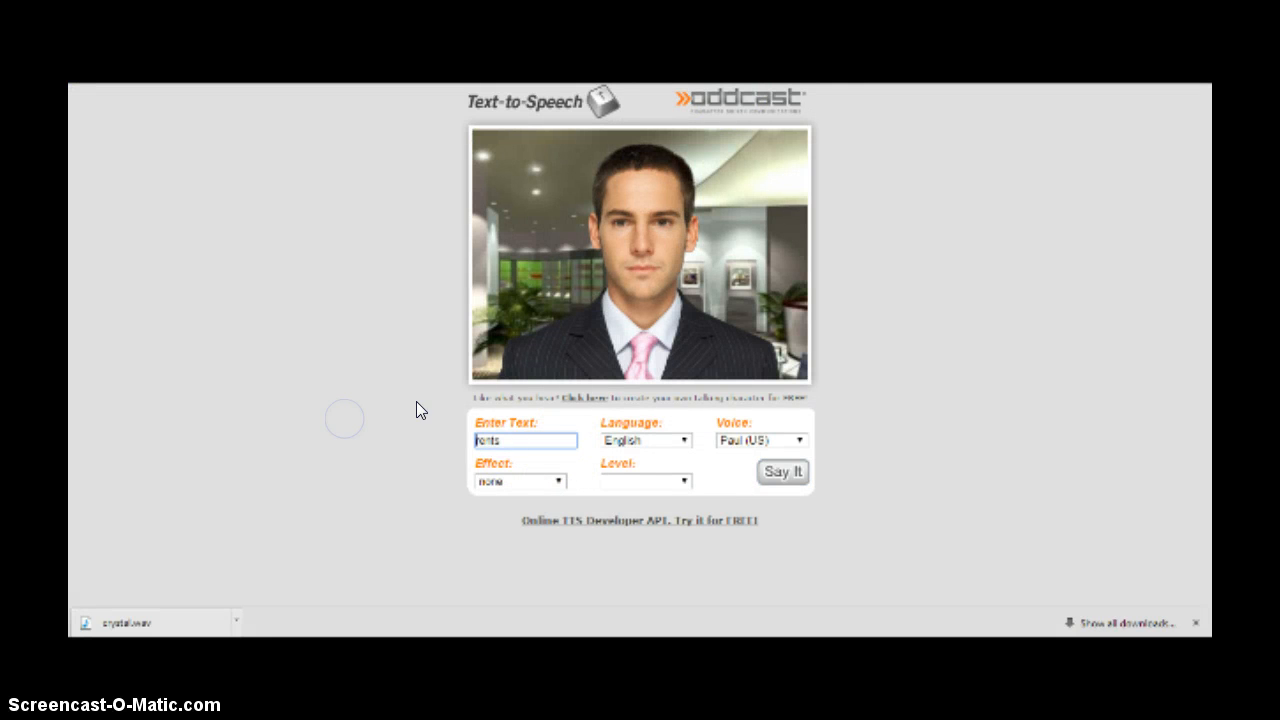
type("lot's")
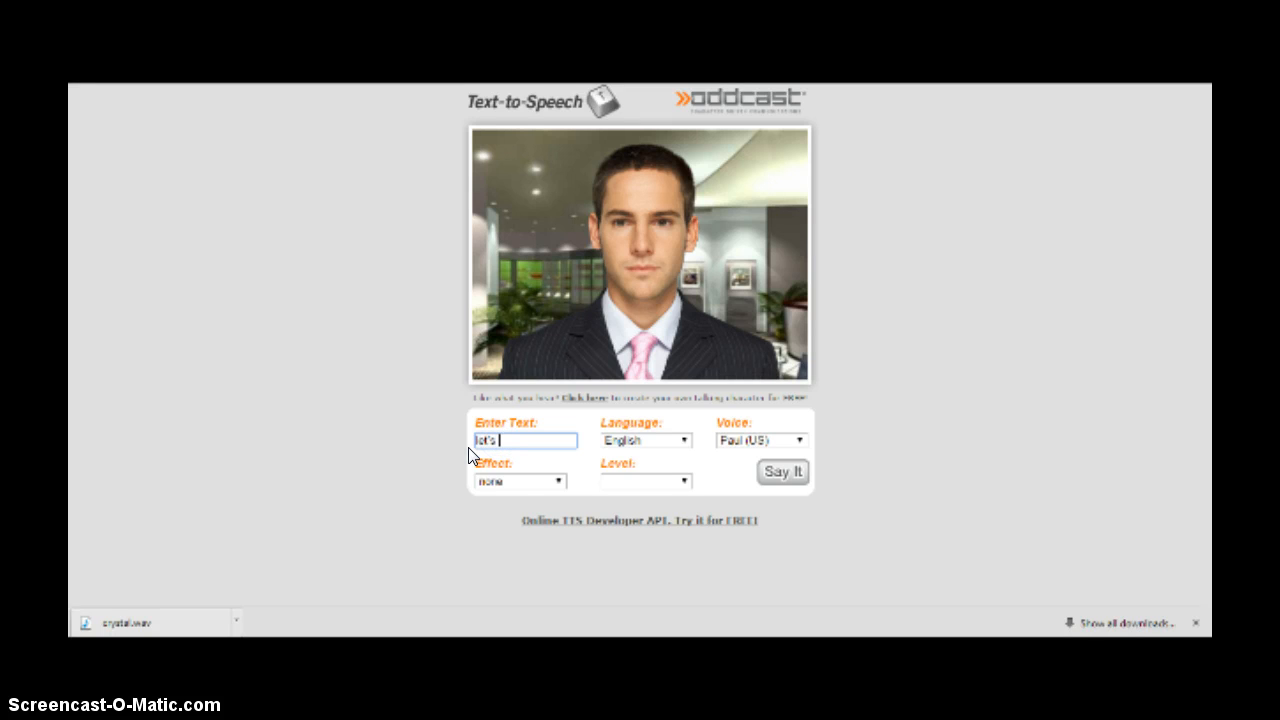
left_click(783, 471)
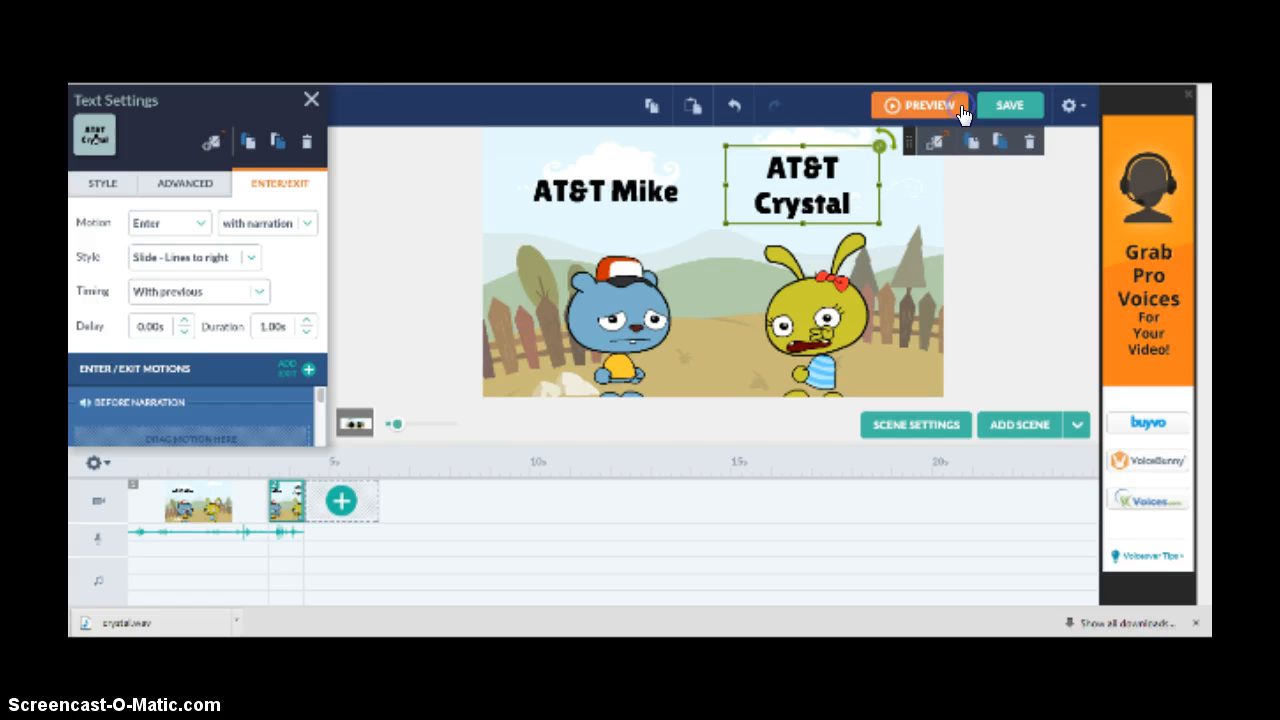
Preview the scene with both AT&T labels and hear the 'so there you have it' narration
left_click(921, 105)
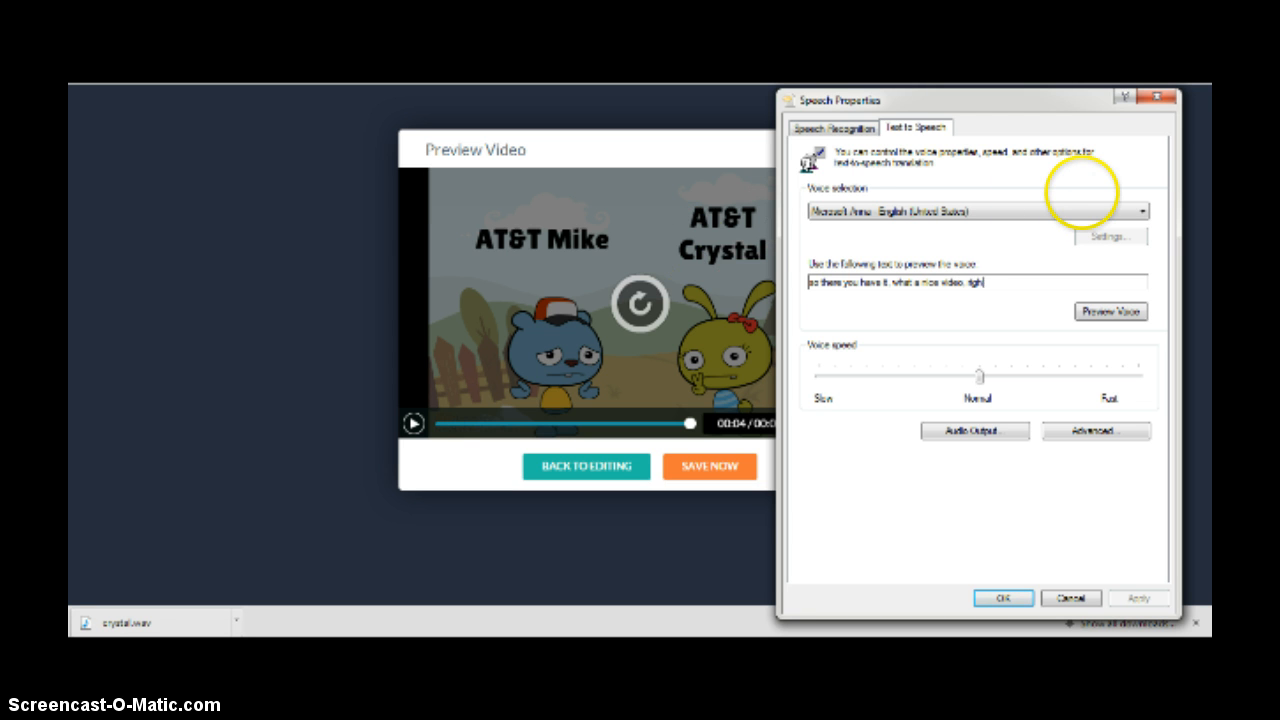
left_click(1110, 311)
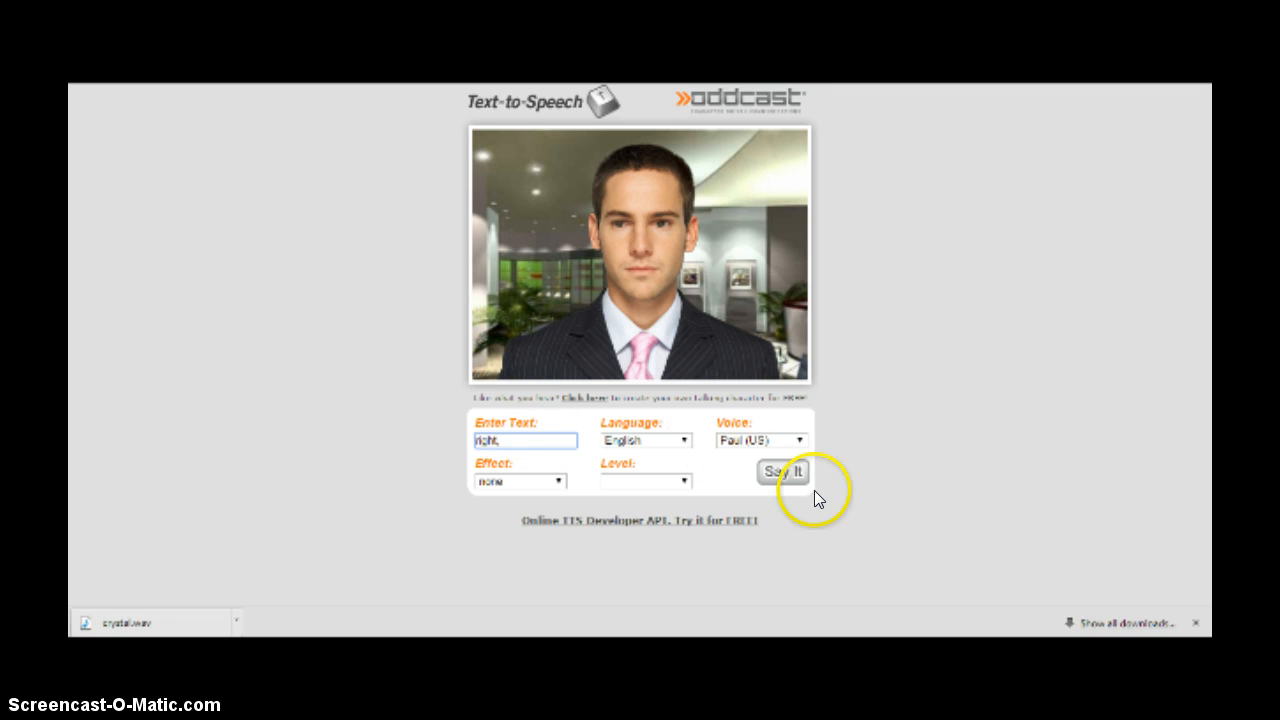
left_click(783, 471)
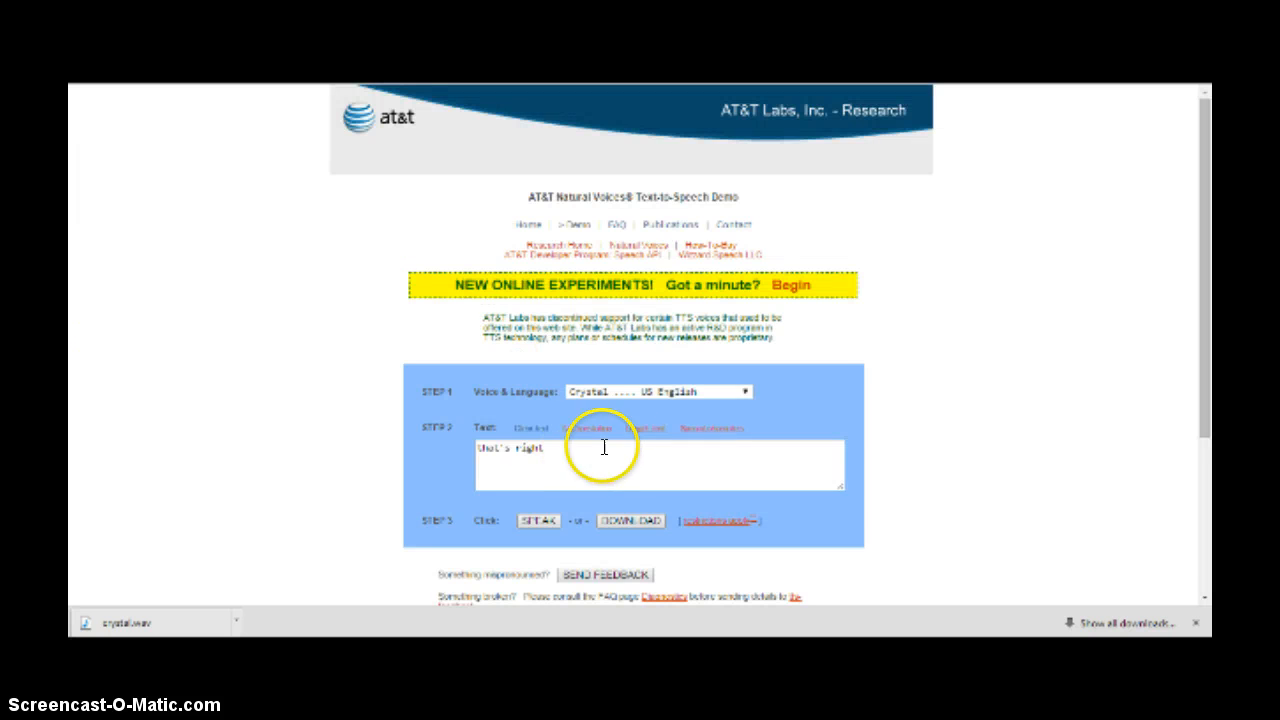
Hear test phrases spoken in the Lauren and Rosa Latin American Spanish voices
left_click(658, 391)
type("i like it")
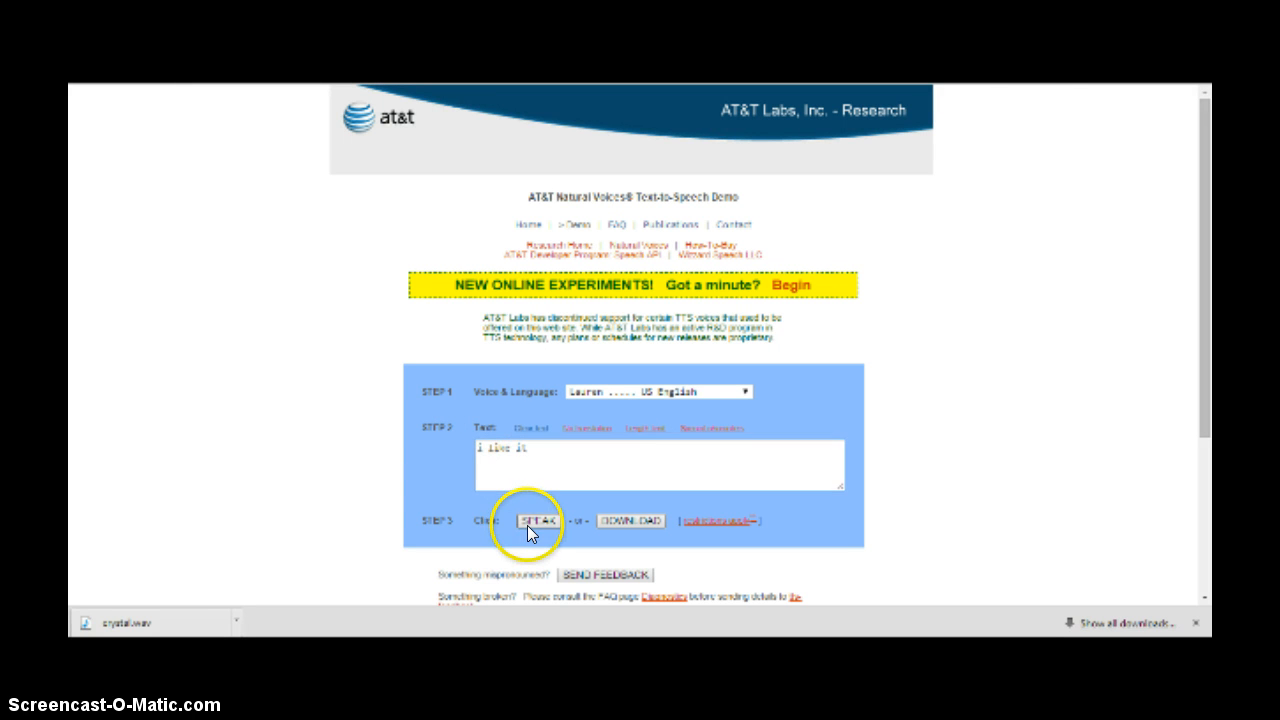
left_click(537, 520)
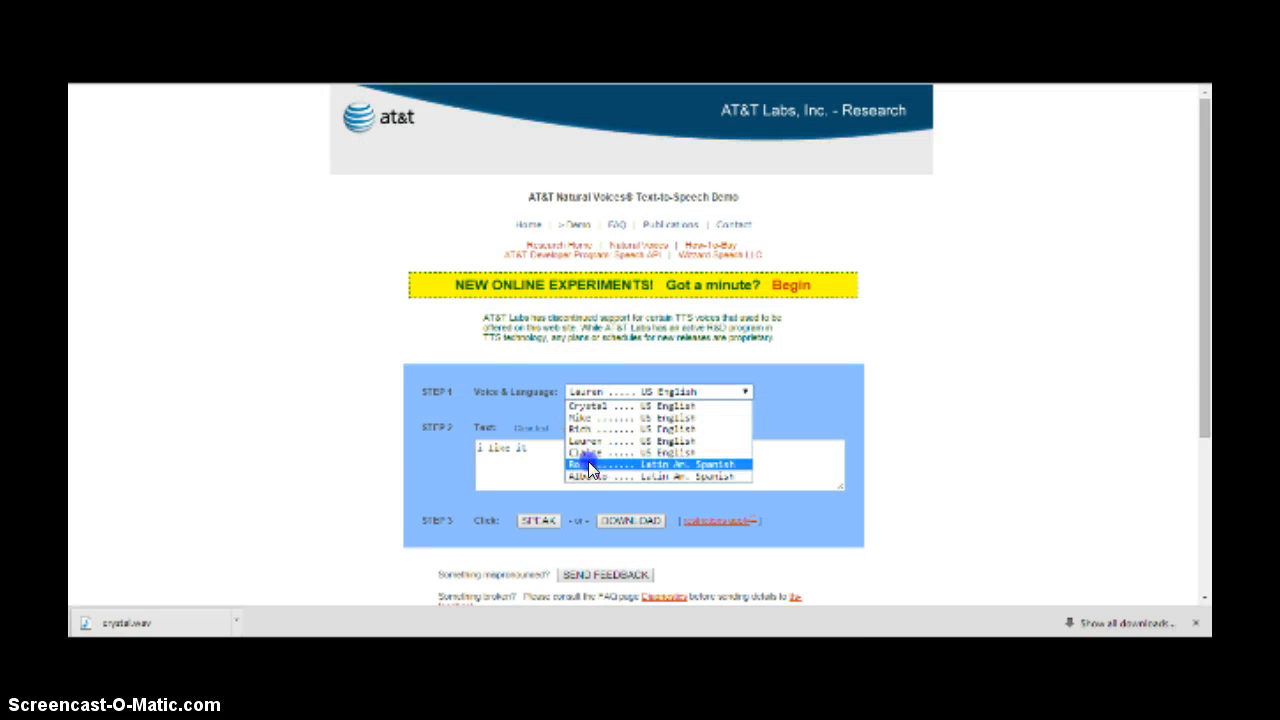
left_click(600, 464)
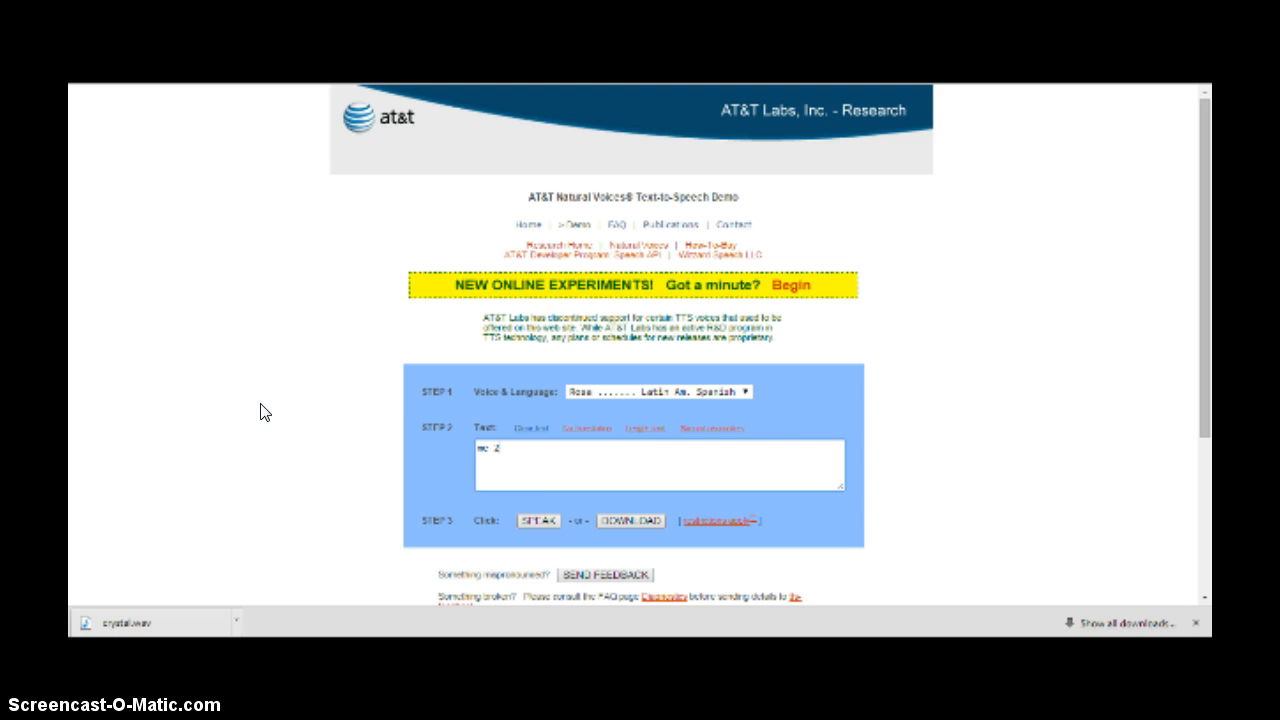
left_click(537, 521)
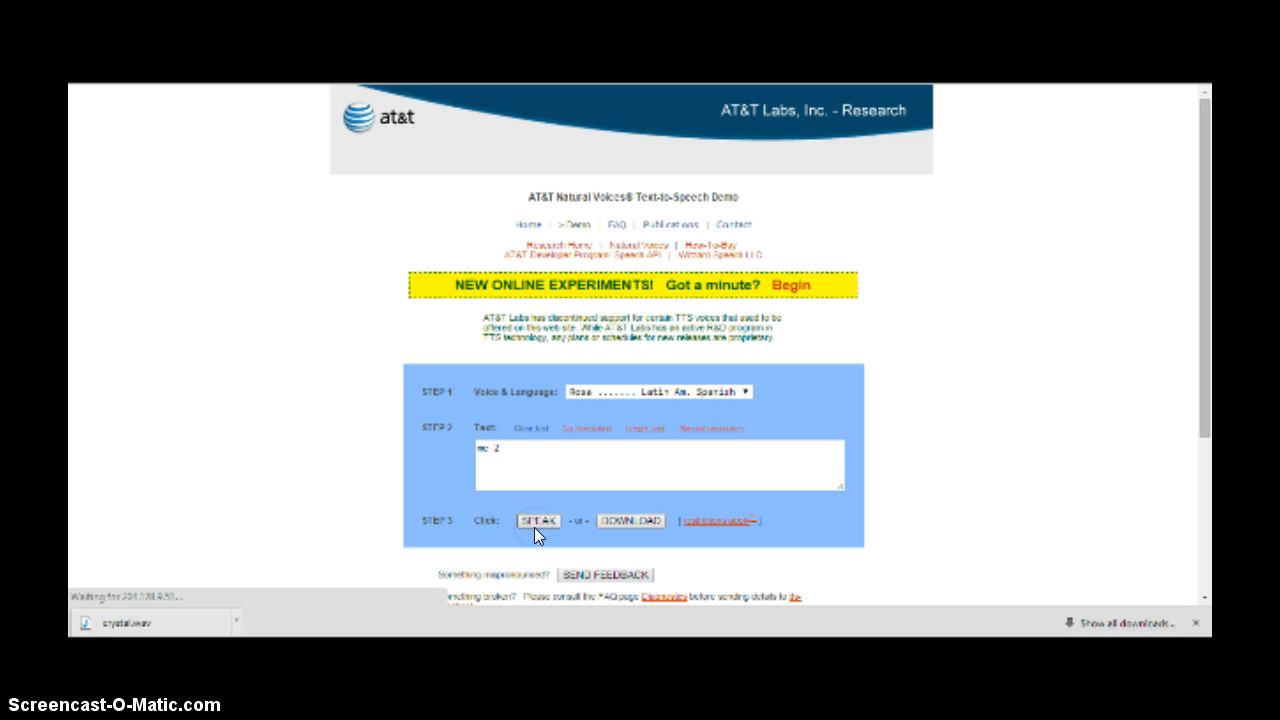
left_click(655, 391)
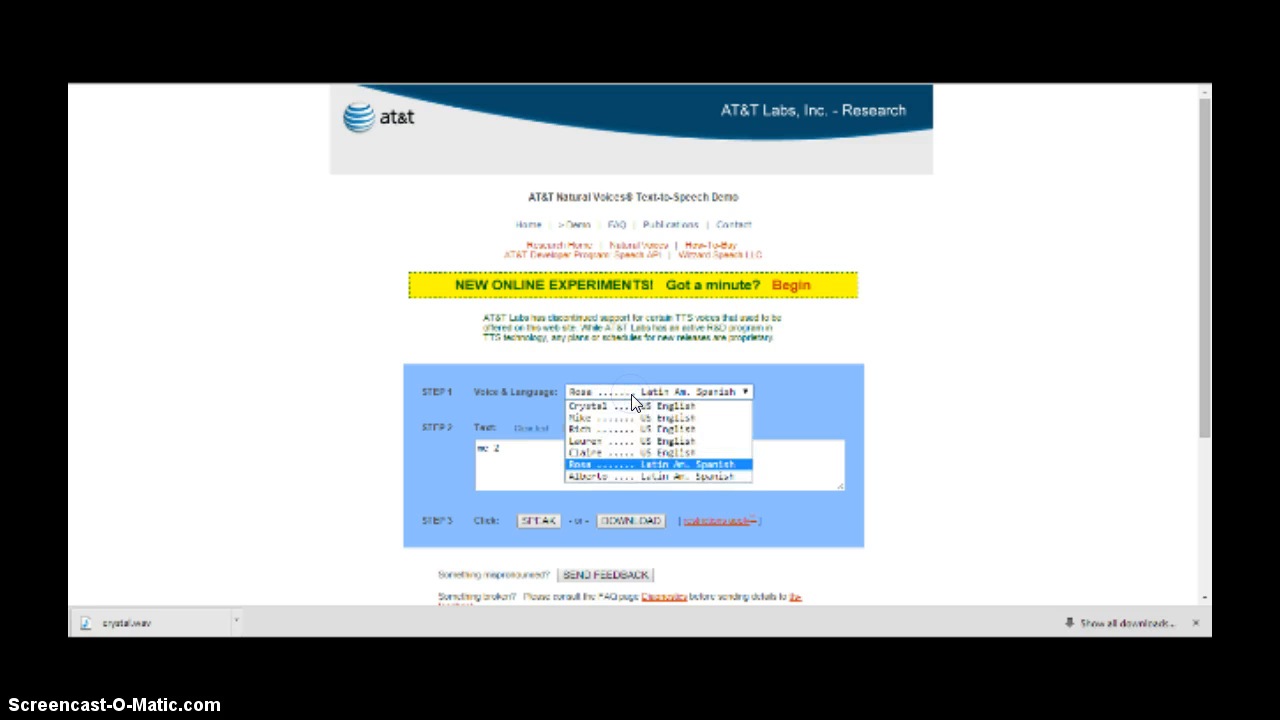
left_click(595, 440)
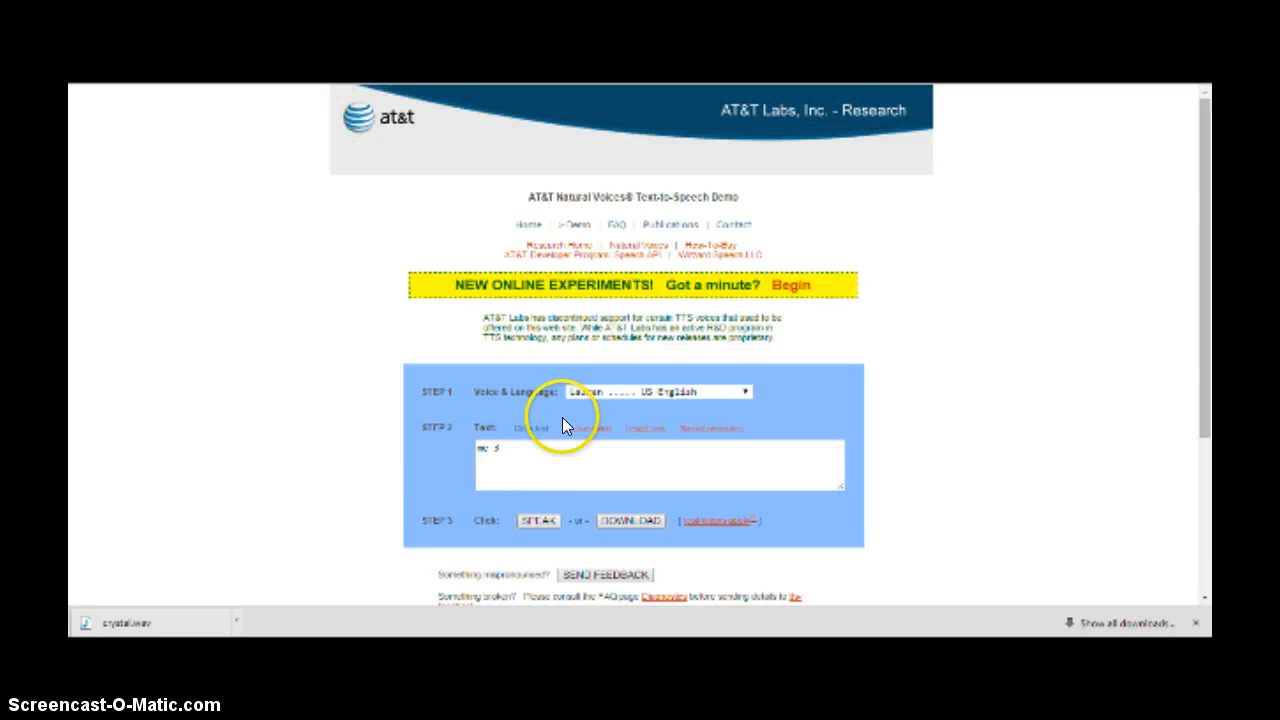
Switch to the Rich US English voice and hear it speak the phrase
left_click(658, 391)
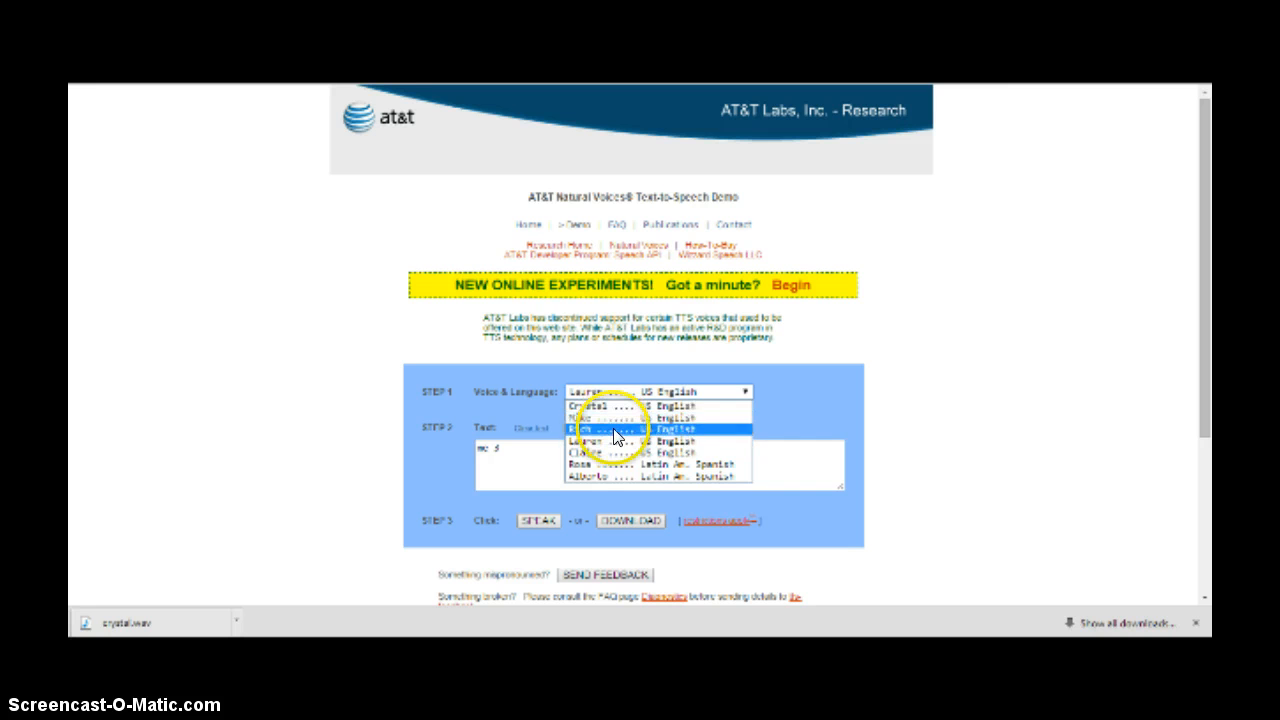
left_click(615, 429)
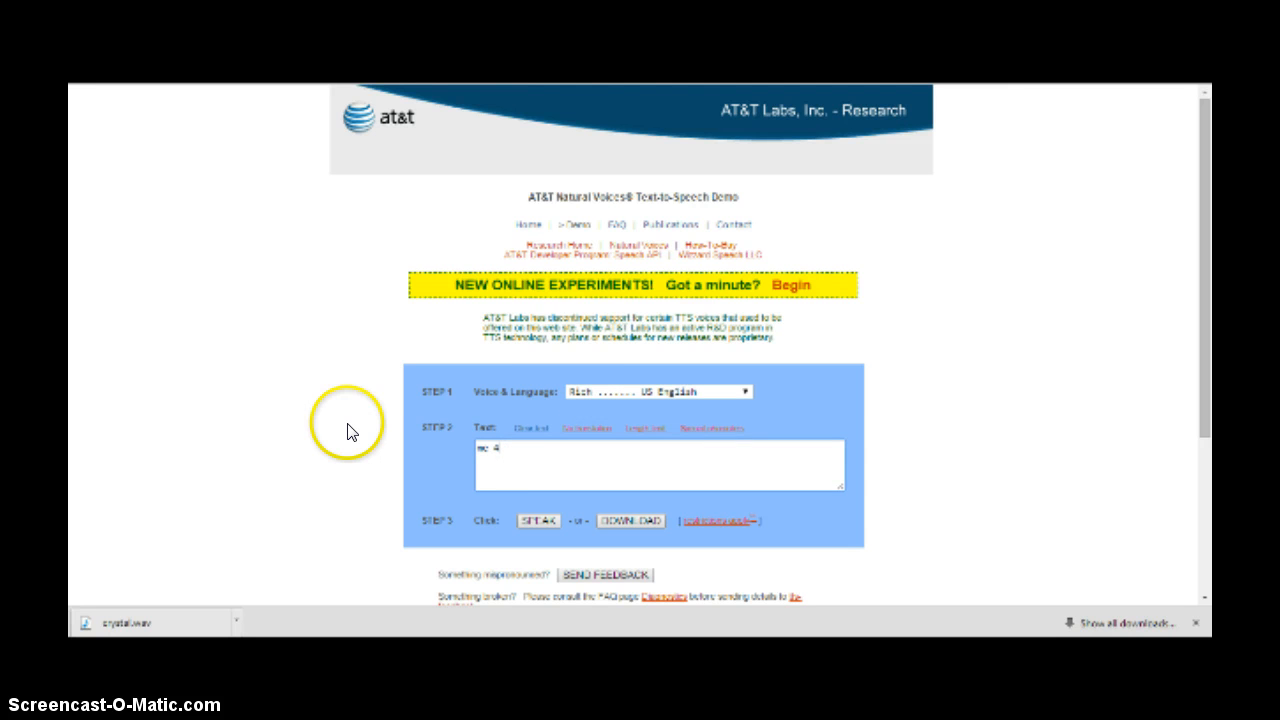
left_click(538, 520)
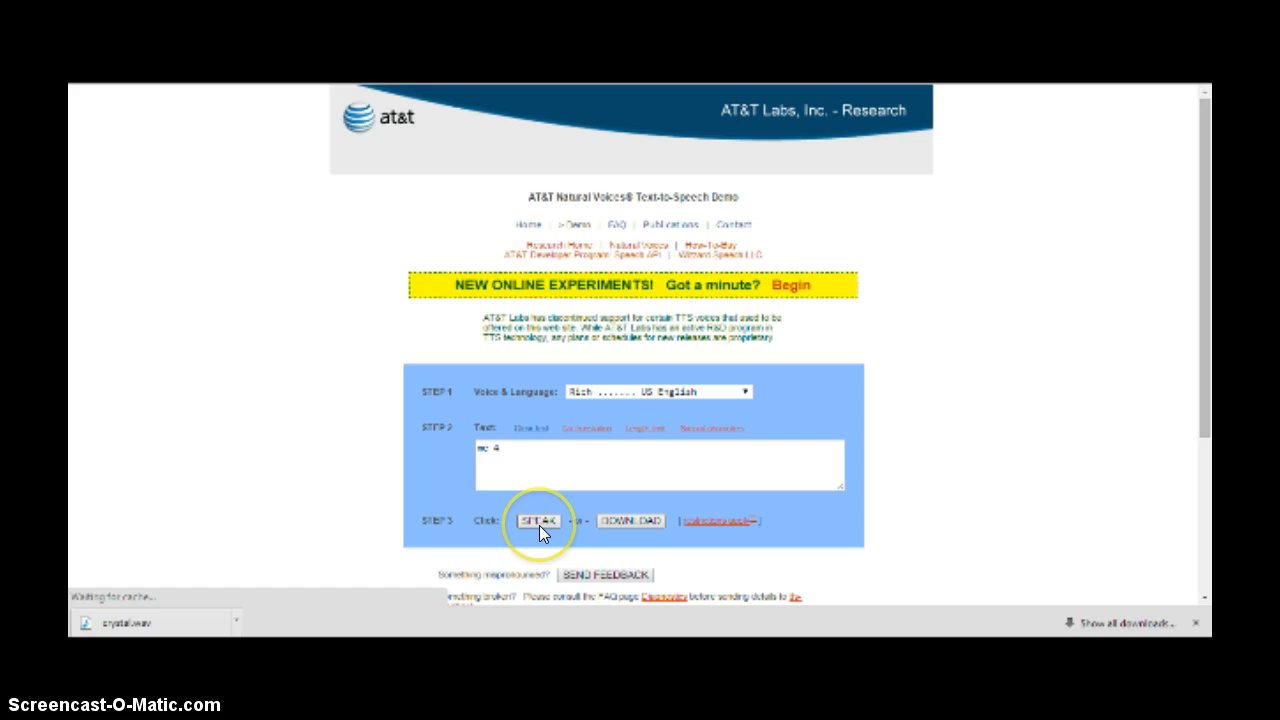
left_click(538, 520)
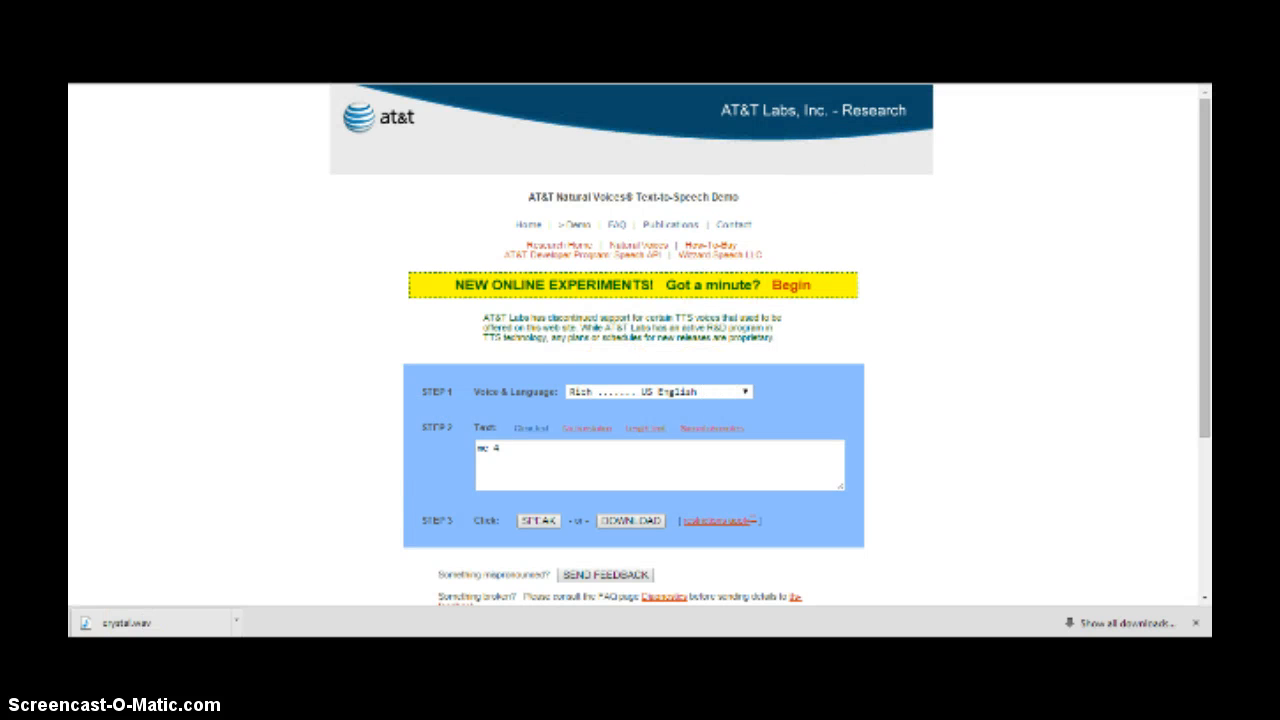
left_click(791, 285)
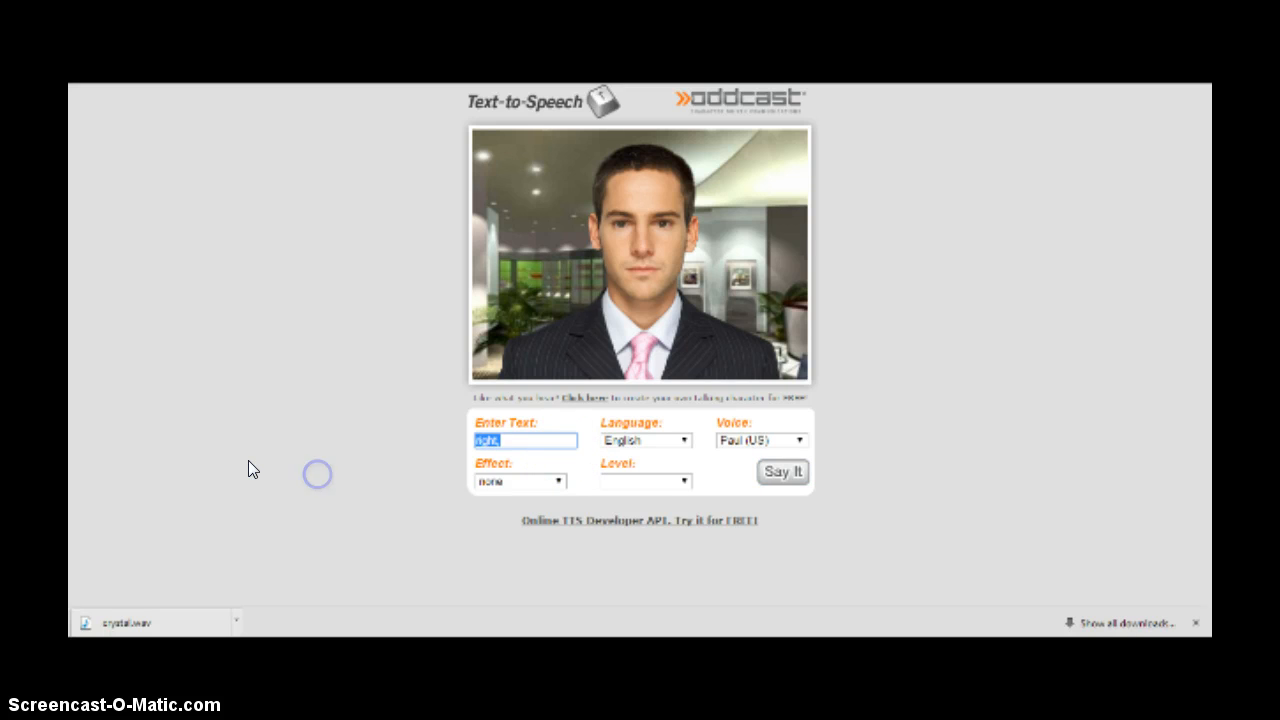
Have Paul (US) speak a closing apology thanking viewers for watching
type("so, i'm sorry i")
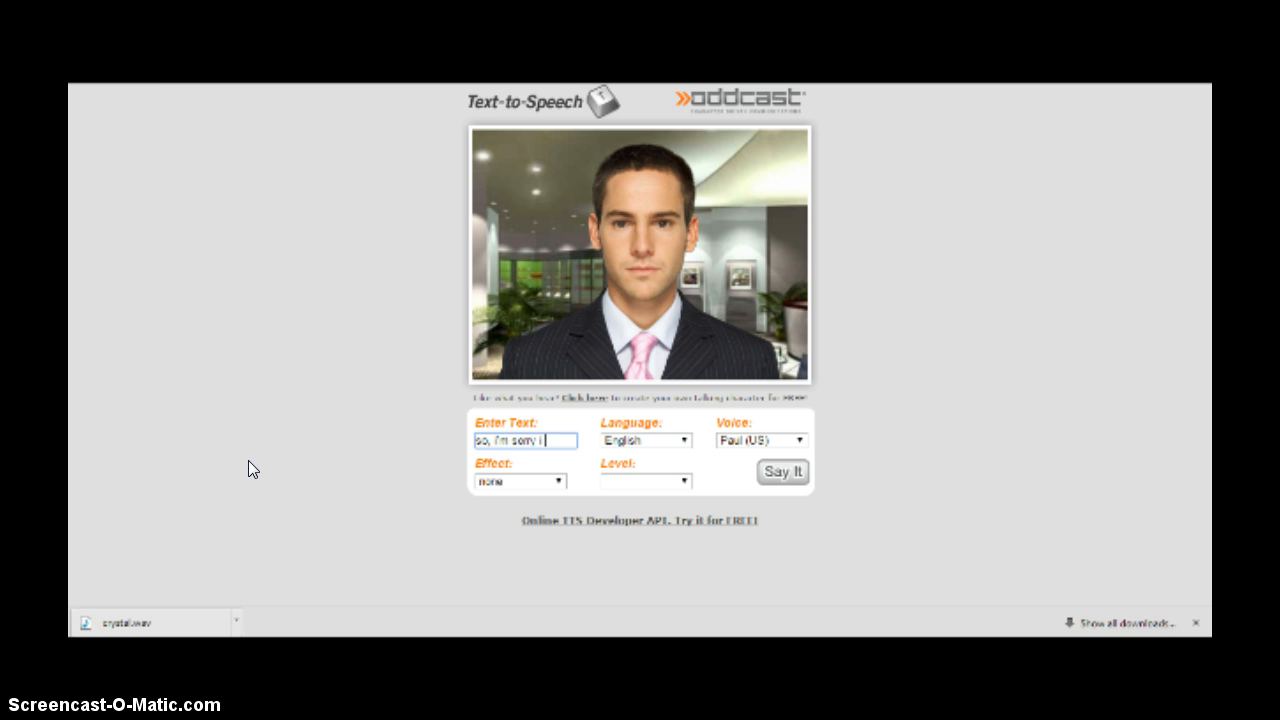
type("put a")
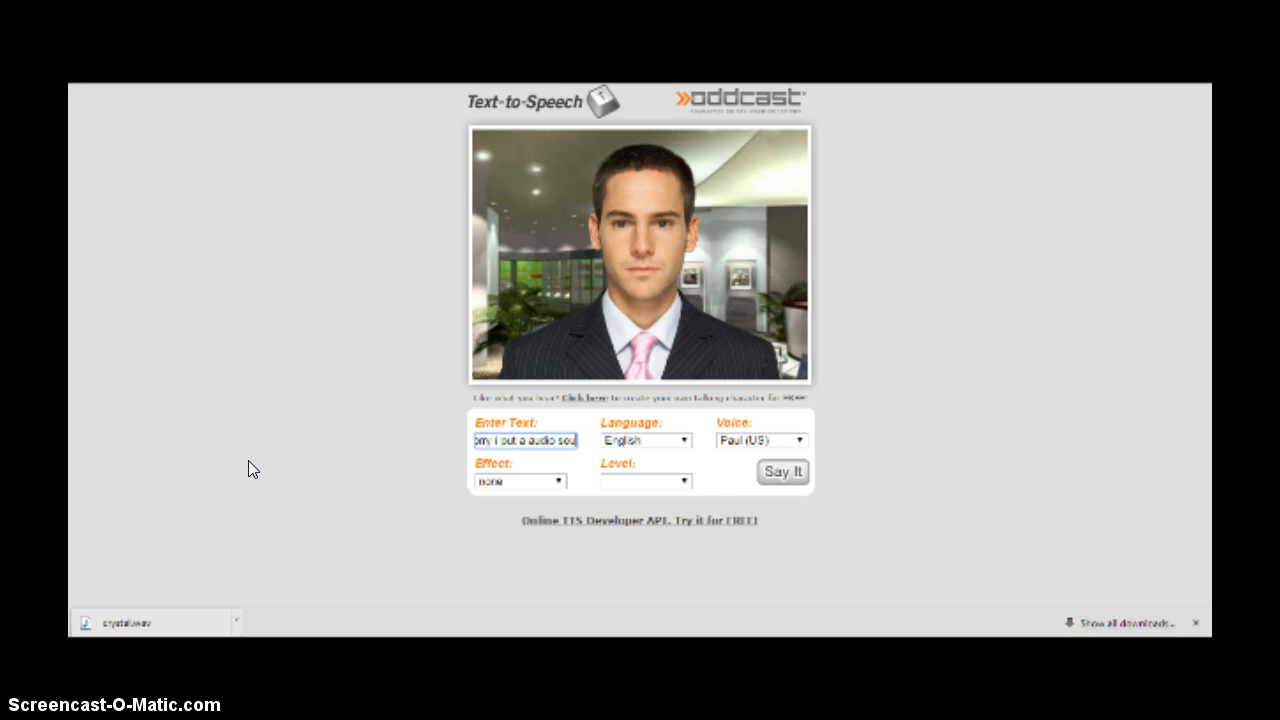
type("audio sound of my d")
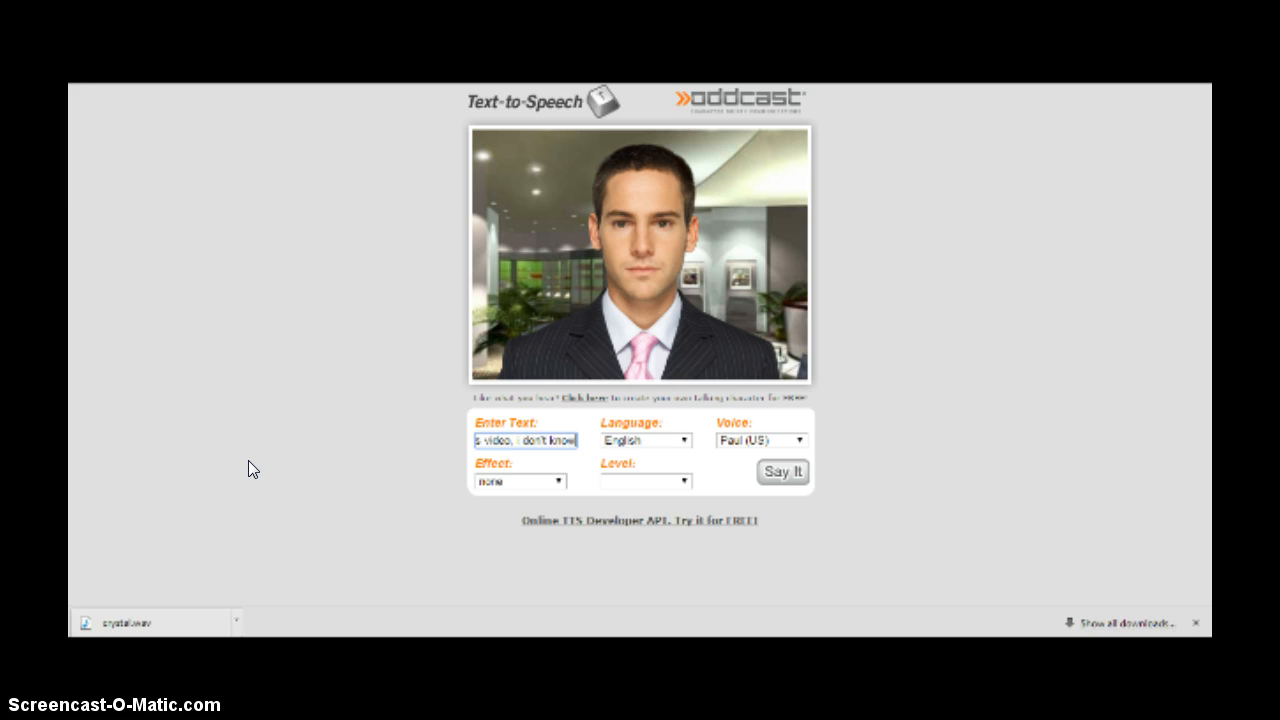
type("now how to make it")
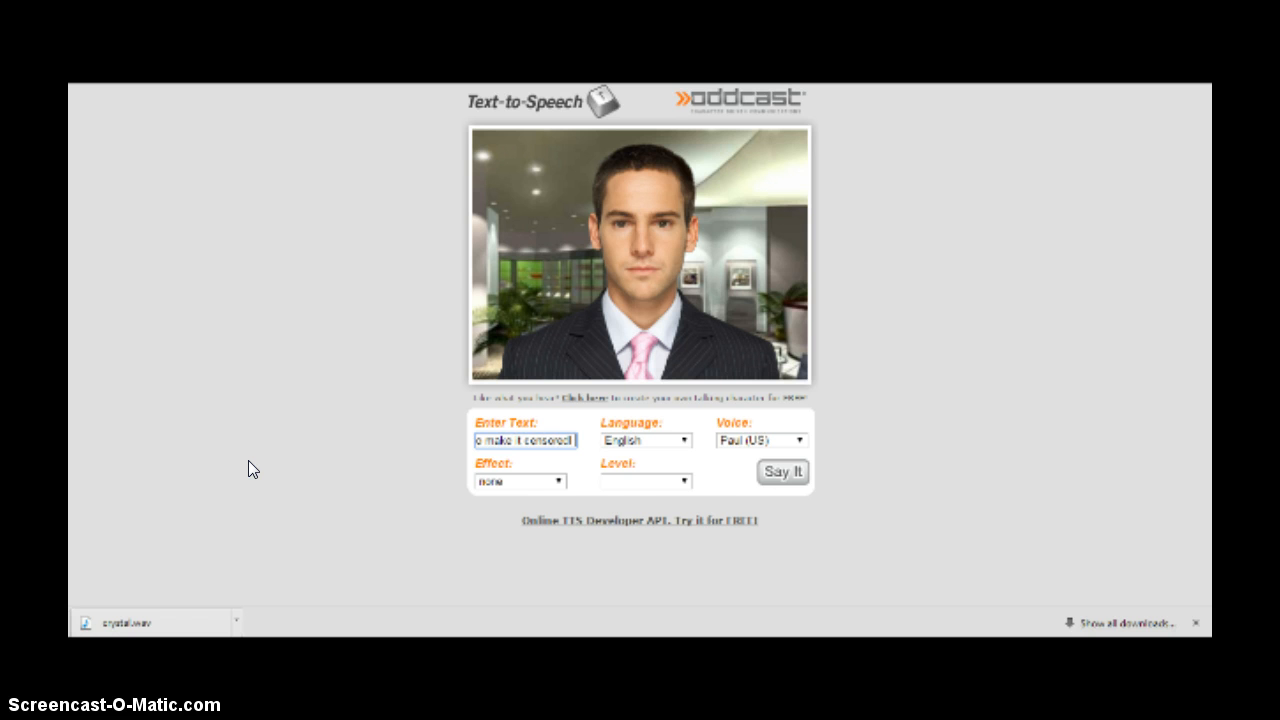
type("anyway.")
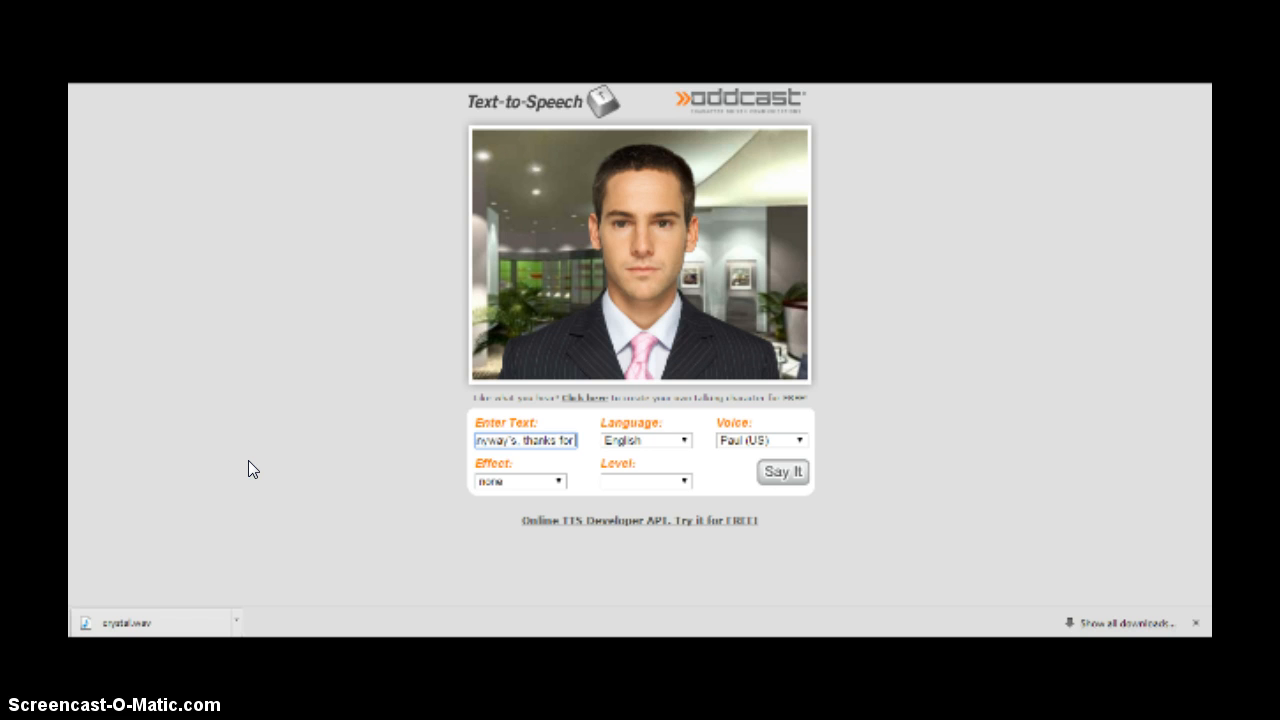
type("watching, please sub")
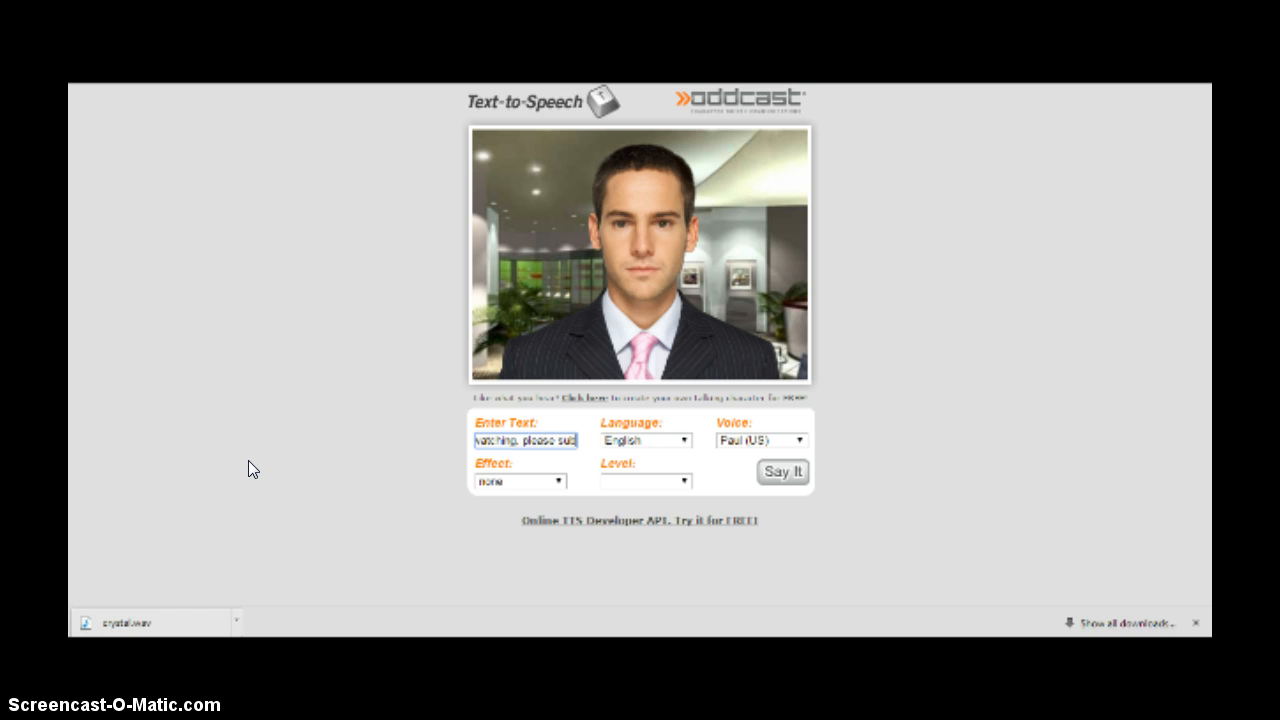
left_click(782, 470)
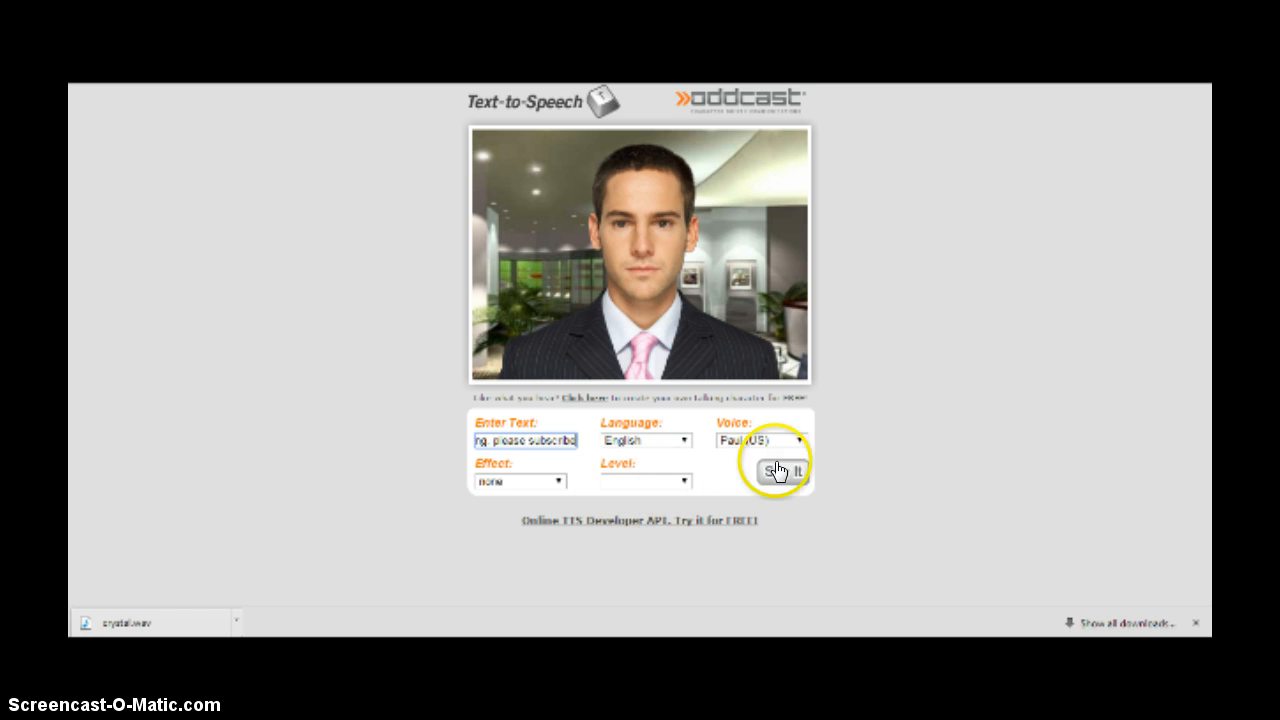
left_click(783, 471)
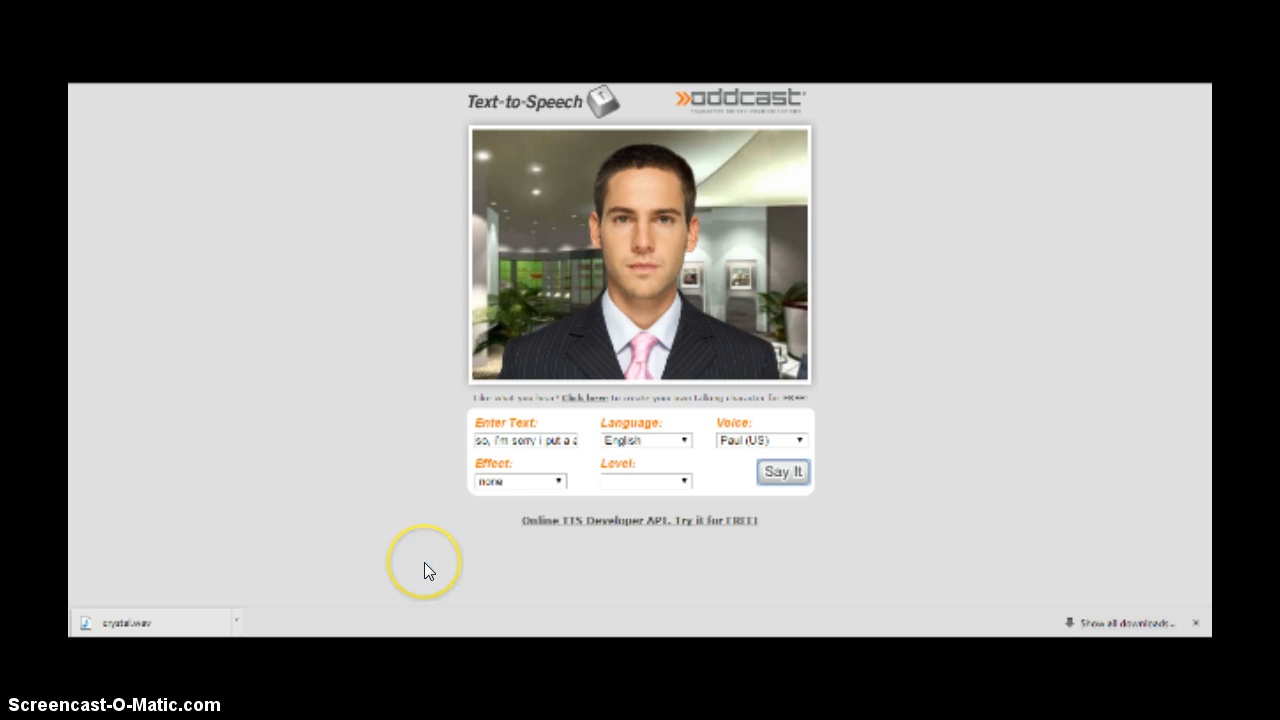